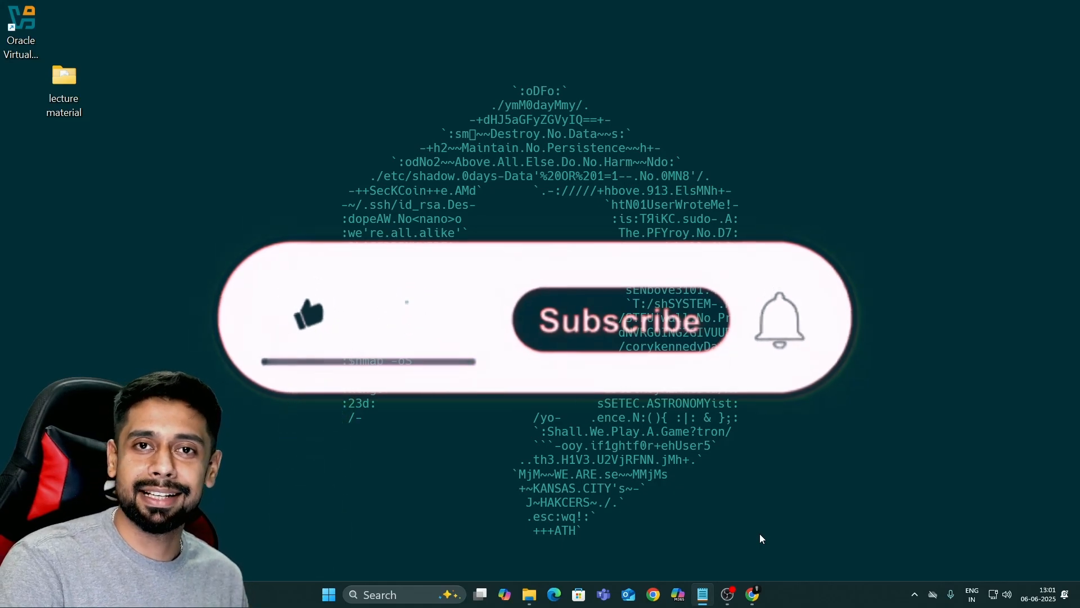
- Launch Google Chrome from the taskbar to reach the Google home page
{"action": "left_click", "coordinate": [752, 594]}
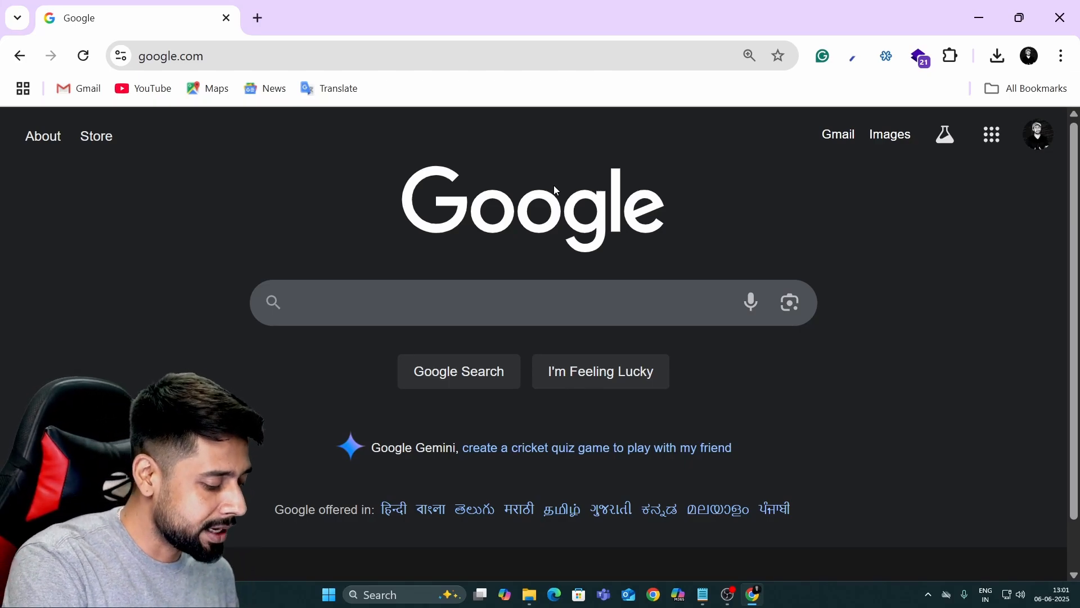
- Search 'virtualbox' and open the official VirtualBox Downloads page
{"action": "type", "text": "virtualbox"}
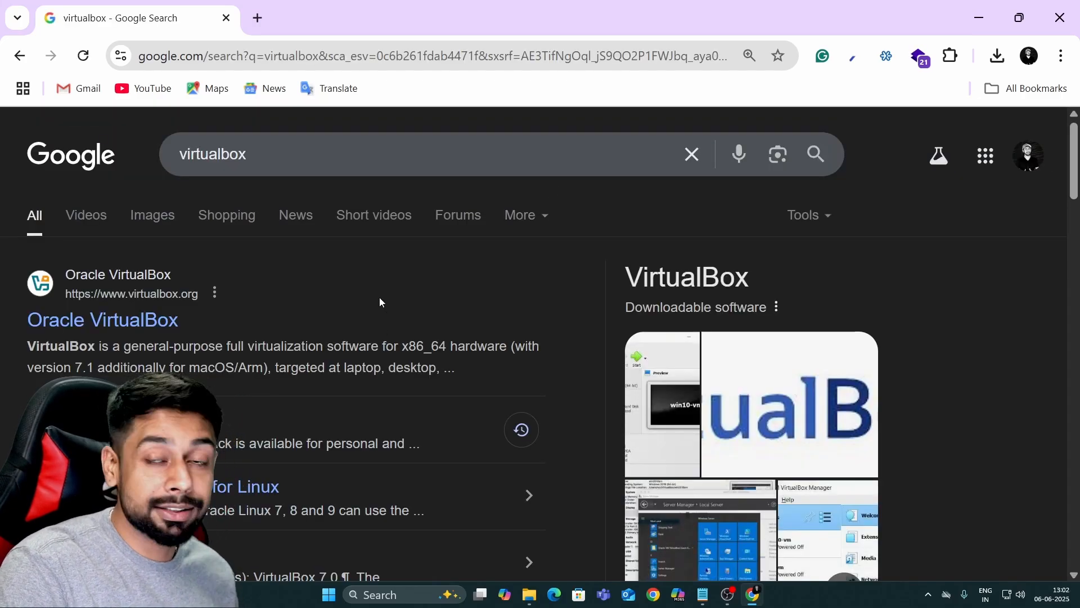
{"action": "scroll", "scroll_direction": "down", "scroll_amount": 3}
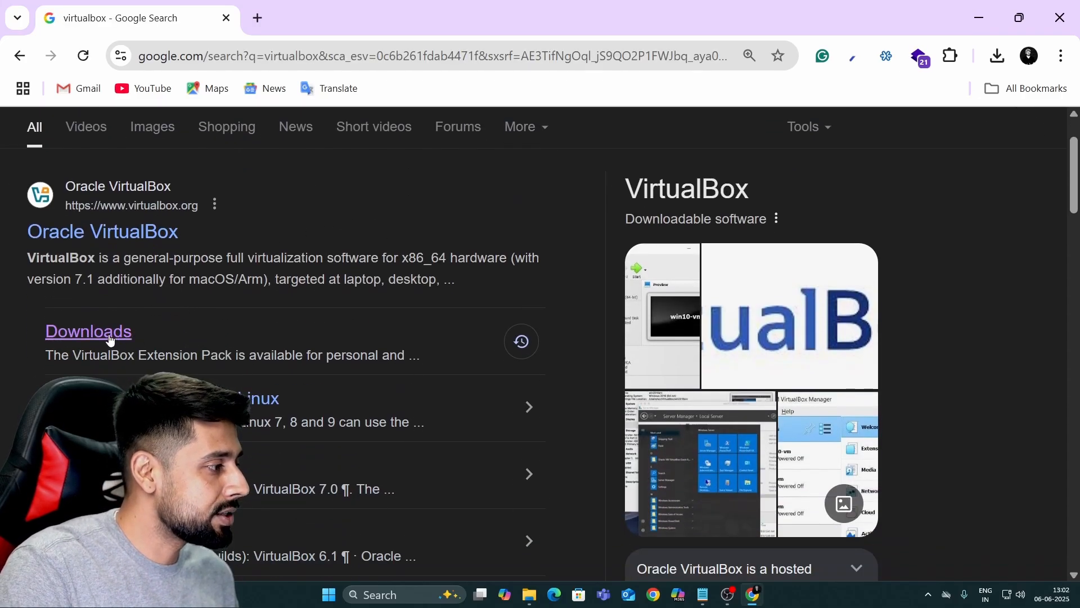
{"action": "left_click", "coordinate": [88, 331]}
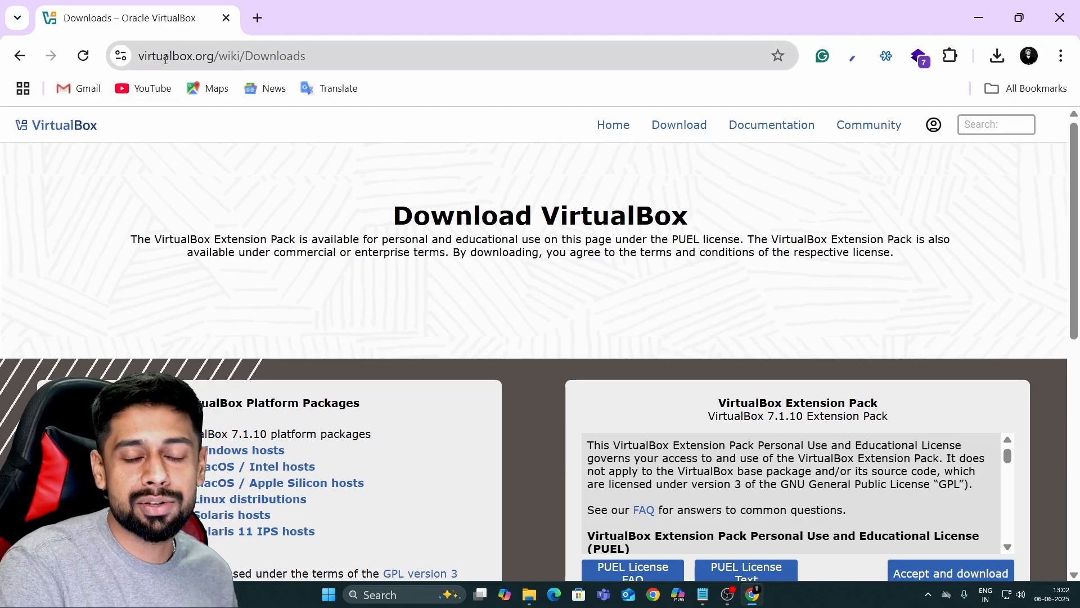
{"action": "scroll", "scroll_direction": "down", "scroll_amount": 3}
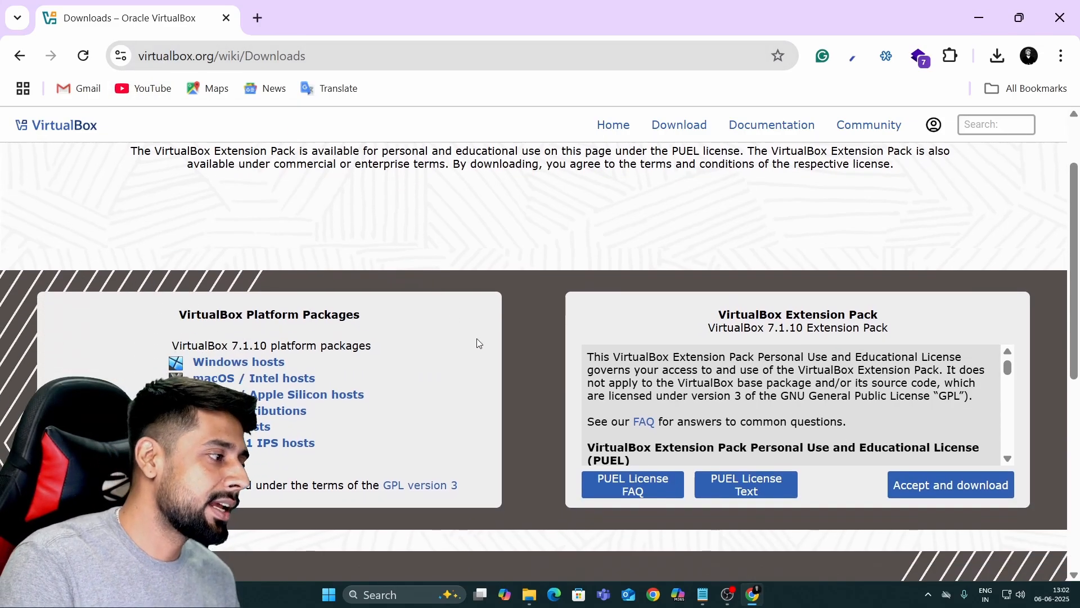
{"action": "scroll", "scroll_direction": "down", "scroll_amount": 3}
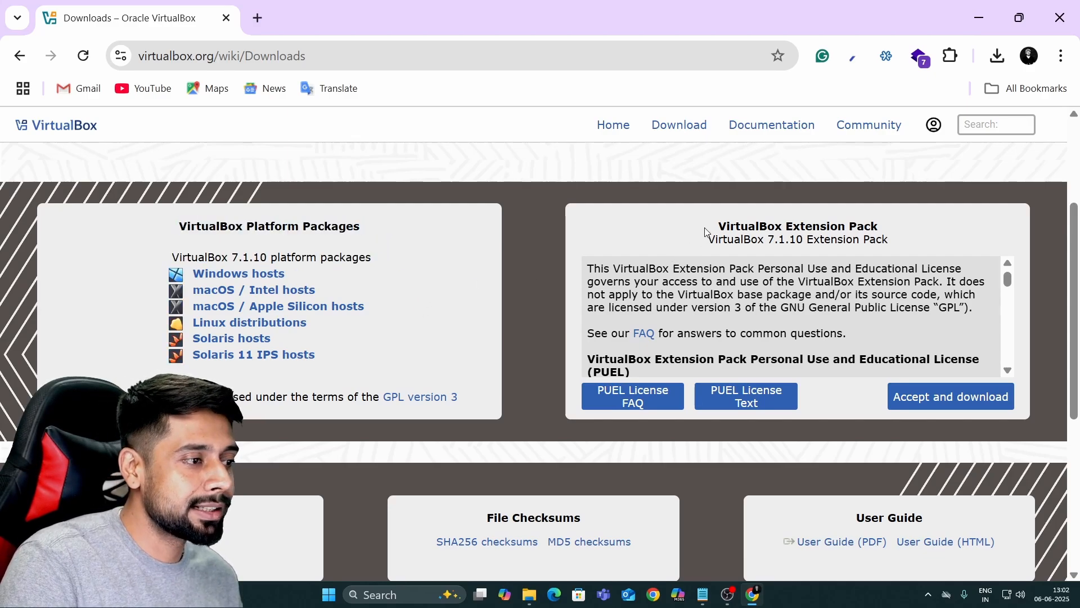
{"action": "left_click_drag", "start_coordinate": [709, 239], "coordinate": [930, 268]}
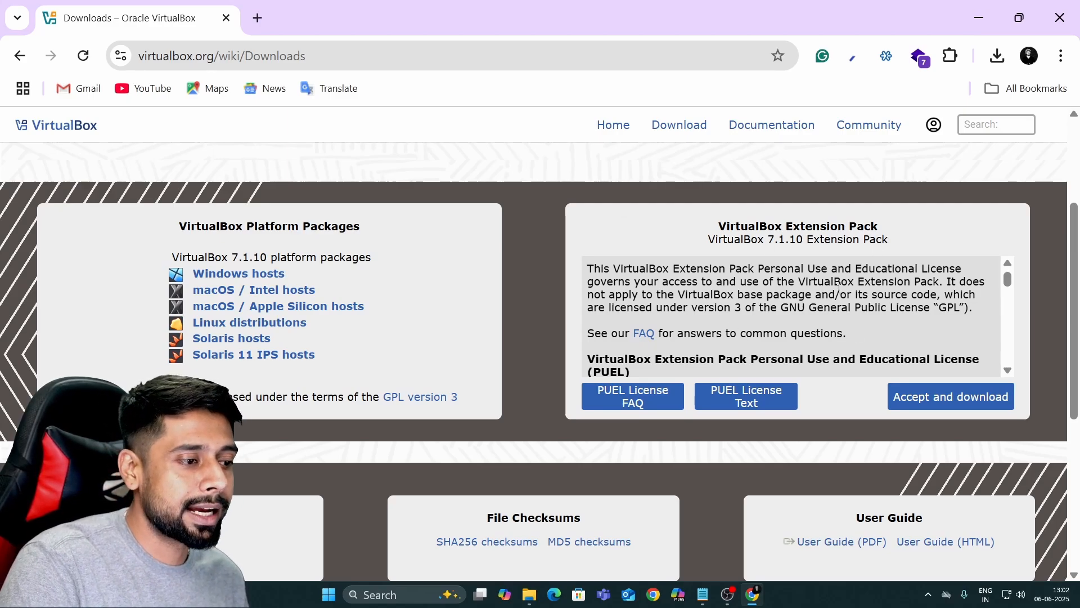
- Try the Windows hosts package download, then cancel its Save As dialog
{"action": "left_click", "coordinate": [238, 273]}
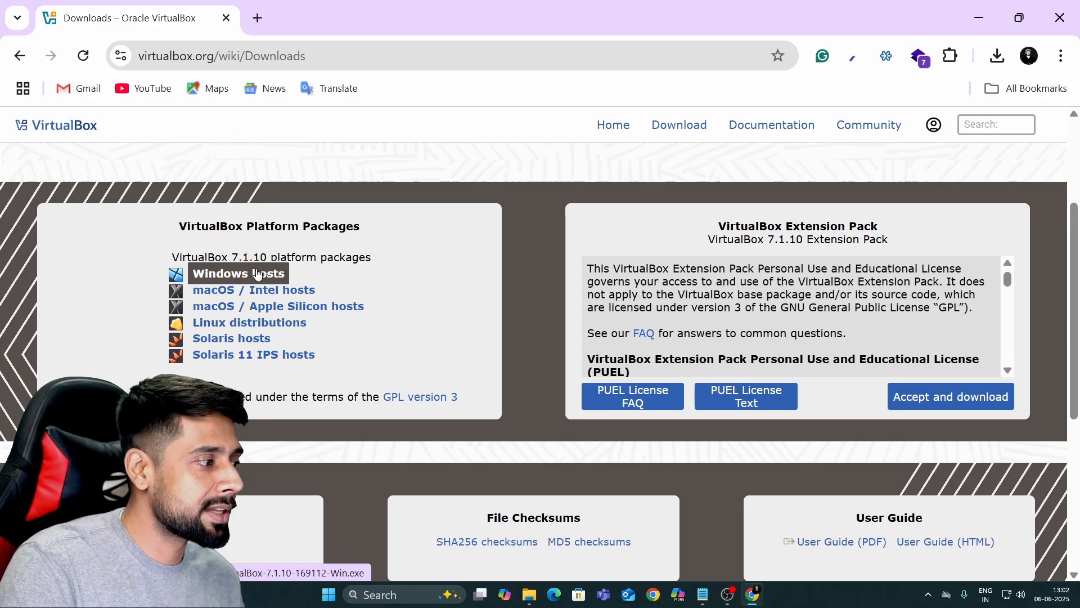
{"action": "left_click", "coordinate": [237, 273]}
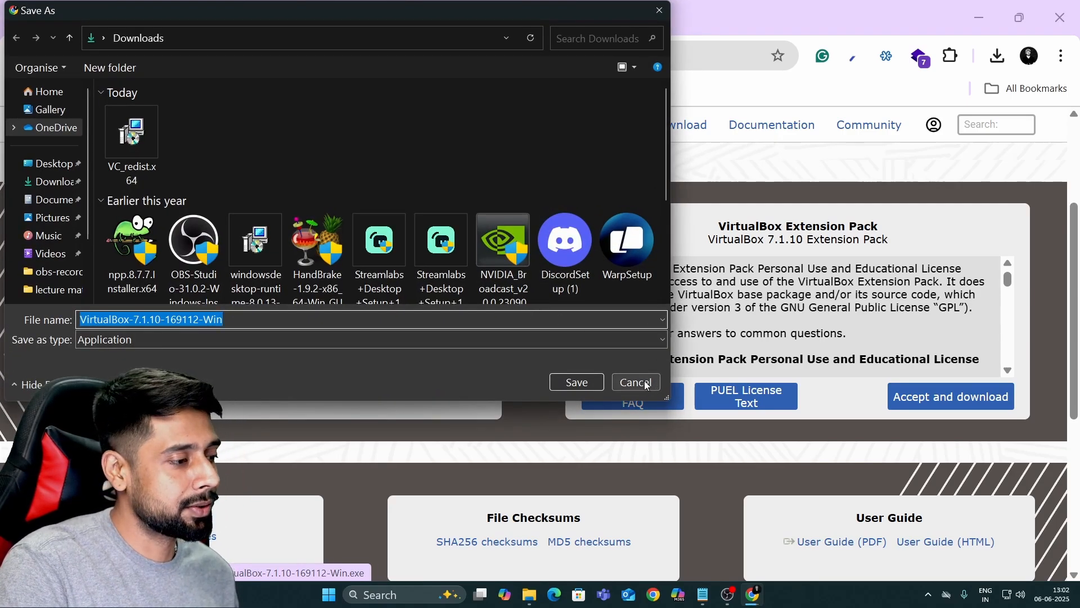
{"action": "left_click", "coordinate": [634, 381]}
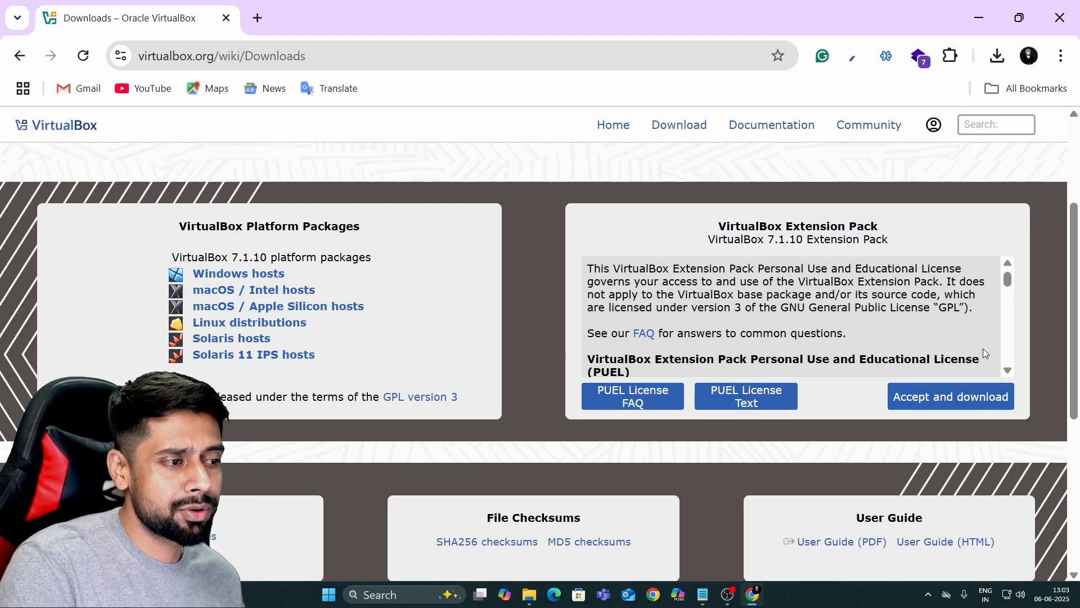
{"action": "left_click", "coordinate": [951, 396]}
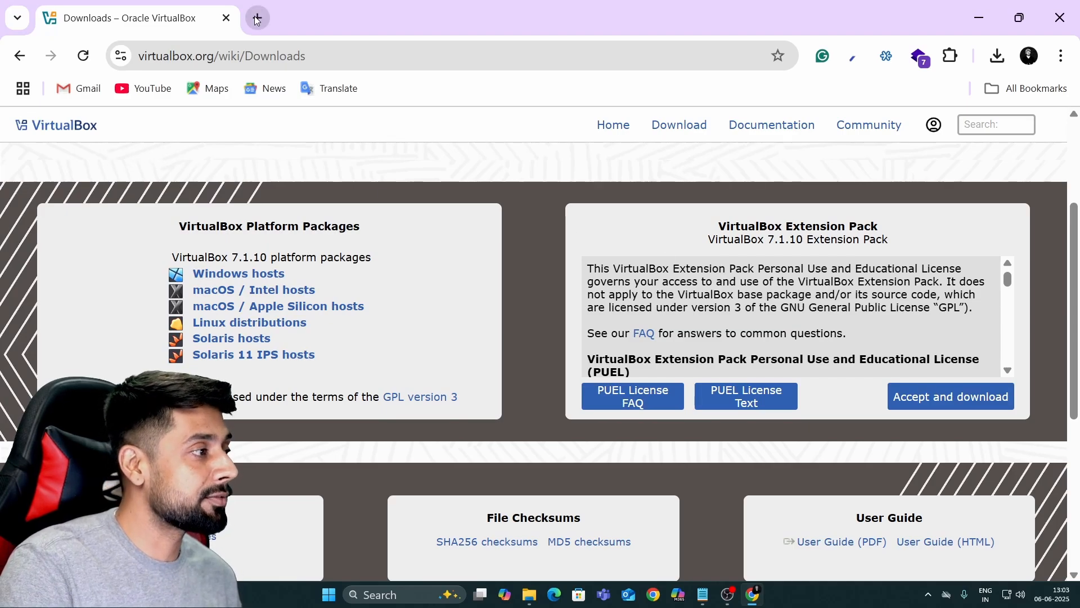
- In a new tab, search 'ubuntu' and open the Ubuntu download page
{"action": "left_click", "coordinate": [257, 18]}
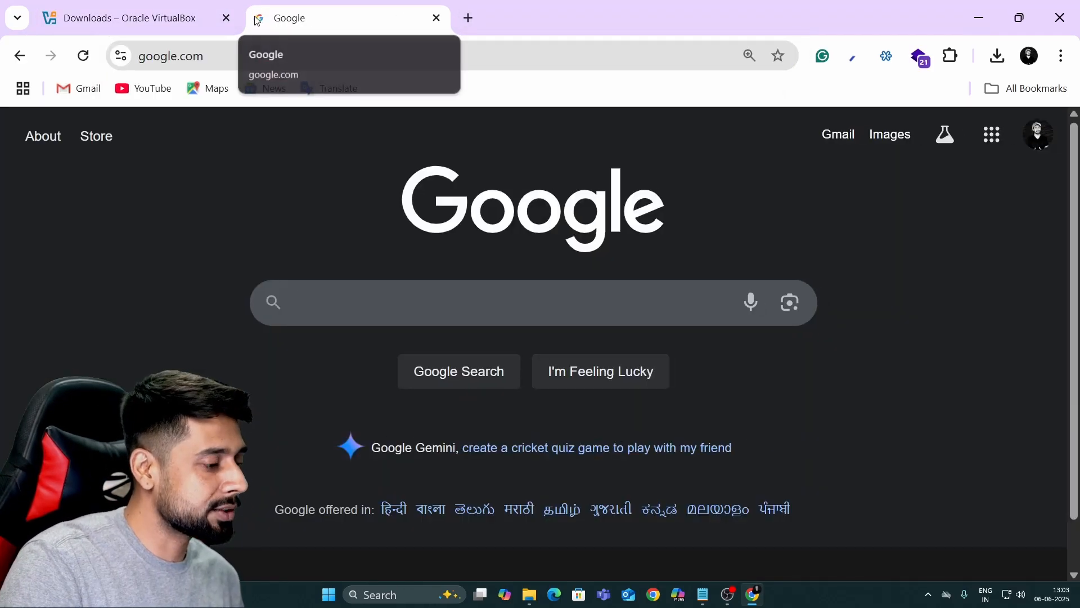
{"action": "type", "text": "ubu"}
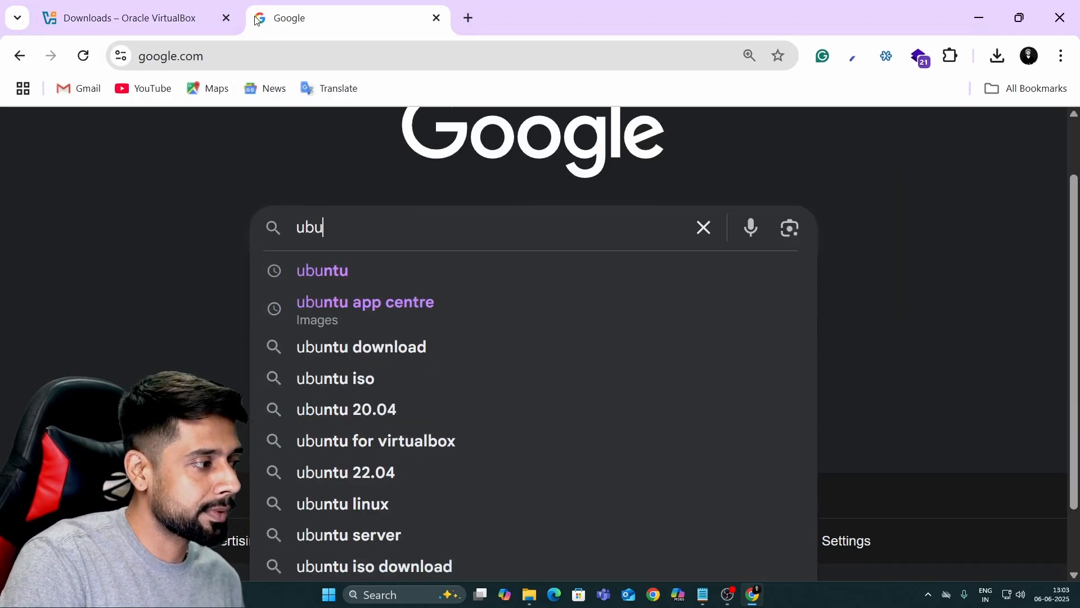
{"action": "key", "text": "enter"}
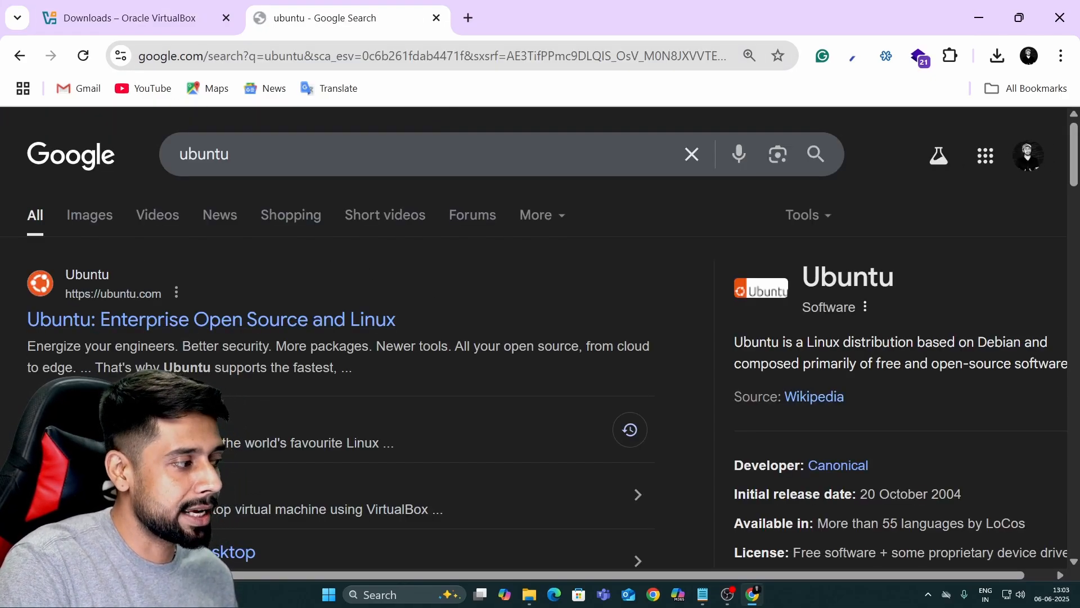
{"action": "left_click", "coordinate": [211, 319]}
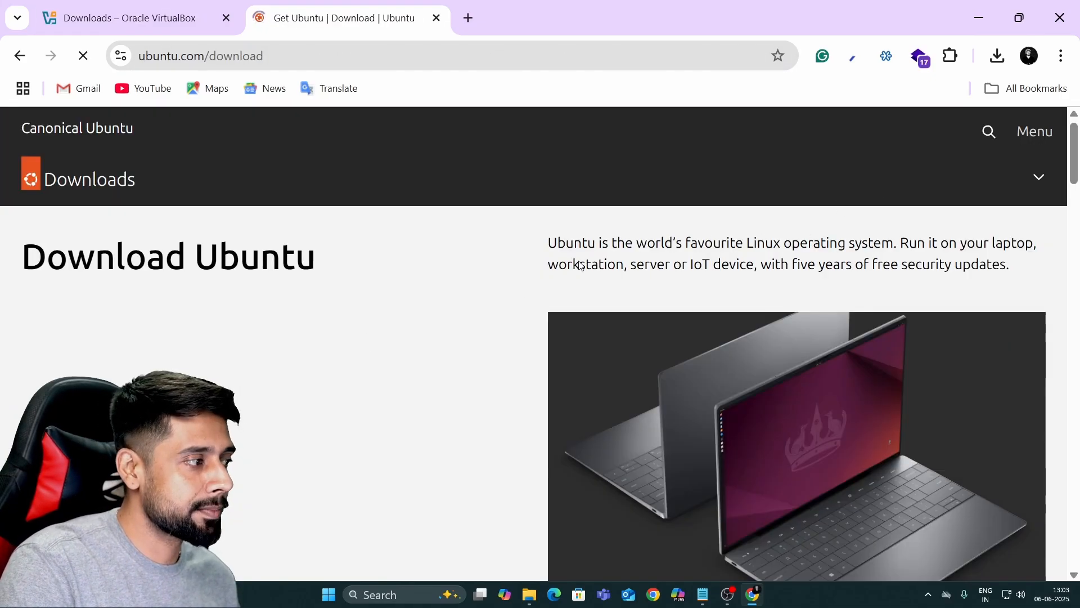
- Request the Ubuntu Desktop 24.04.2 LTS image download and dismiss the save prompt
{"action": "scroll", "scroll_direction": "down", "scroll_amount": 3}
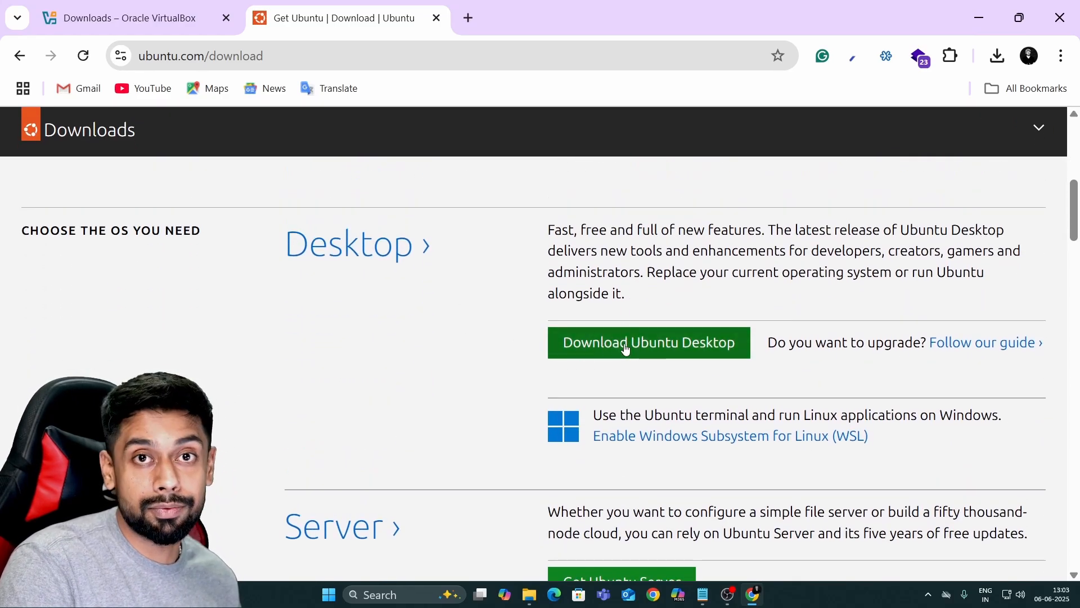
{"action": "scroll", "scroll_direction": "down", "scroll_amount": 3}
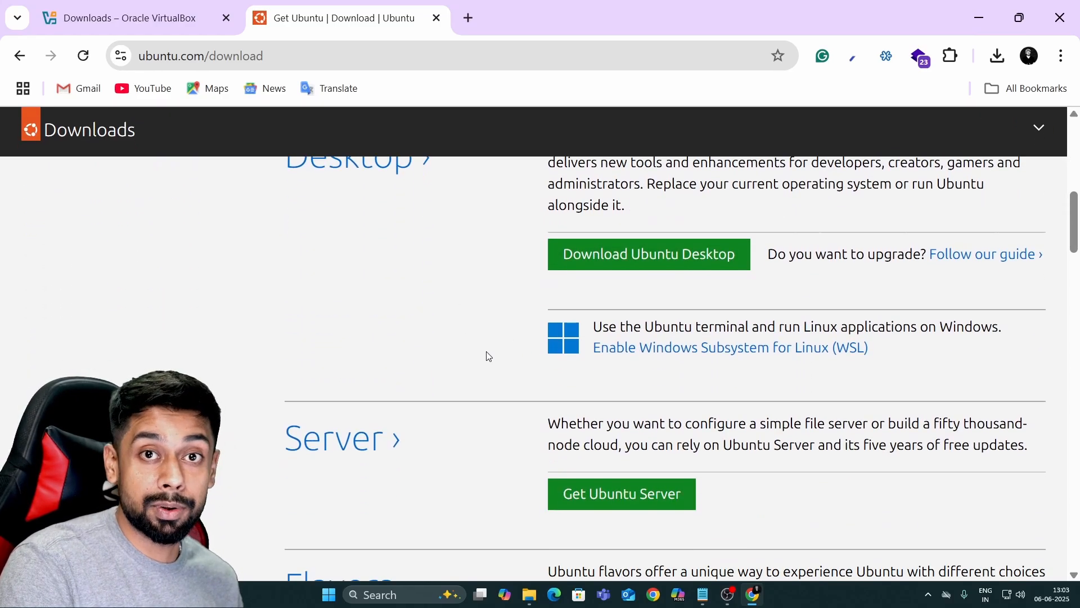
{"action": "scroll", "scroll_direction": "down", "scroll_amount": 3}
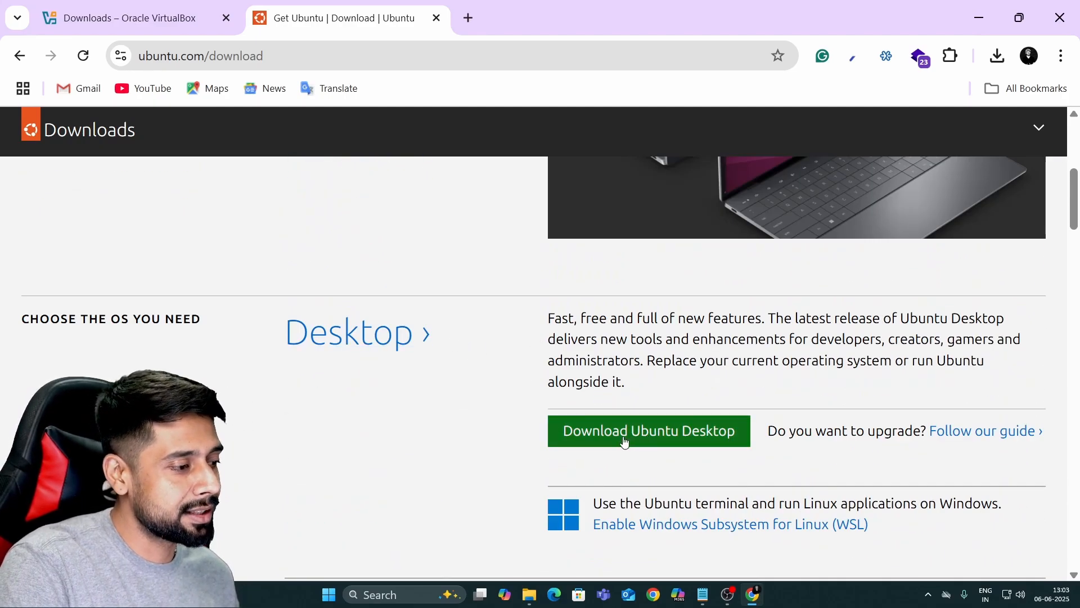
{"action": "left_click", "coordinate": [648, 431]}
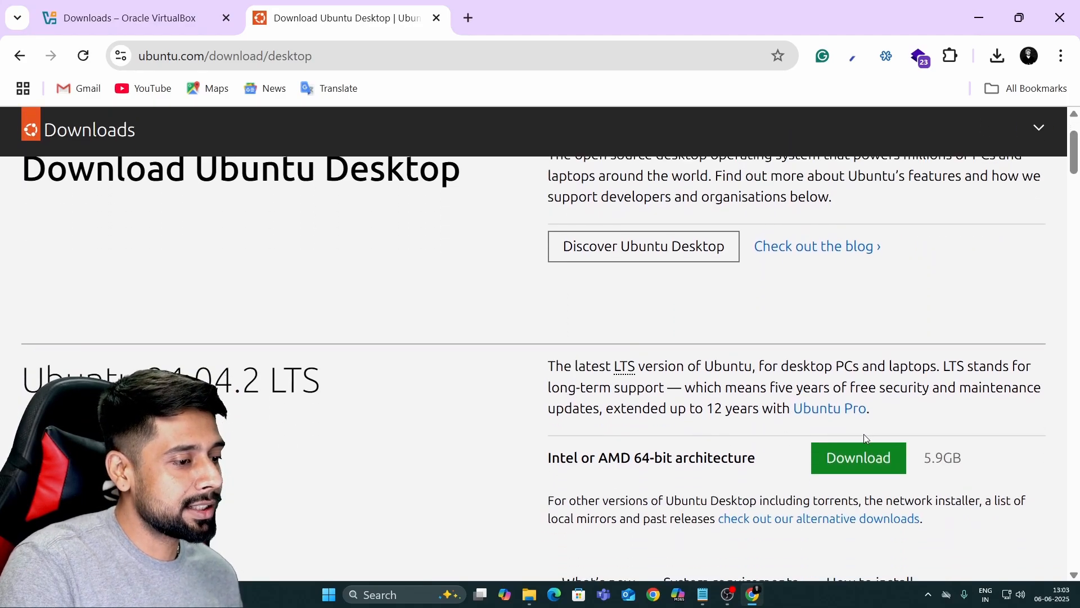
{"action": "left_click", "coordinate": [857, 458]}
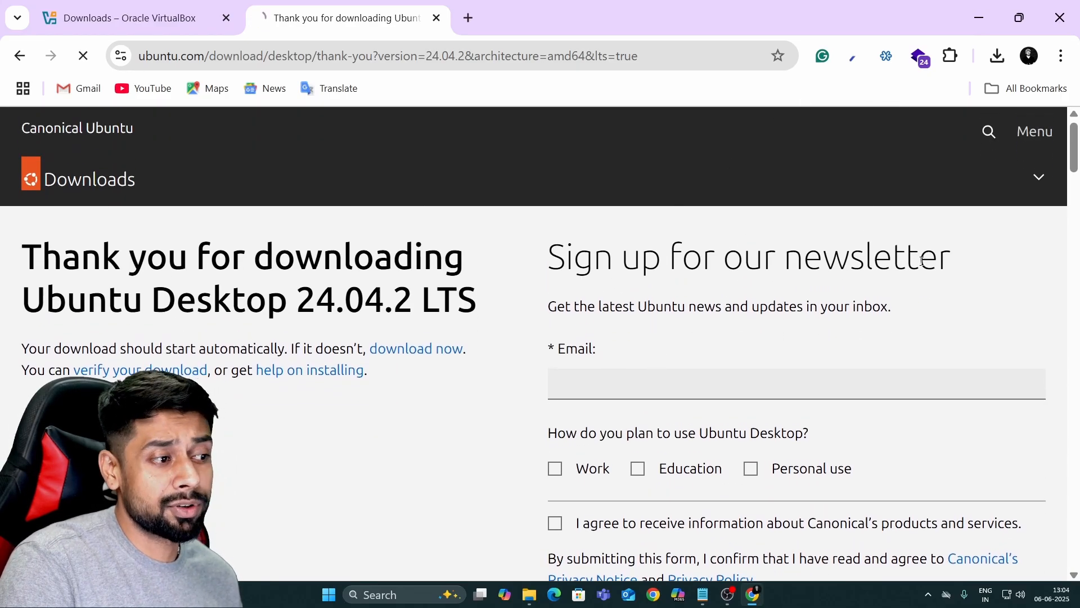
{"action": "left_click", "coordinate": [415, 348]}
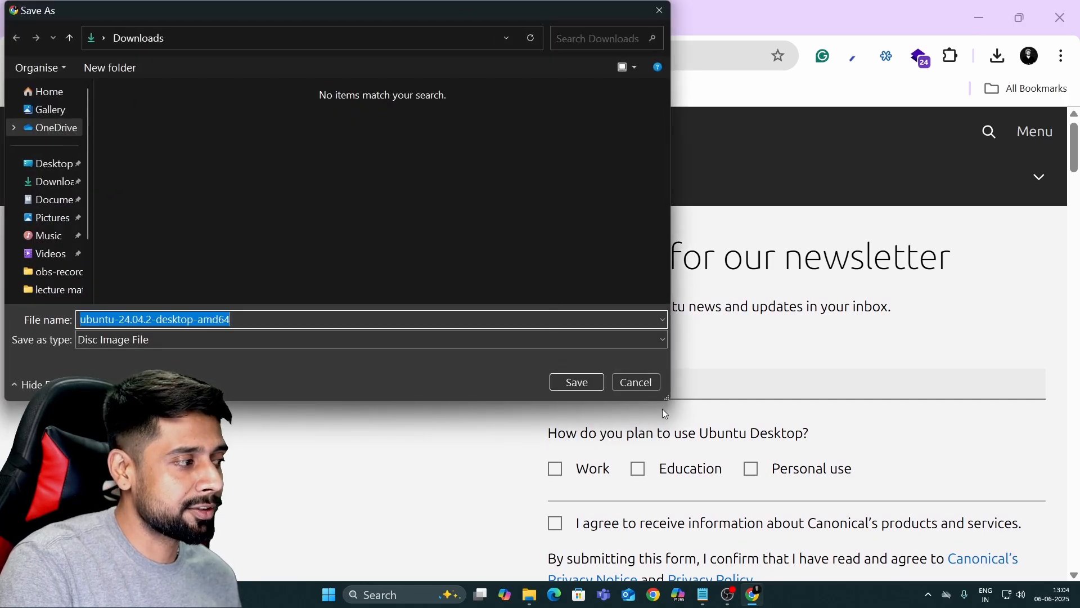
{"action": "left_click", "coordinate": [576, 381]}
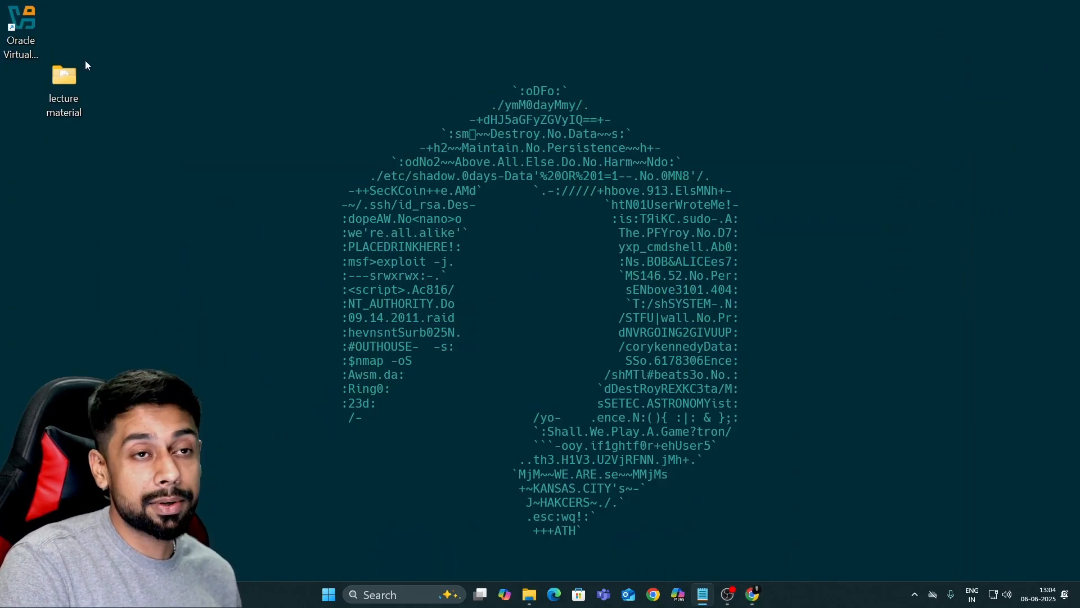
- Open the 'lecture material' folder and select the VirtualBox installer file
{"action": "double_click", "coordinate": [64, 90]}
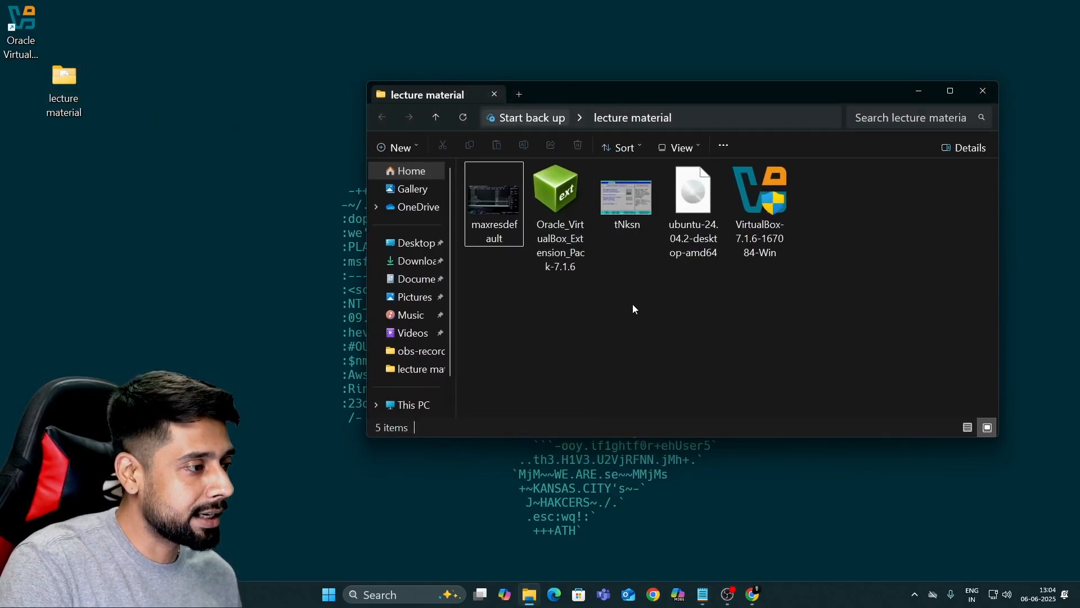
{"action": "left_click", "coordinate": [759, 210]}
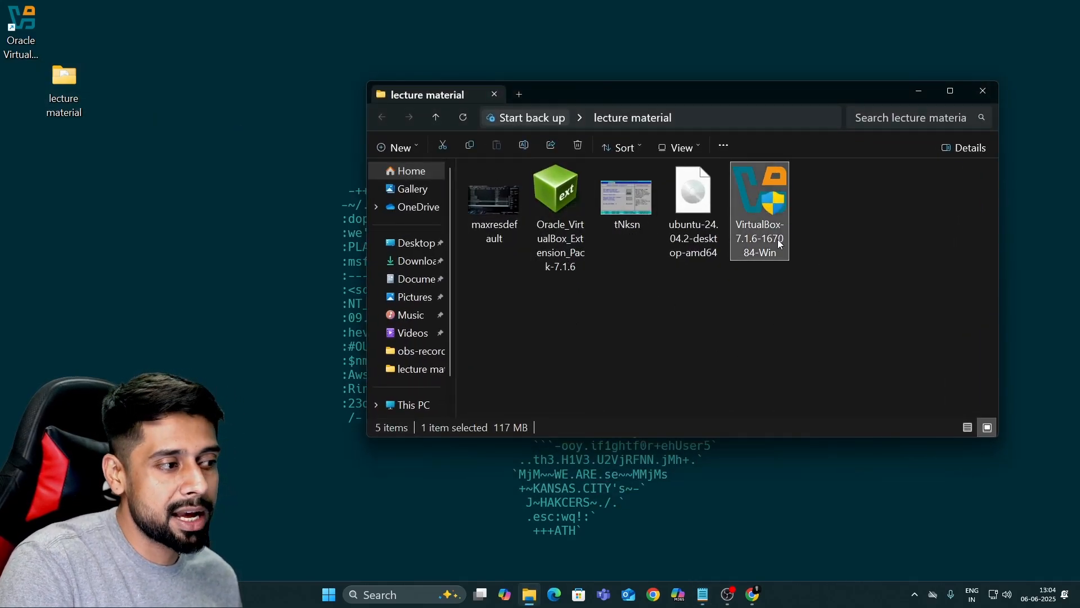
{"action": "left_click", "coordinate": [694, 199]}
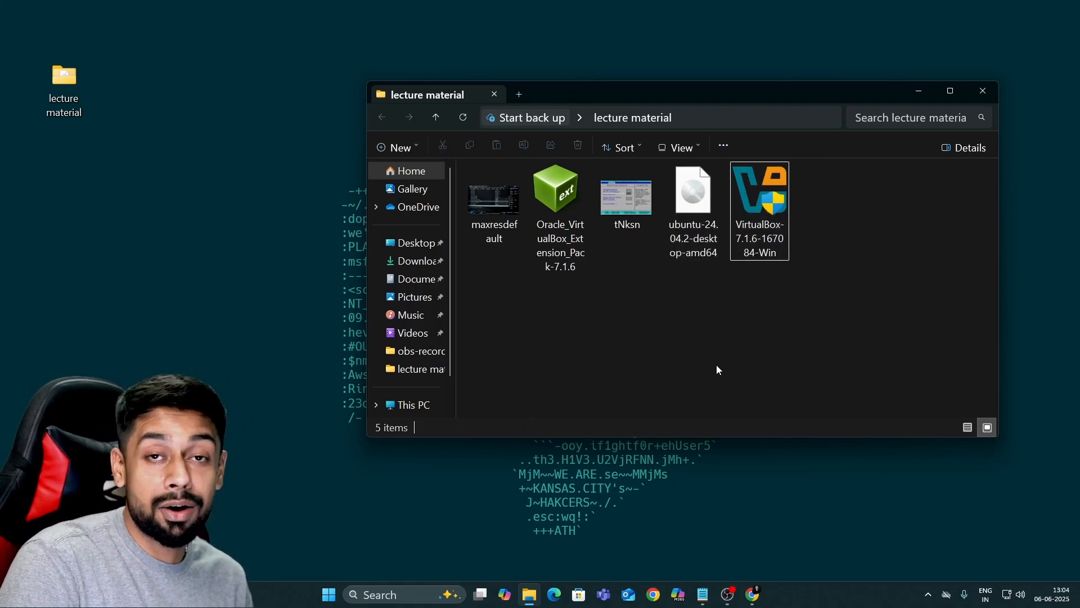
{"action": "left_click", "coordinate": [759, 200]}
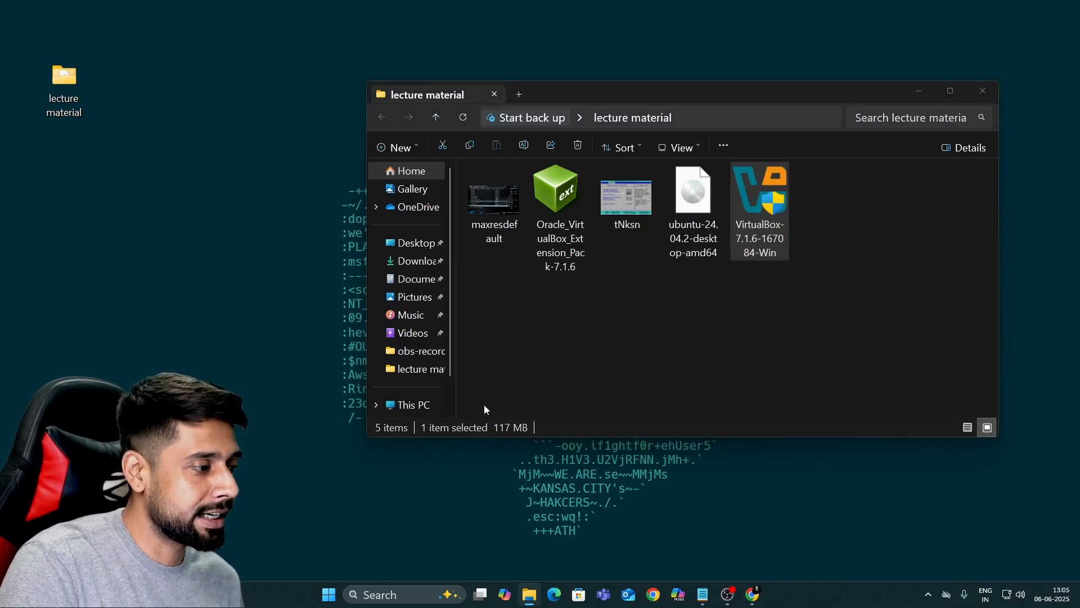
- Launch the VirtualBox 7.1.6 installer and set the install folder to E:\vbox
{"action": "double_click", "coordinate": [758, 190]}
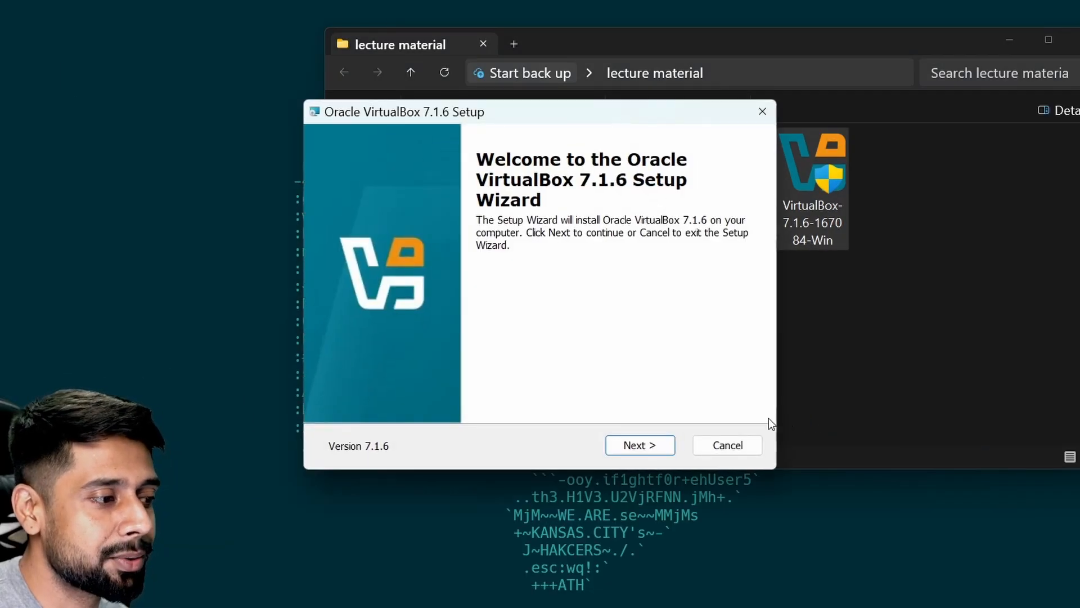
{"action": "left_click", "coordinate": [639, 445]}
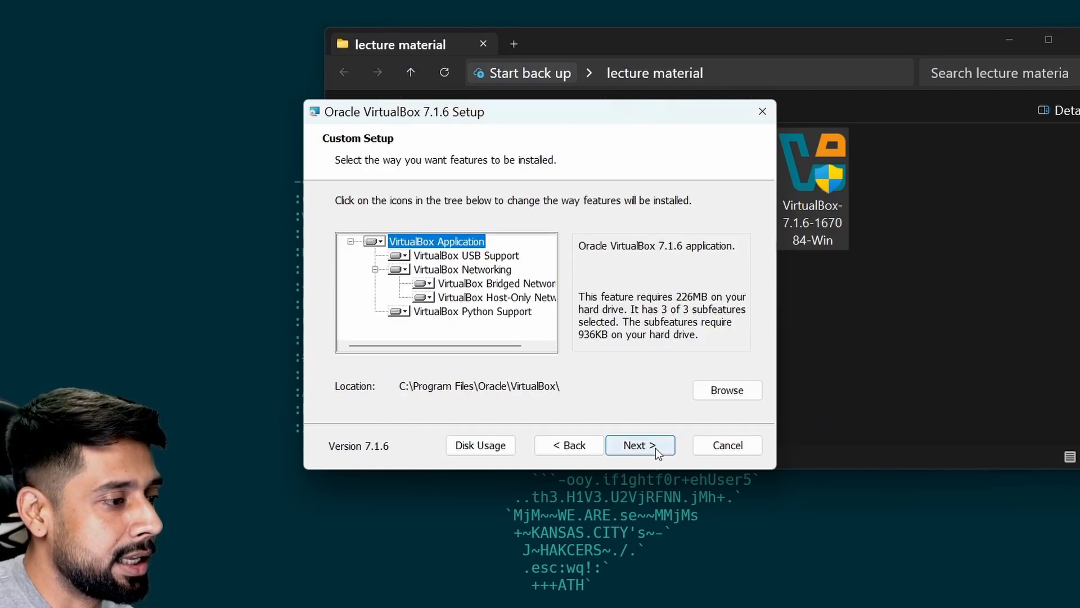
{"action": "left_click", "coordinate": [727, 389]}
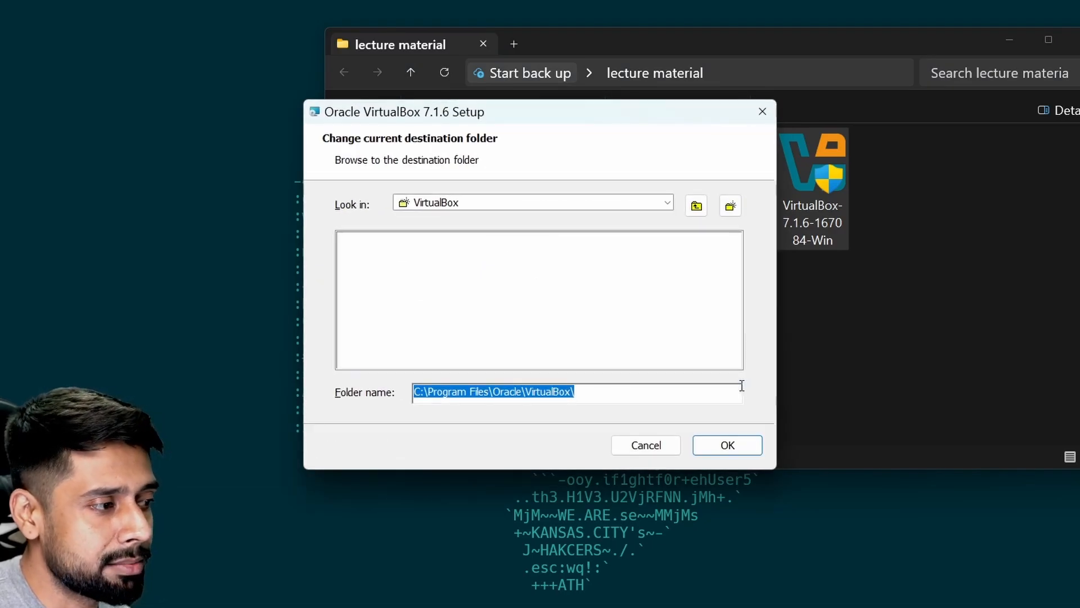
{"action": "left_click", "coordinate": [665, 202]}
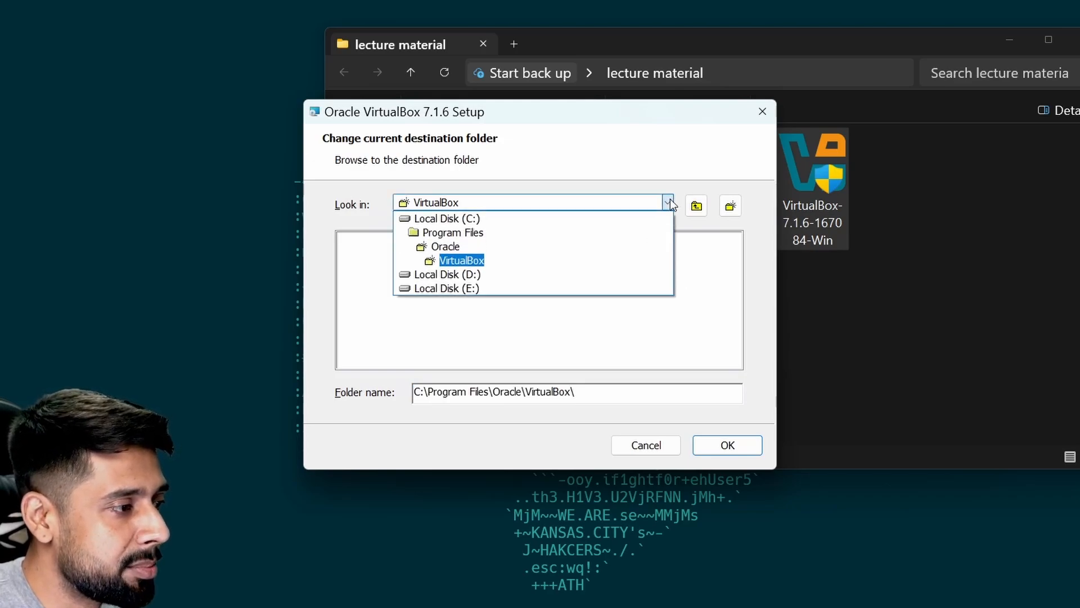
{"action": "left_click", "coordinate": [447, 288]}
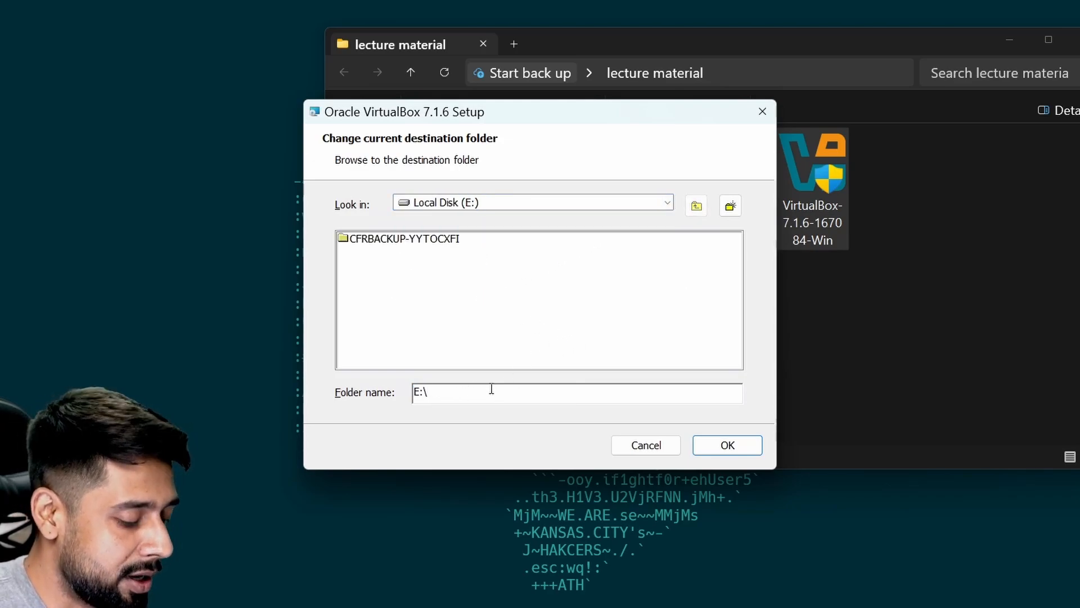
{"action": "type", "text": "vbox"}
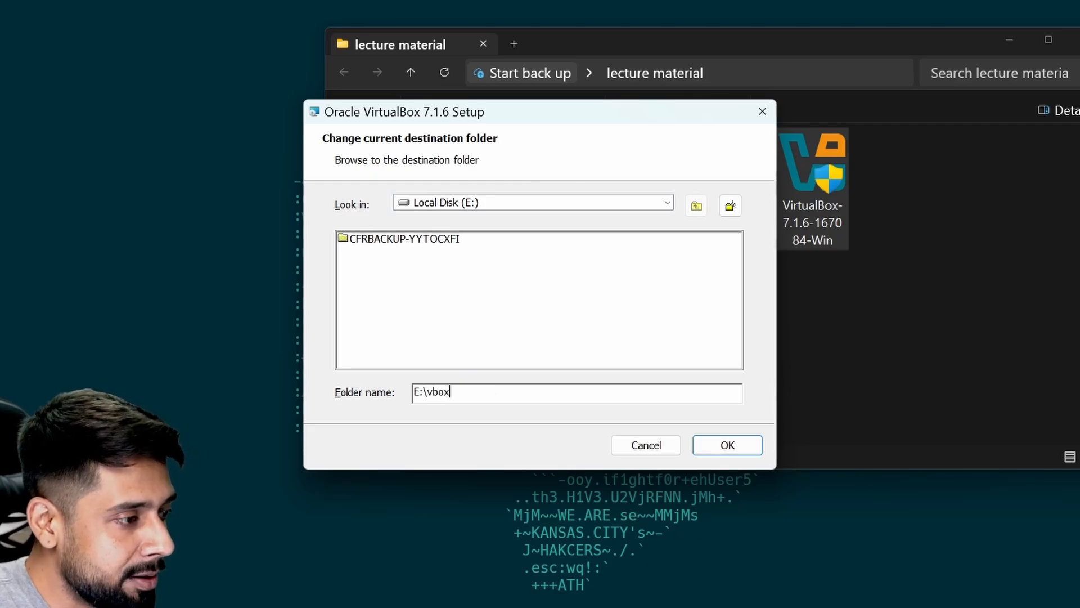
{"action": "left_click", "coordinate": [726, 445]}
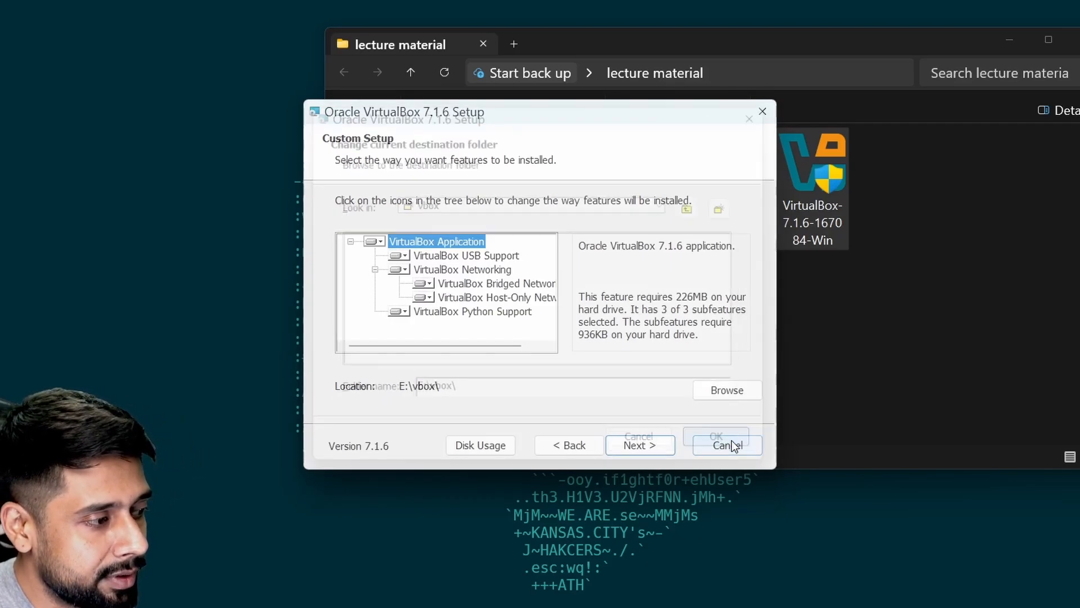
- Accept the network-disconnect and missing-Python warnings and keep default shortcut options
{"action": "left_click", "coordinate": [638, 445]}
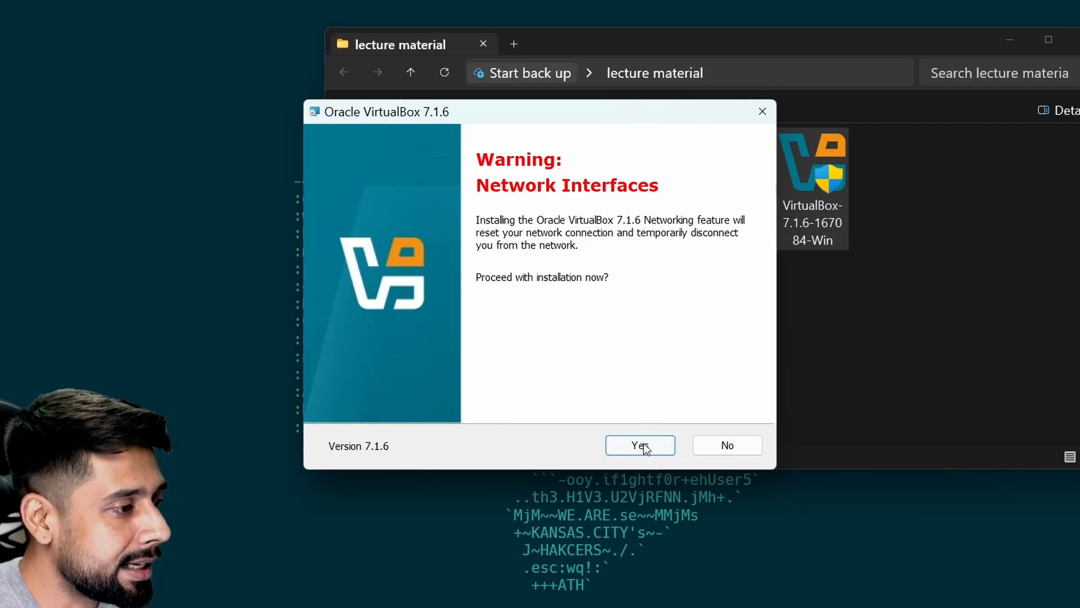
{"action": "left_click", "coordinate": [639, 445]}
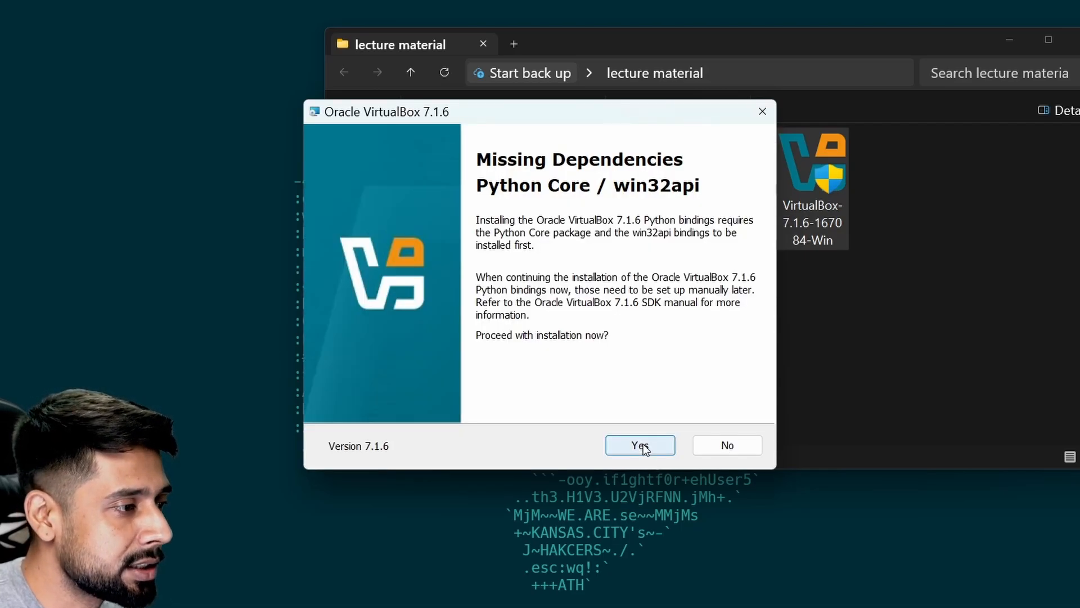
{"action": "left_click", "coordinate": [639, 445]}
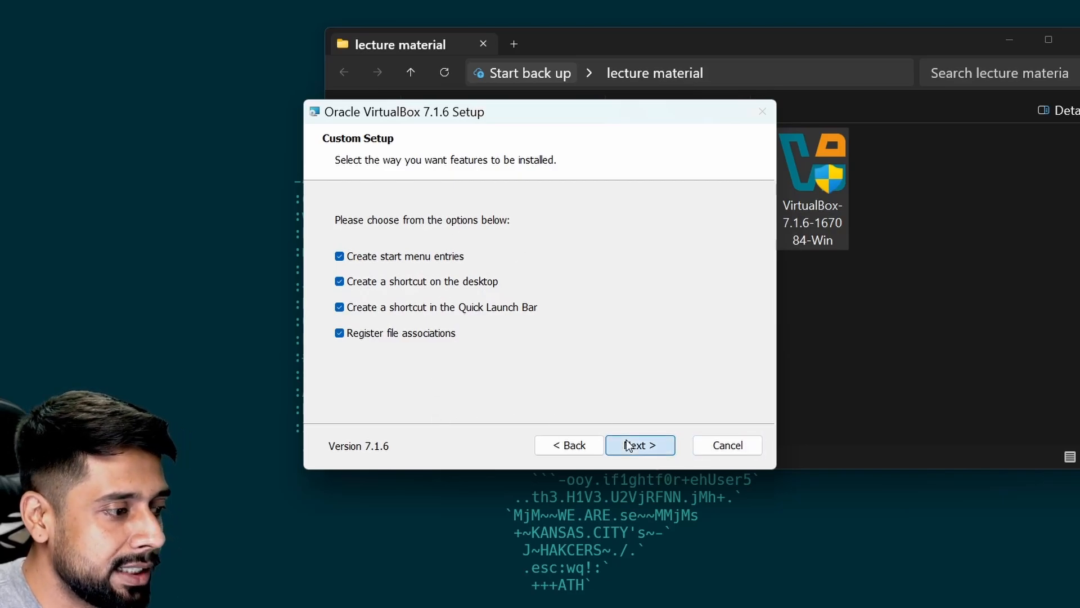
{"action": "left_click", "coordinate": [638, 444]}
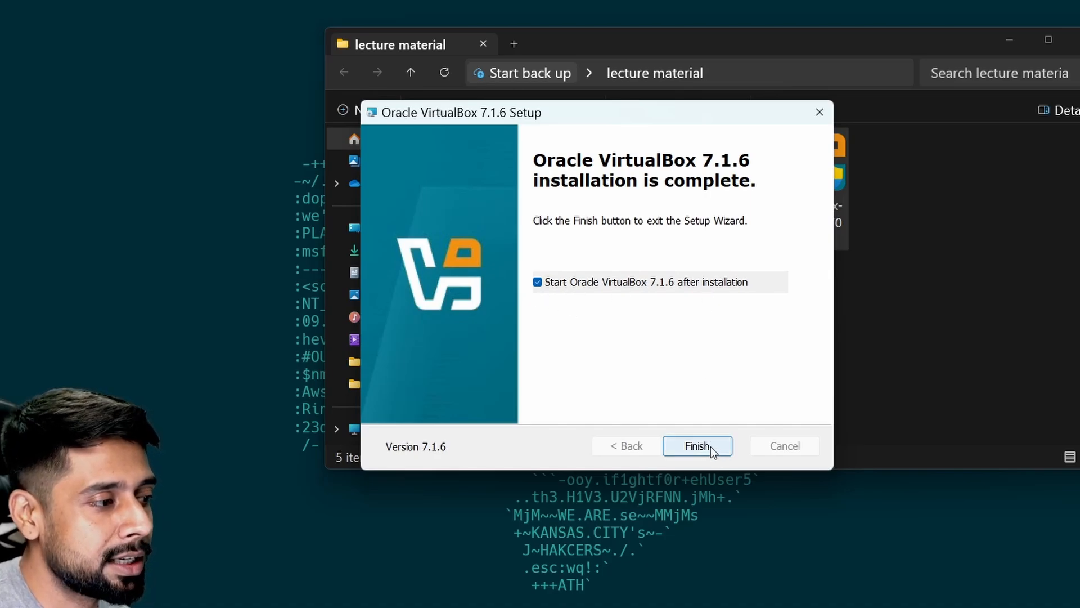
- Finish setup to launch VirtualBox Manager, then select the Oracle_VirtualBox_Extension_Pack file
{"action": "left_click", "coordinate": [697, 446]}
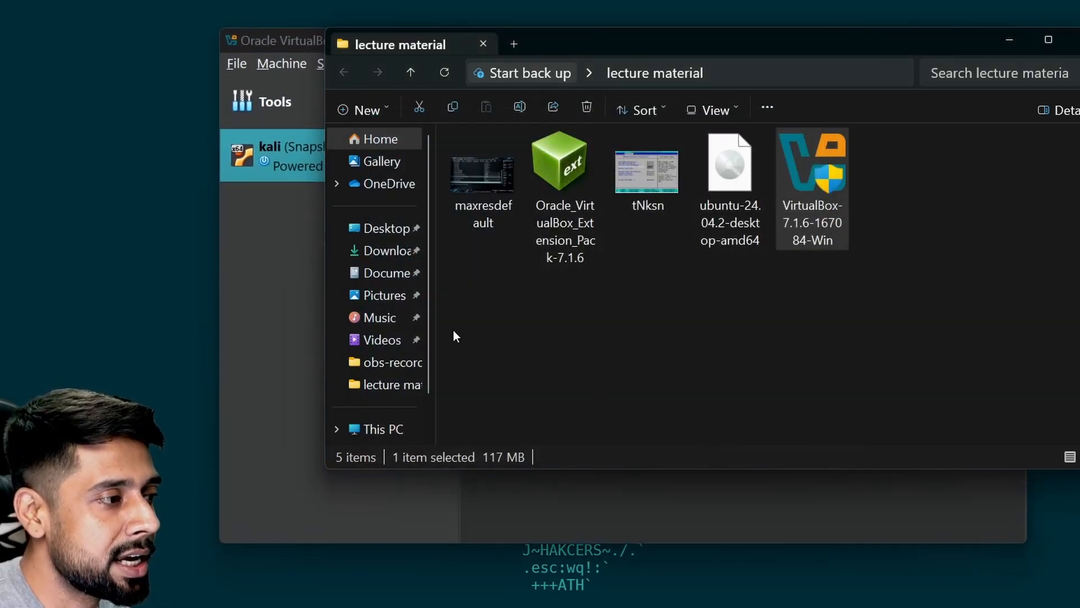
{"action": "left_click", "coordinate": [272, 40]}
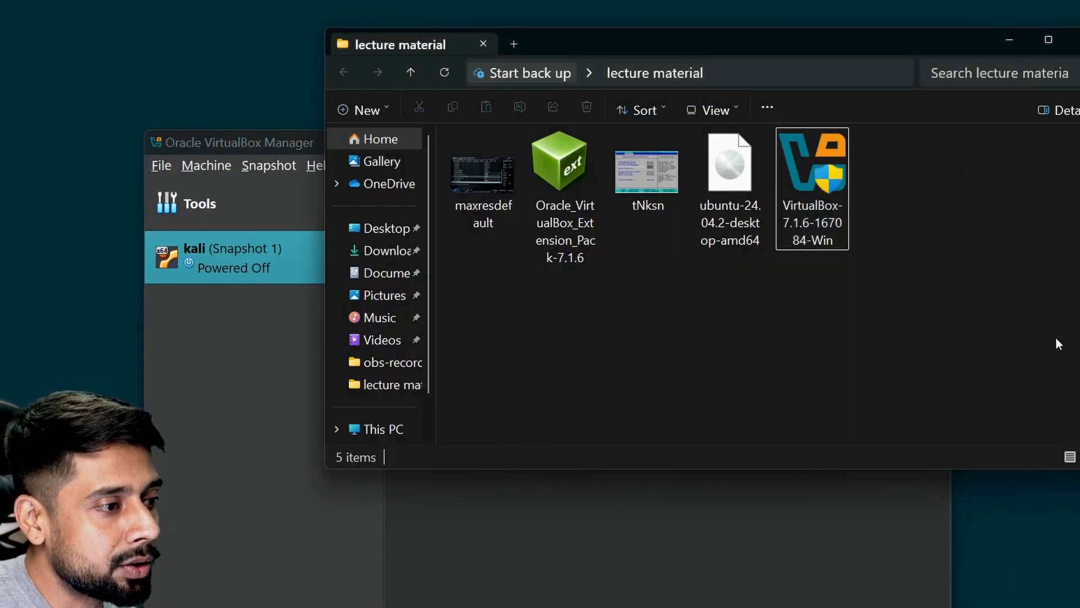
{"action": "left_click", "coordinate": [565, 162]}
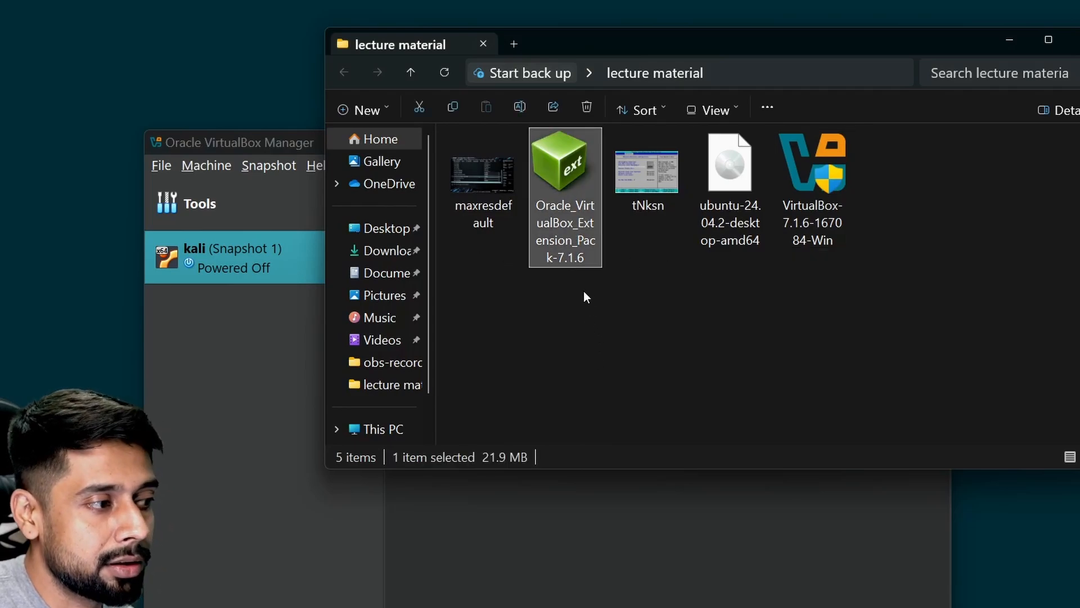
{"action": "mouse_move", "coordinate": [548, 233]}
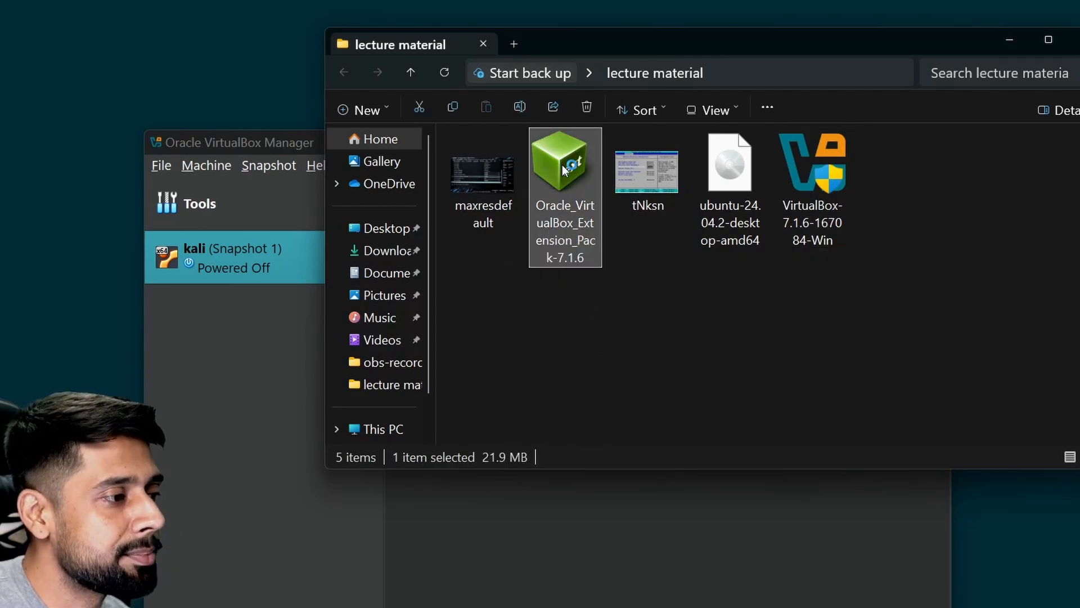
- Open the Extension Pack 7.1.6 file, confirm Install, and scroll through the licence
{"action": "double_click", "coordinate": [565, 160]}
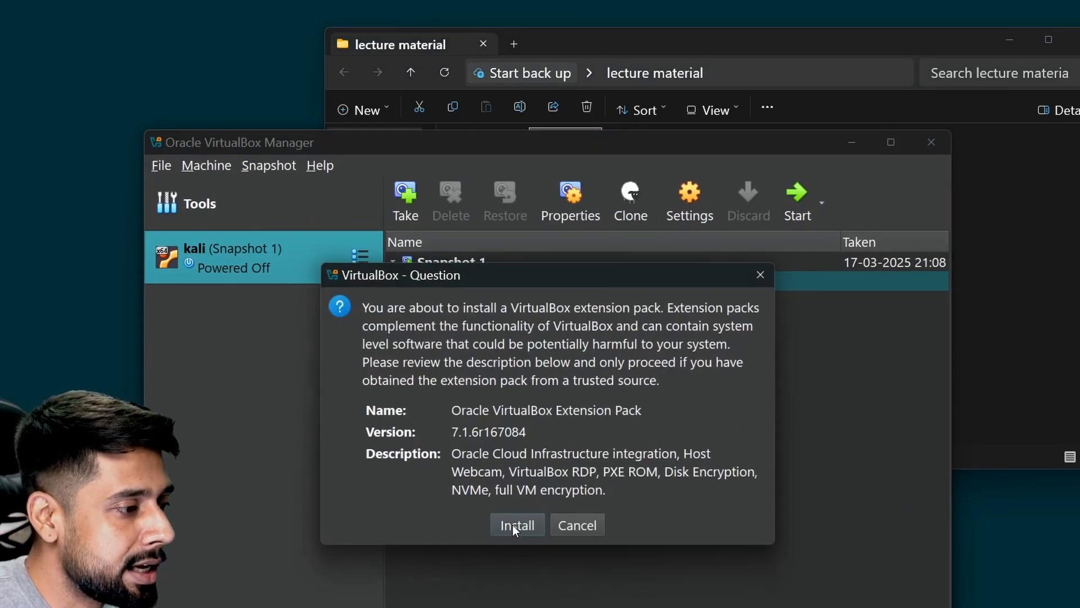
{"action": "left_click", "coordinate": [517, 525]}
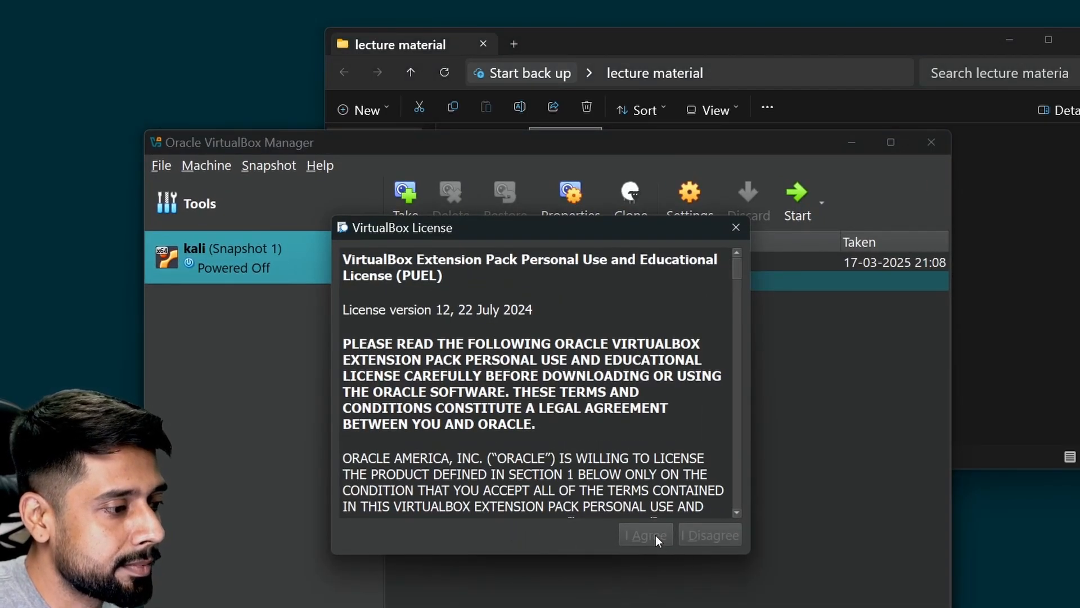
{"action": "scroll", "scroll_direction": "down", "scroll_amount": 3}
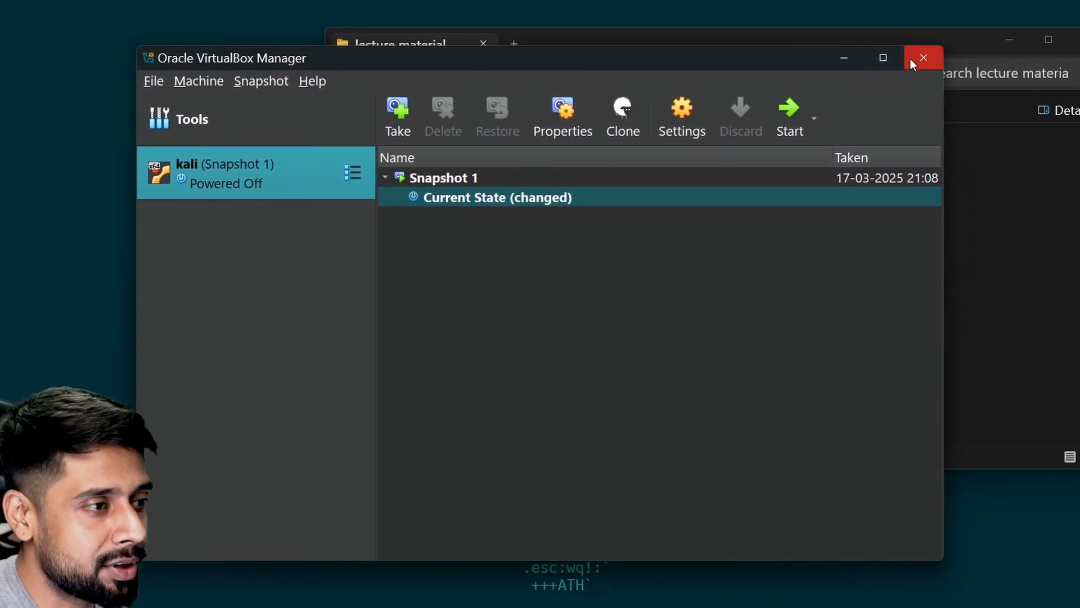
- Dismiss the confirmation and select Tools in VirtualBox Manager's left pane
{"action": "left_click", "coordinate": [923, 57]}
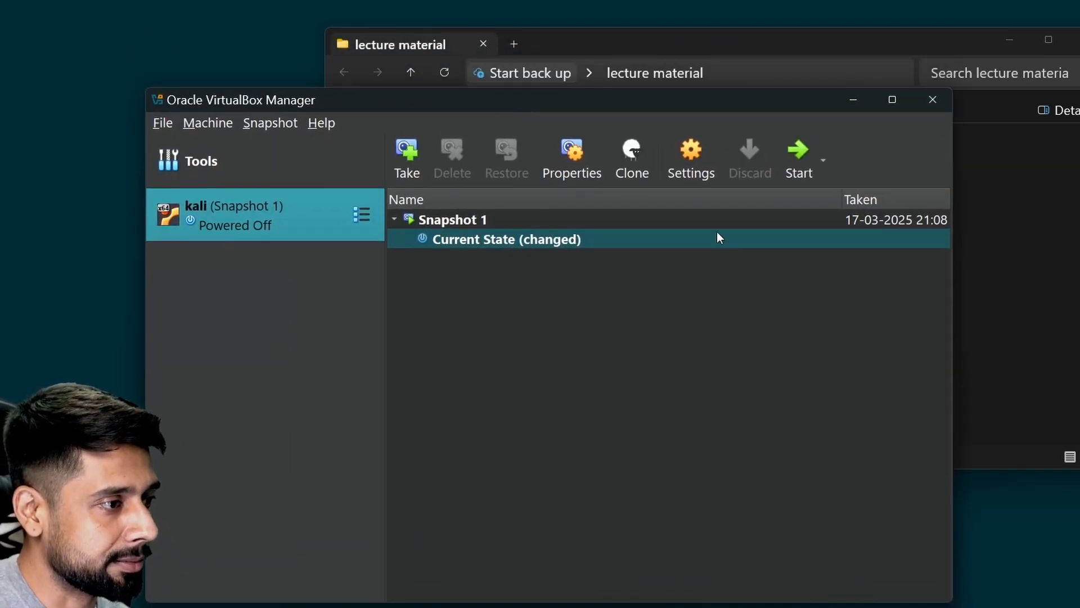
{"action": "left_click", "coordinate": [201, 160]}
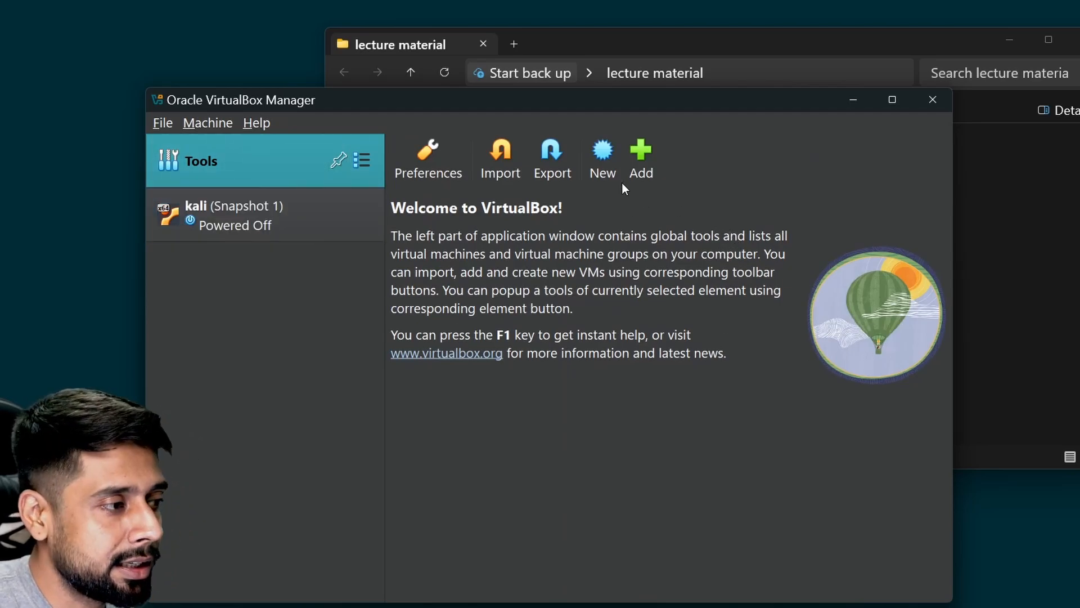
- Start a new virtual machine named 'ubuntu'
{"action": "left_click", "coordinate": [602, 159]}
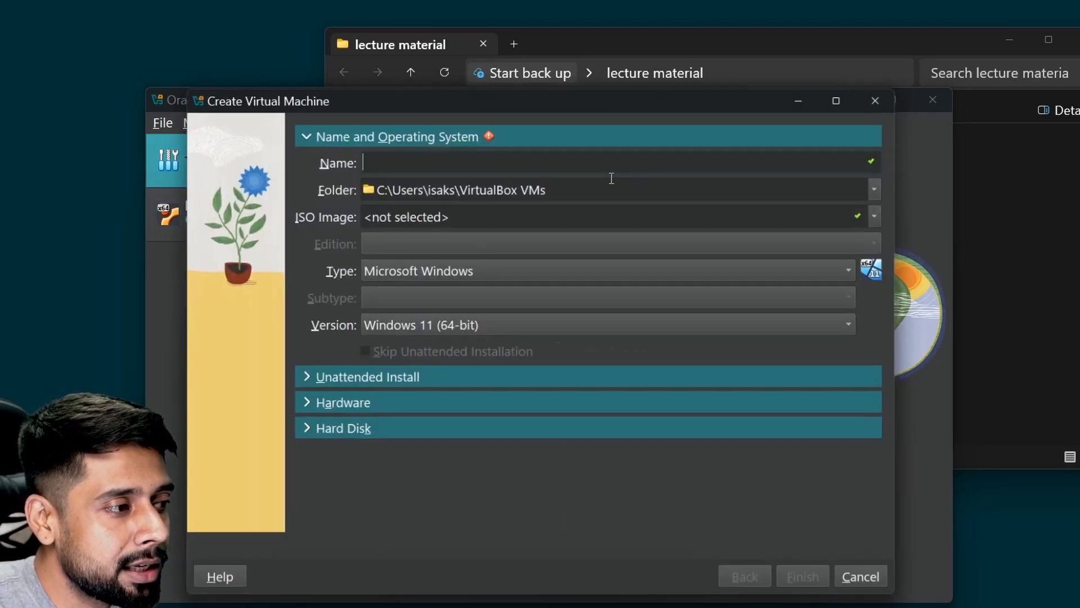
{"action": "type", "text": "ub"}
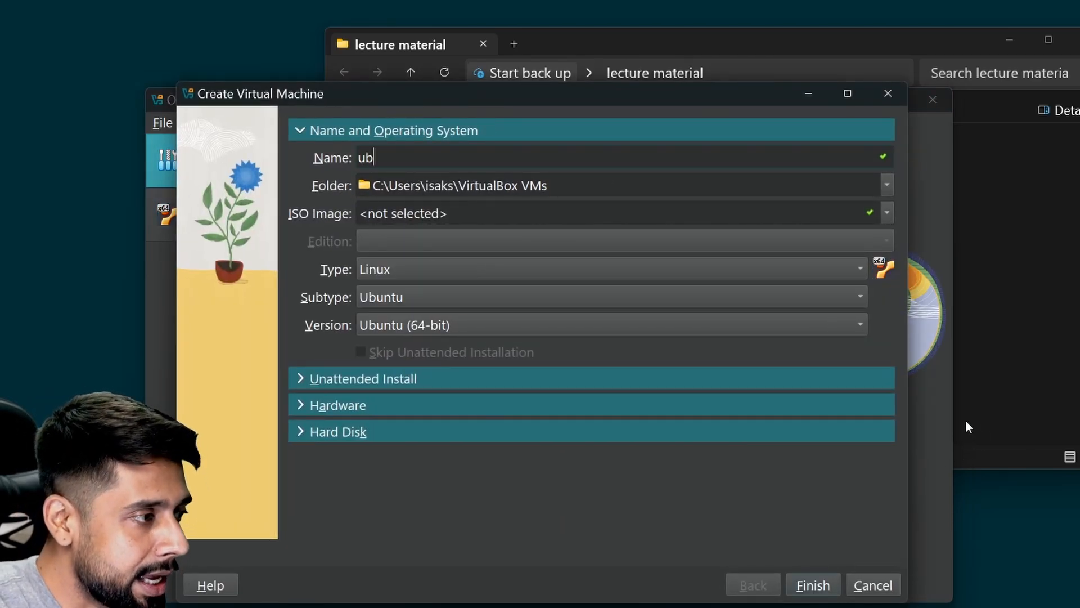
{"action": "type", "text": "untu"}
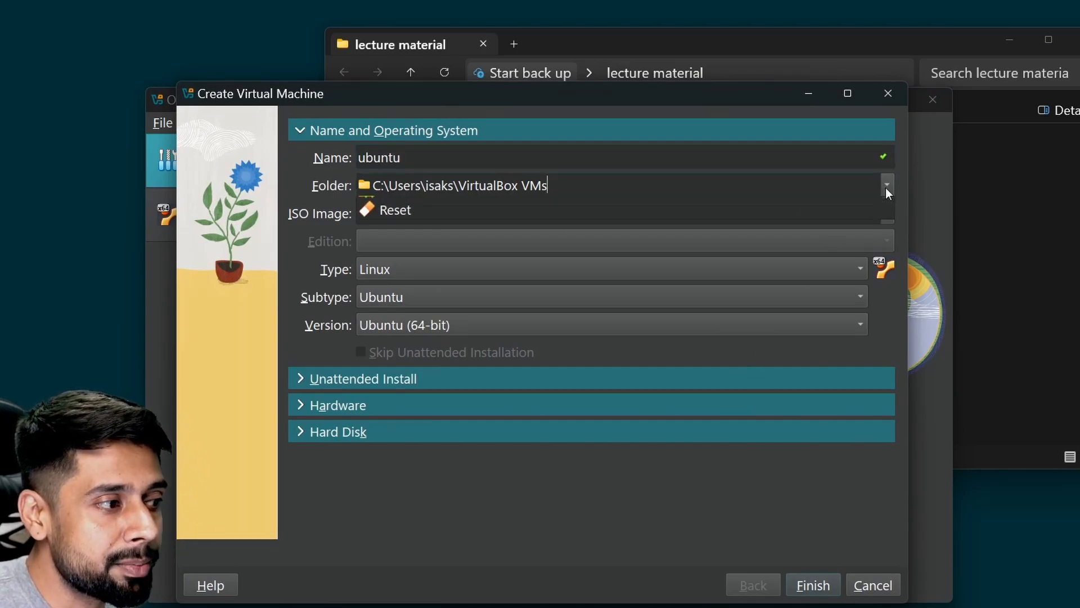
- Create a vm-ubuntu folder on drive E and select it as storage
{"action": "left_click", "coordinate": [886, 184]}
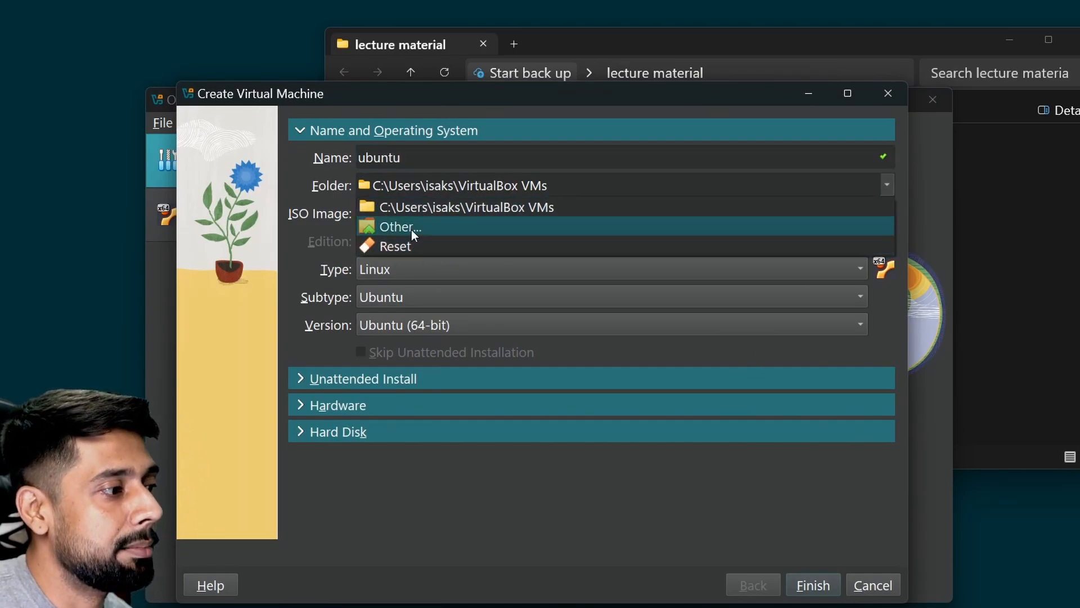
{"action": "left_click", "coordinate": [400, 227]}
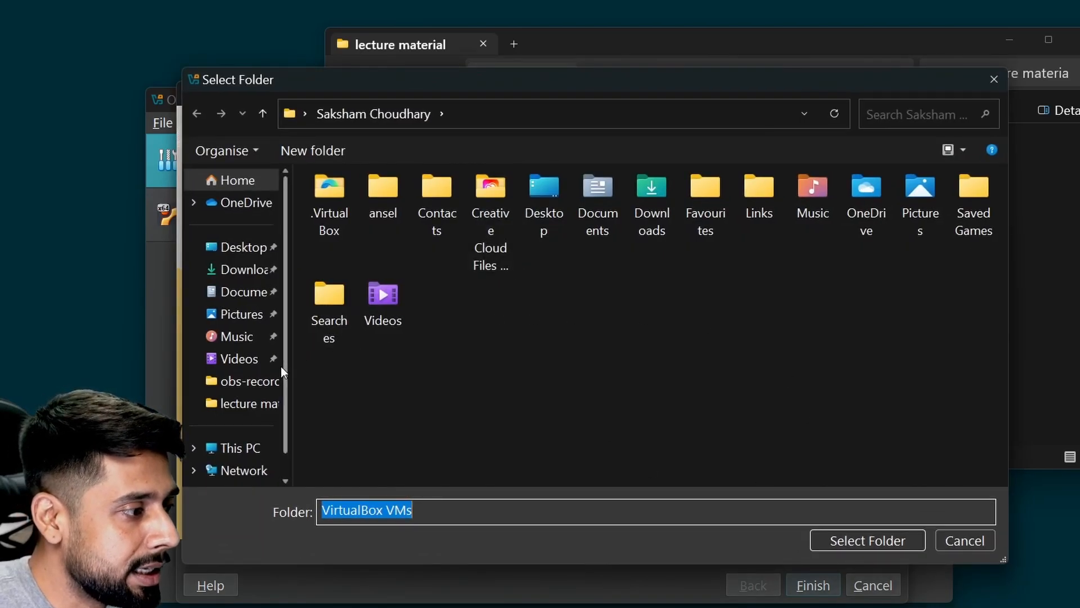
{"action": "left_click", "coordinate": [241, 421]}
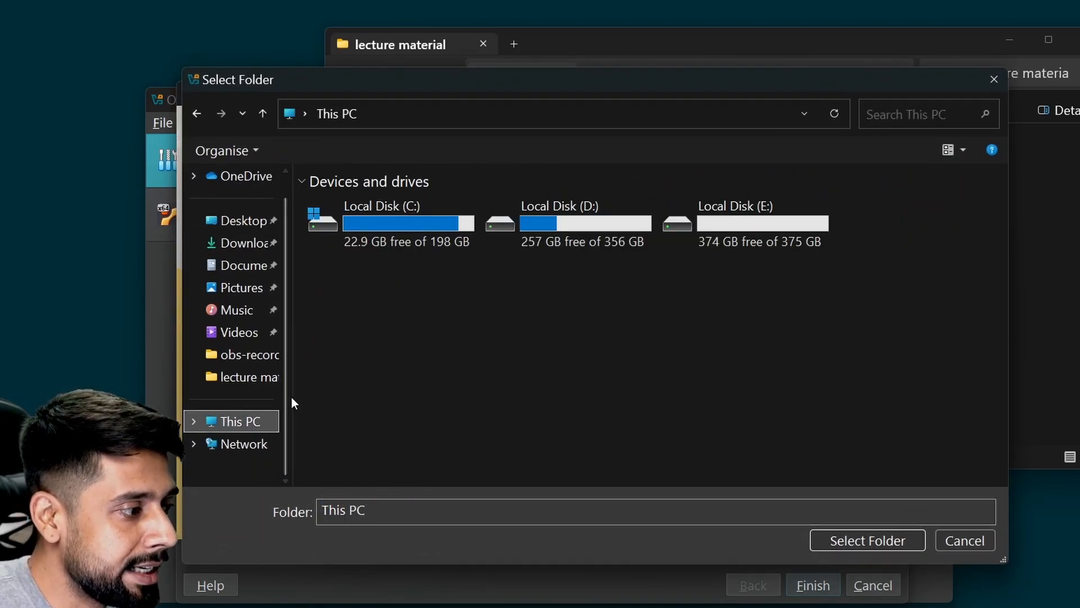
{"action": "double_click", "coordinate": [736, 223]}
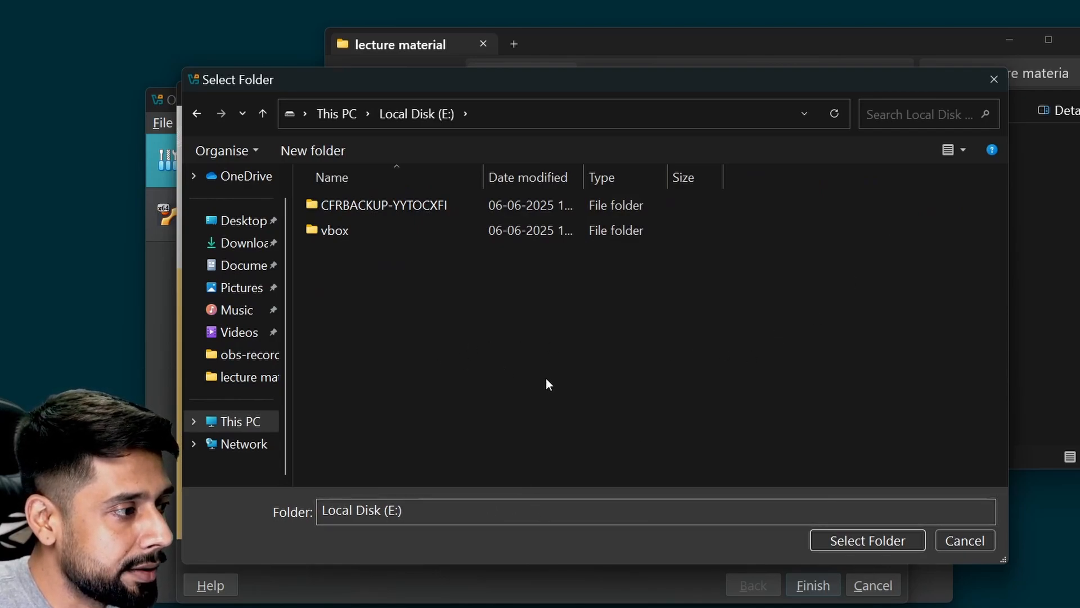
{"action": "right_click", "coordinate": [548, 384]}
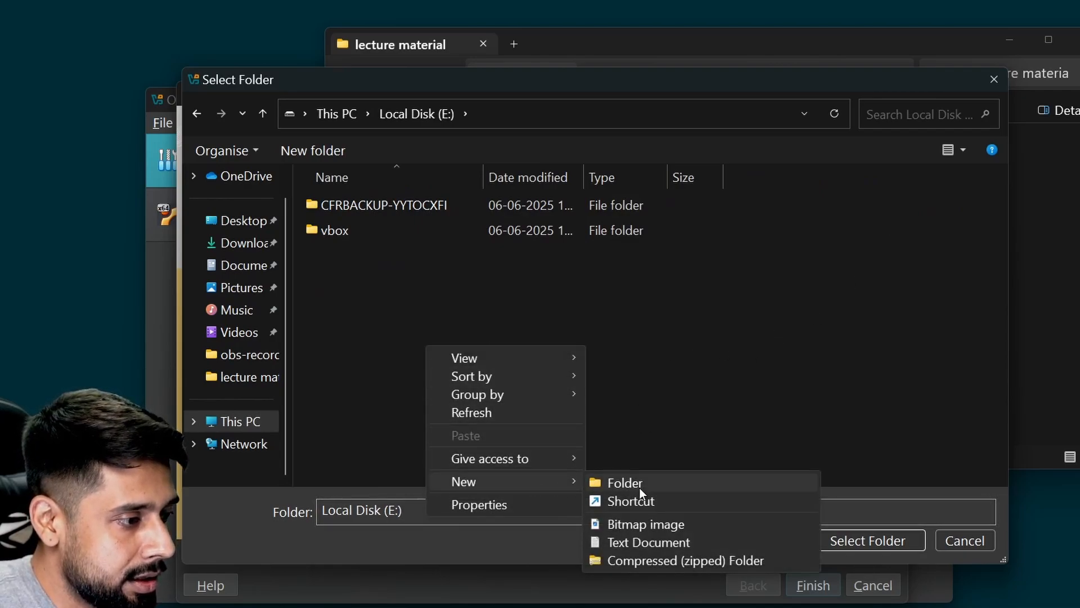
{"action": "left_click", "coordinate": [625, 482]}
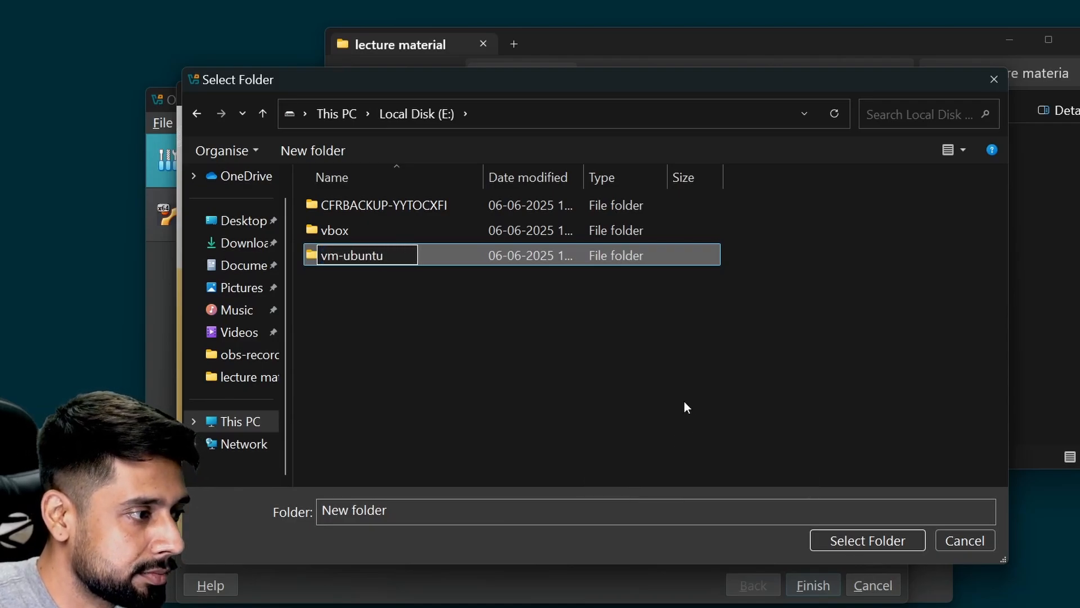
{"action": "left_click", "coordinate": [866, 539]}
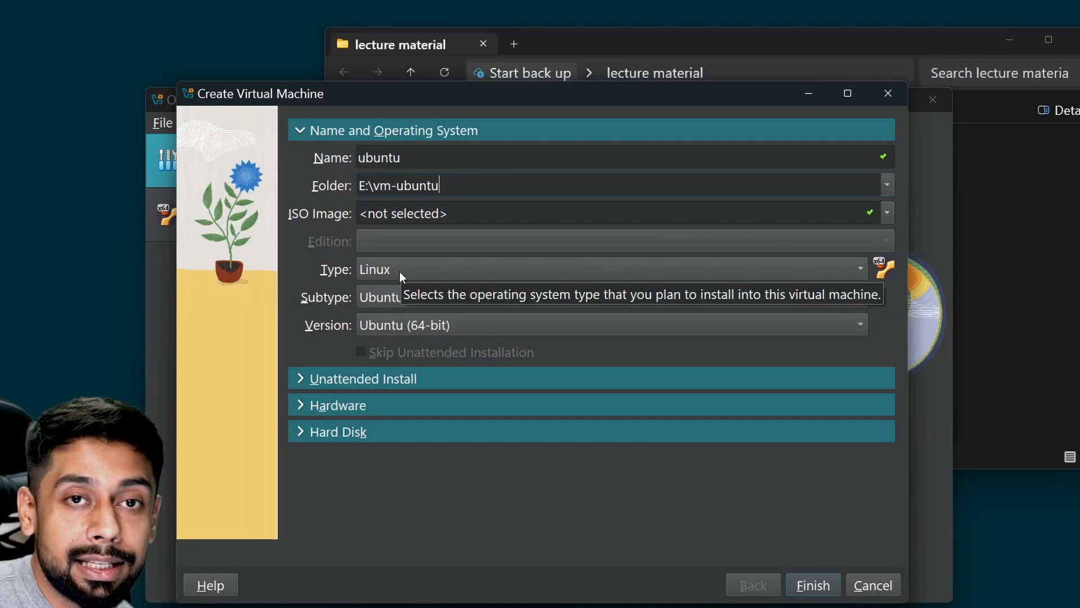
{"action": "mouse_move", "coordinate": [384, 338]}
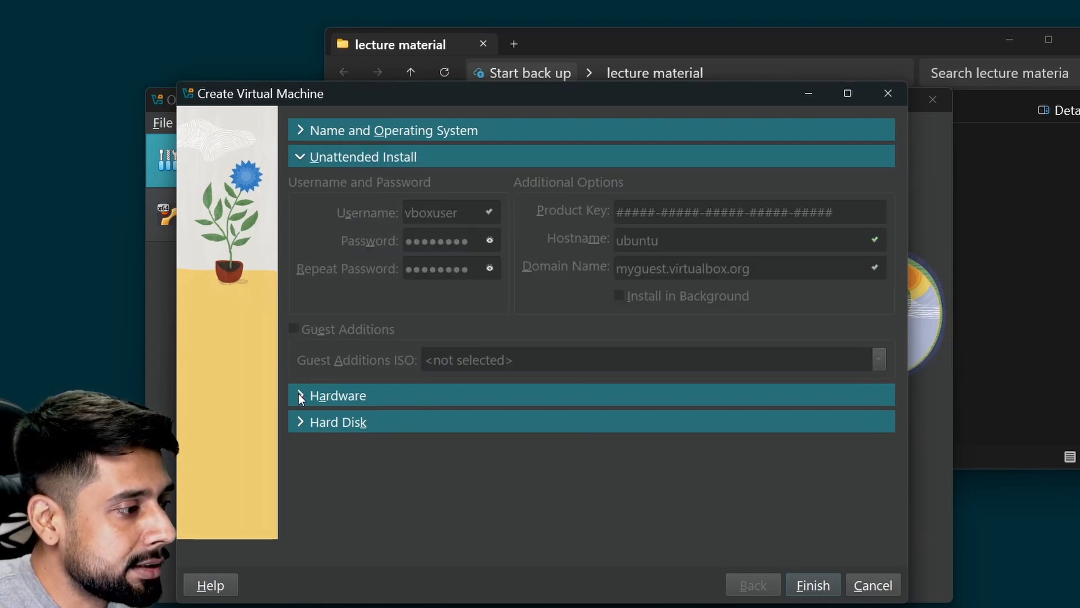
- Expand the Hardware section showing 2048 MB memory and 1 CPU
{"action": "left_click", "coordinate": [339, 395]}
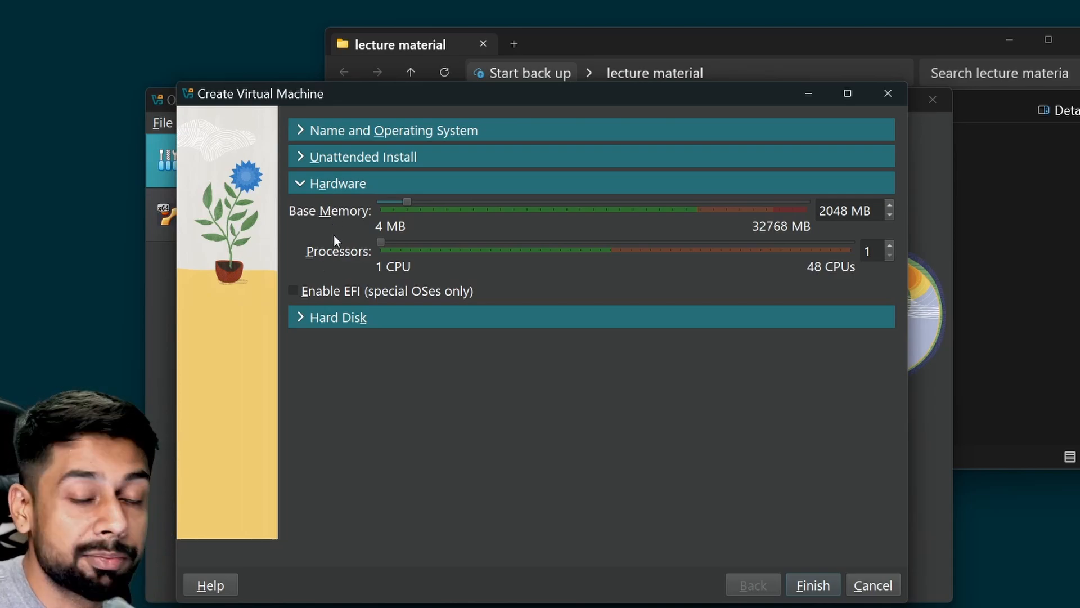
{"action": "mouse_move", "coordinate": [334, 267]}
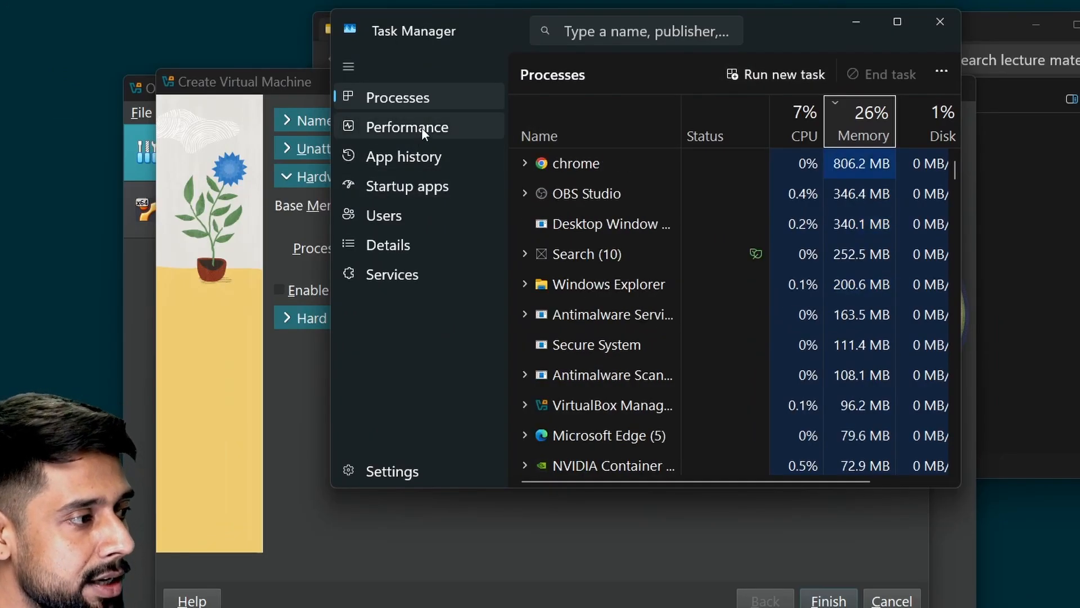
- Review the host's CPU (32 logical processors, virtualisation enabled) and memory in Task Manager
{"action": "left_click", "coordinate": [408, 127]}
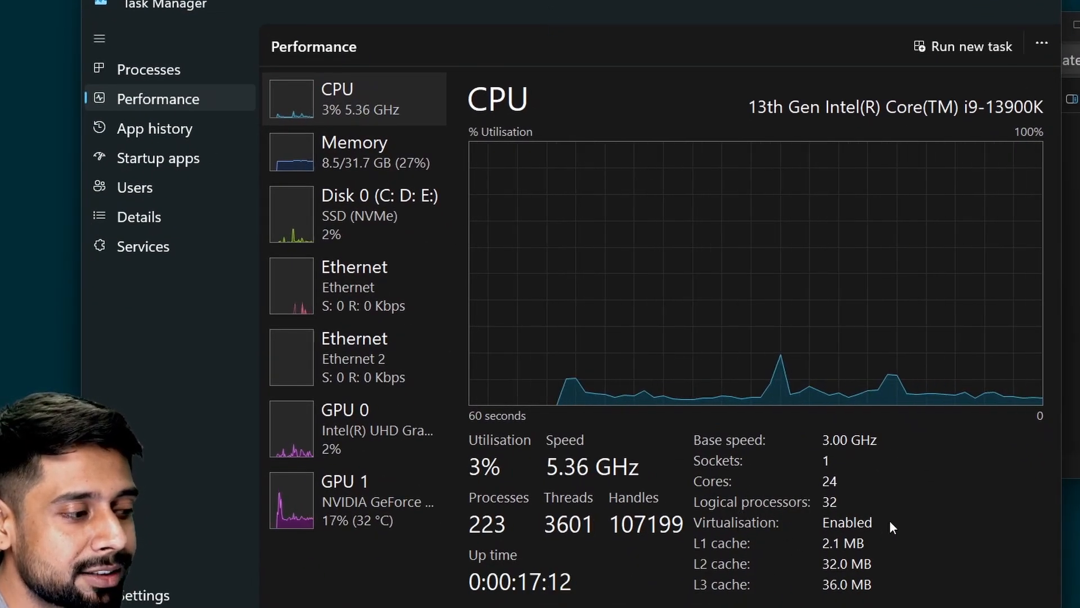
{"action": "left_click", "coordinate": [354, 151]}
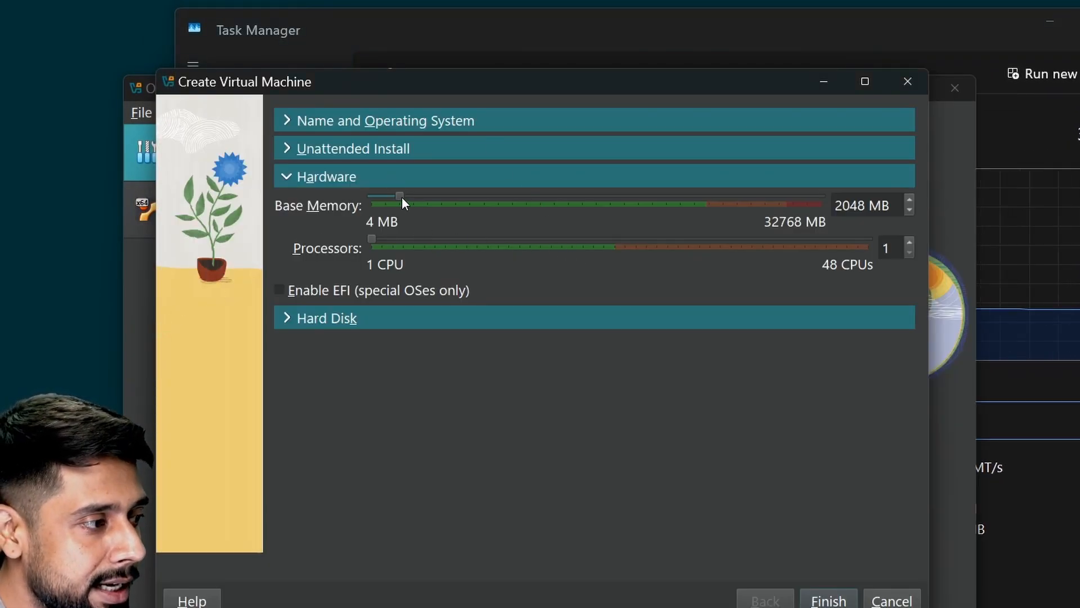
- Set base memory to 8192 MB, recheck host CPU details, and assign 8 processors
{"action": "left_click_drag", "start_coordinate": [399, 200], "coordinate": [472, 200]}
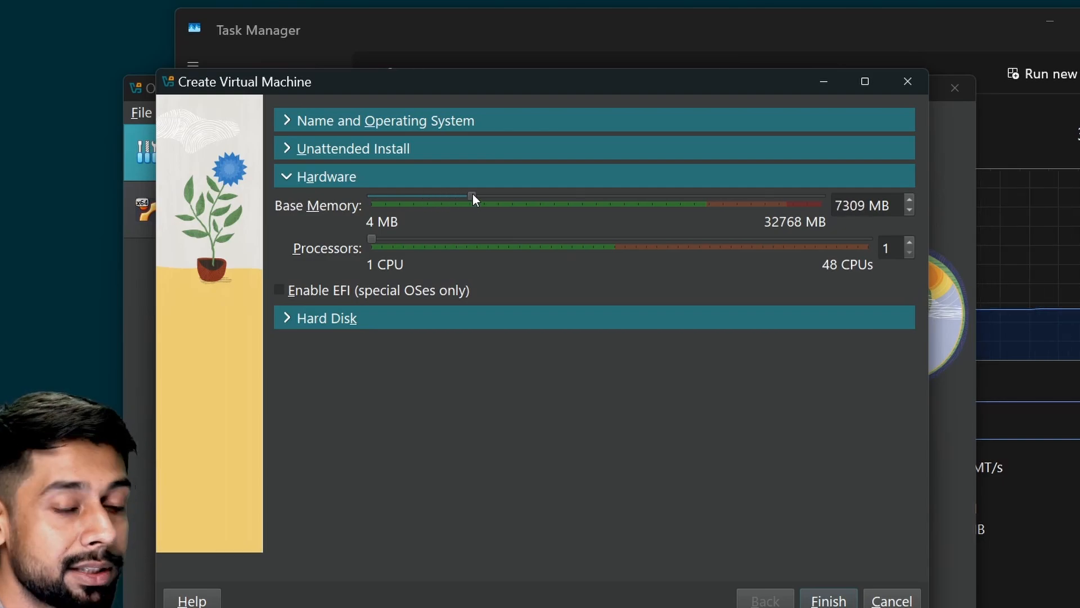
{"action": "left_click_drag", "start_coordinate": [473, 199], "coordinate": [476, 198]}
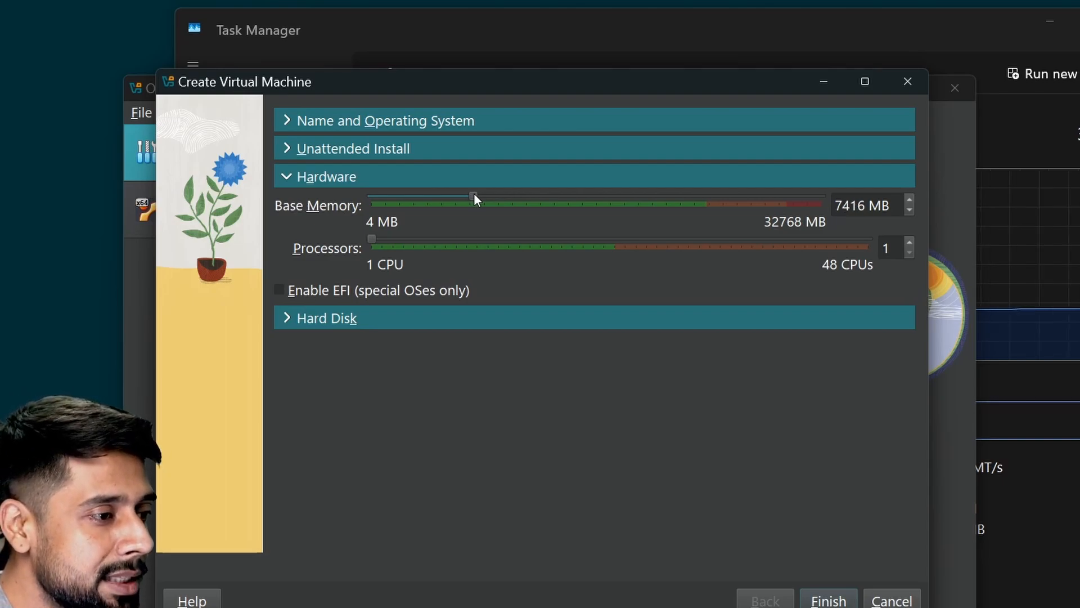
{"action": "left_click_drag", "start_coordinate": [474, 196], "coordinate": [482, 197]}
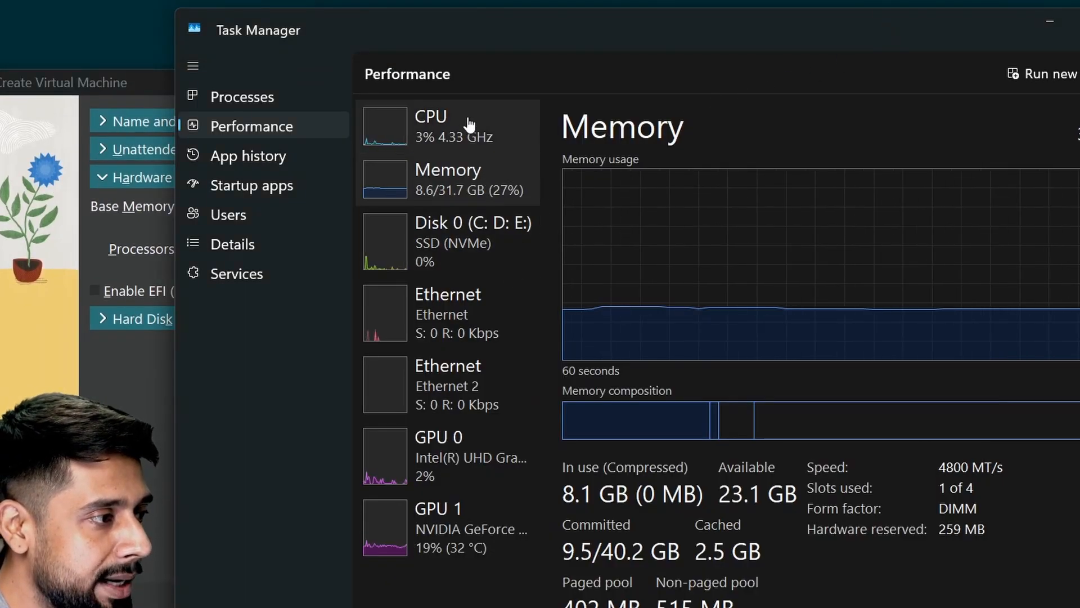
{"action": "left_click", "coordinate": [430, 127]}
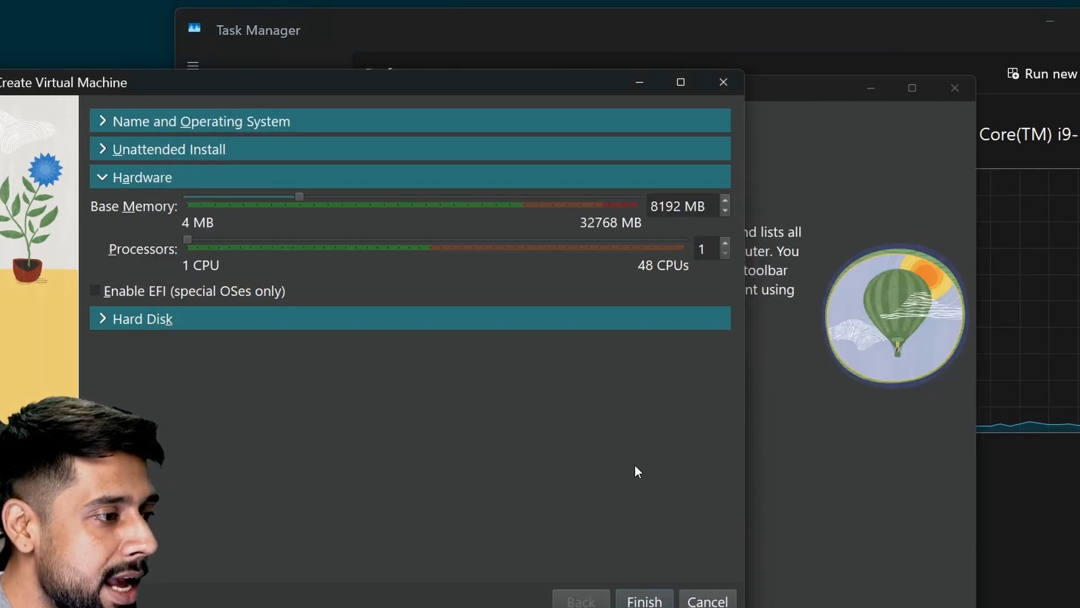
{"action": "mouse_move", "coordinate": [232, 252]}
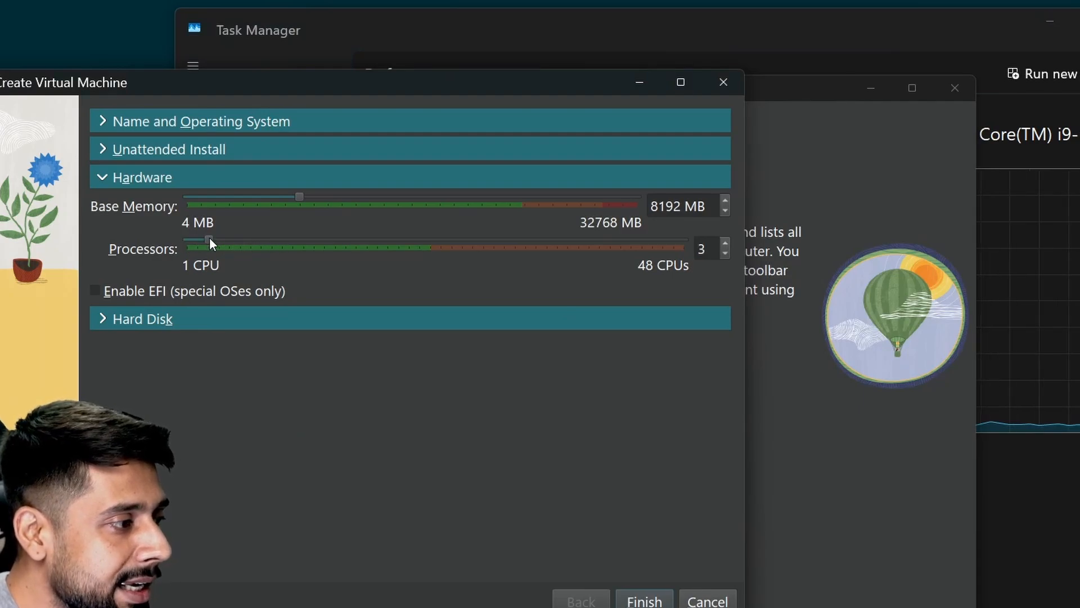
{"action": "left_click_drag", "start_coordinate": [209, 243], "coordinate": [261, 243]}
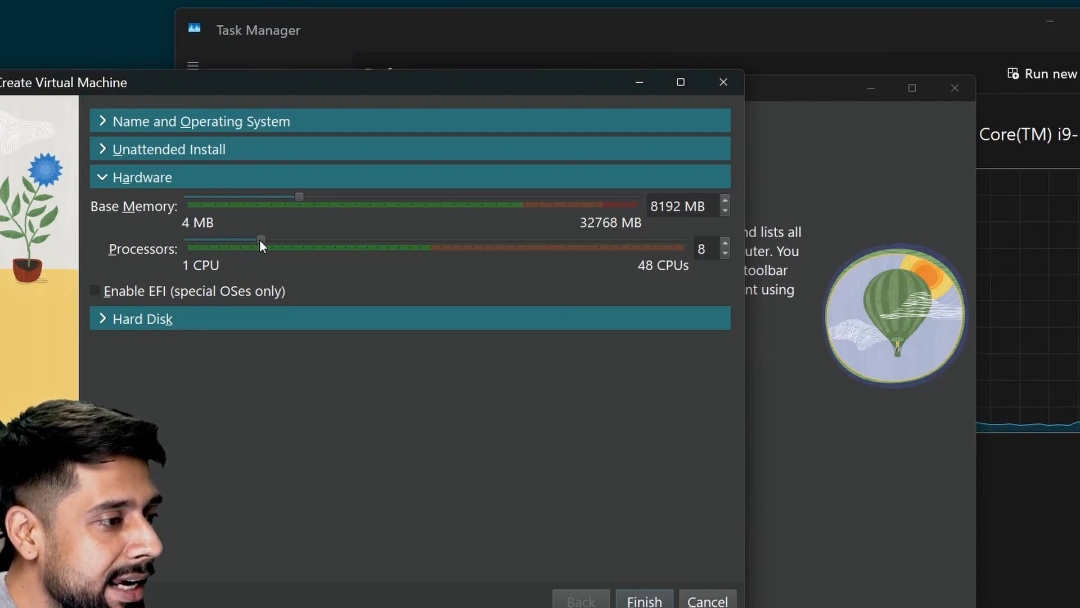
{"action": "mouse_move", "coordinate": [261, 245]}
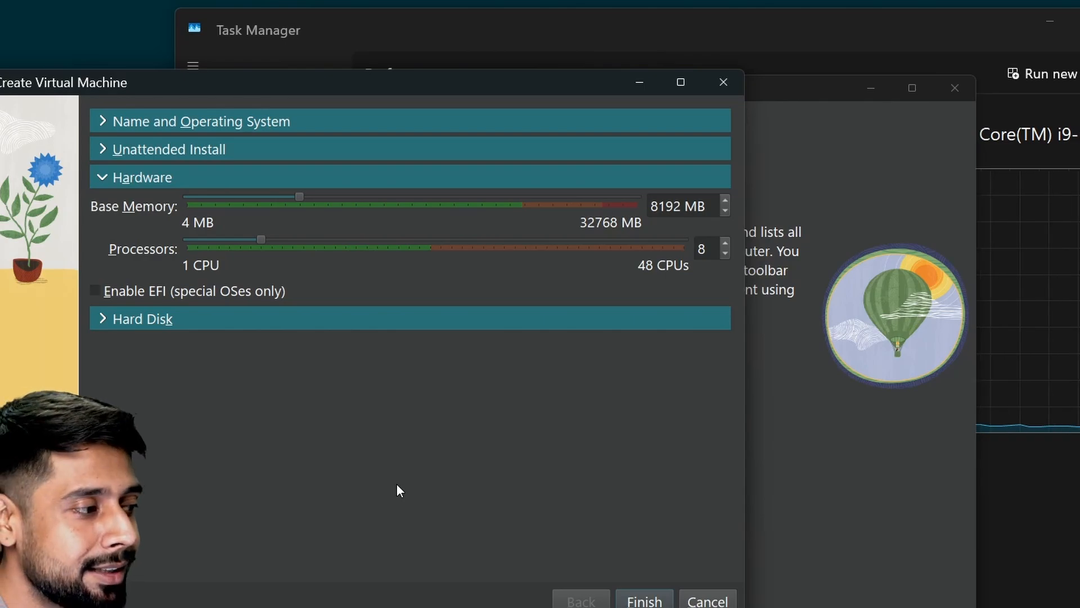
{"action": "mouse_move", "coordinate": [332, 275]}
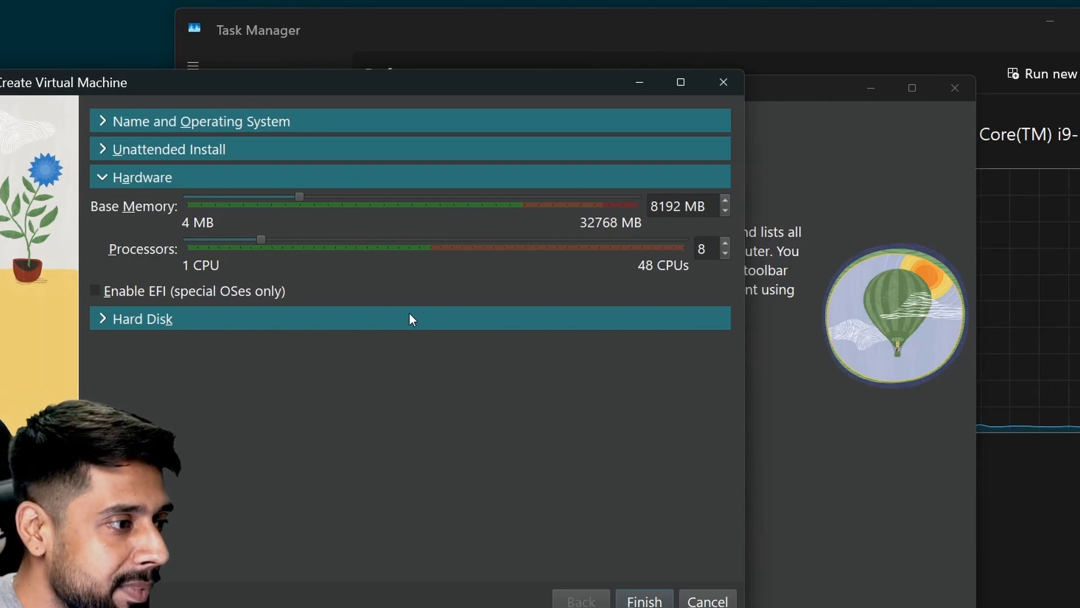
- Size the ubuntu machine's virtual hard disk to about 30 GB and finish creating it
{"action": "left_click", "coordinate": [143, 318]}
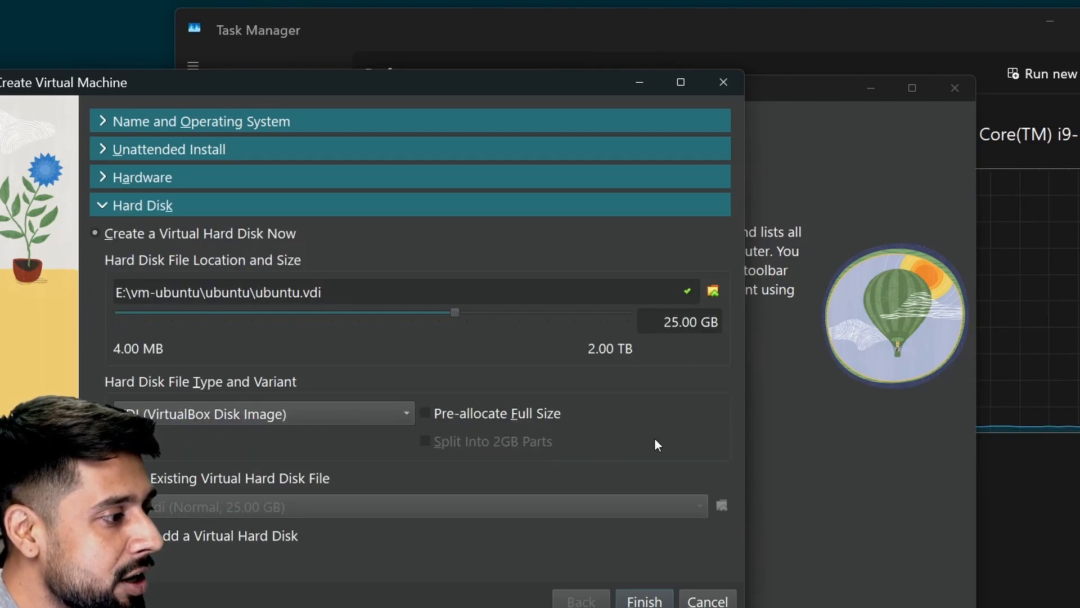
{"action": "mouse_move", "coordinate": [489, 441]}
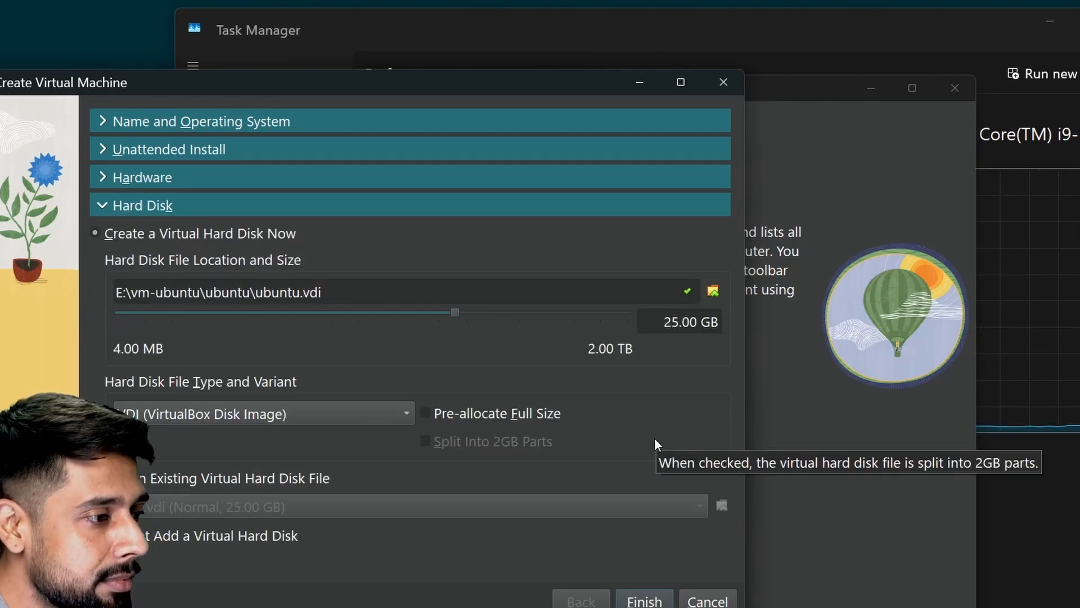
{"action": "mouse_move", "coordinate": [461, 344]}
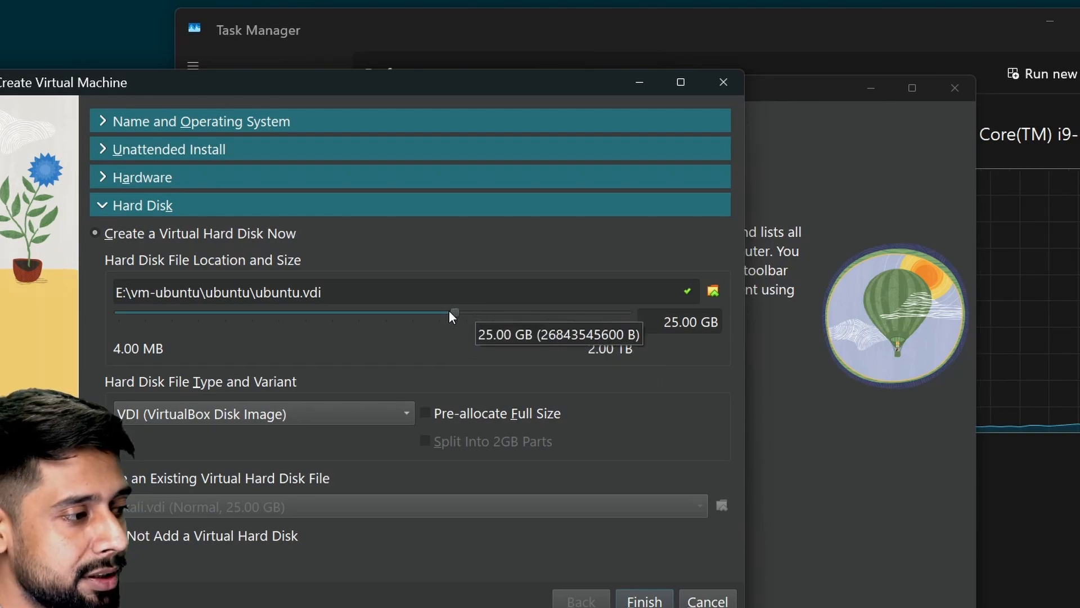
{"action": "left_click_drag", "start_coordinate": [451, 313], "coordinate": [463, 312]}
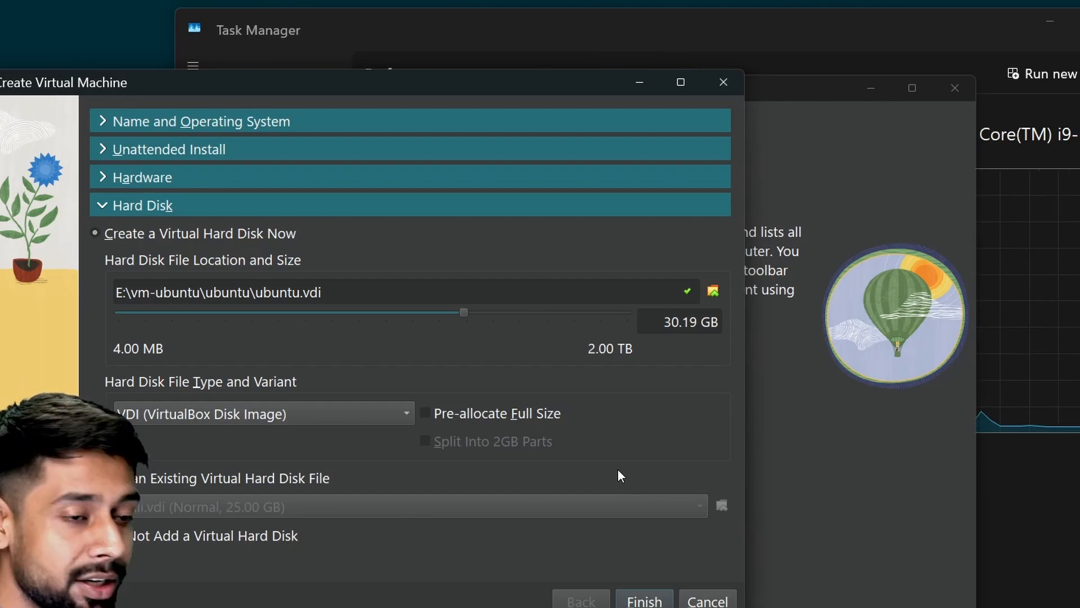
{"action": "mouse_move", "coordinate": [638, 360]}
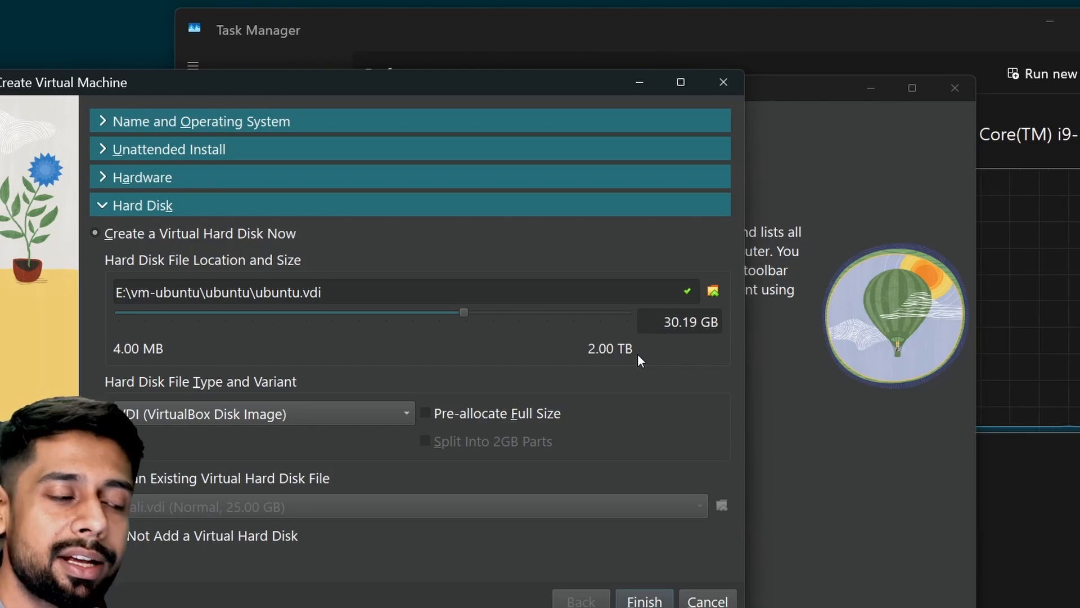
{"action": "left_click", "coordinate": [643, 601]}
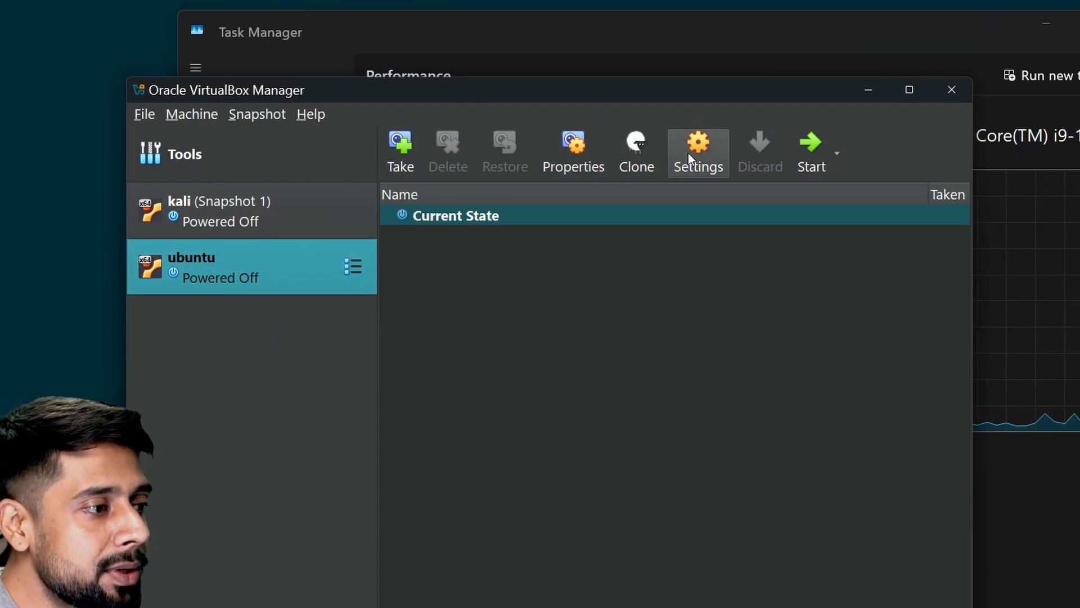
- Set Shared Clipboard and Drag'n'Drop to Bidirectional in the ubuntu machine's General > Advanced settings
{"action": "left_click", "coordinate": [697, 150]}
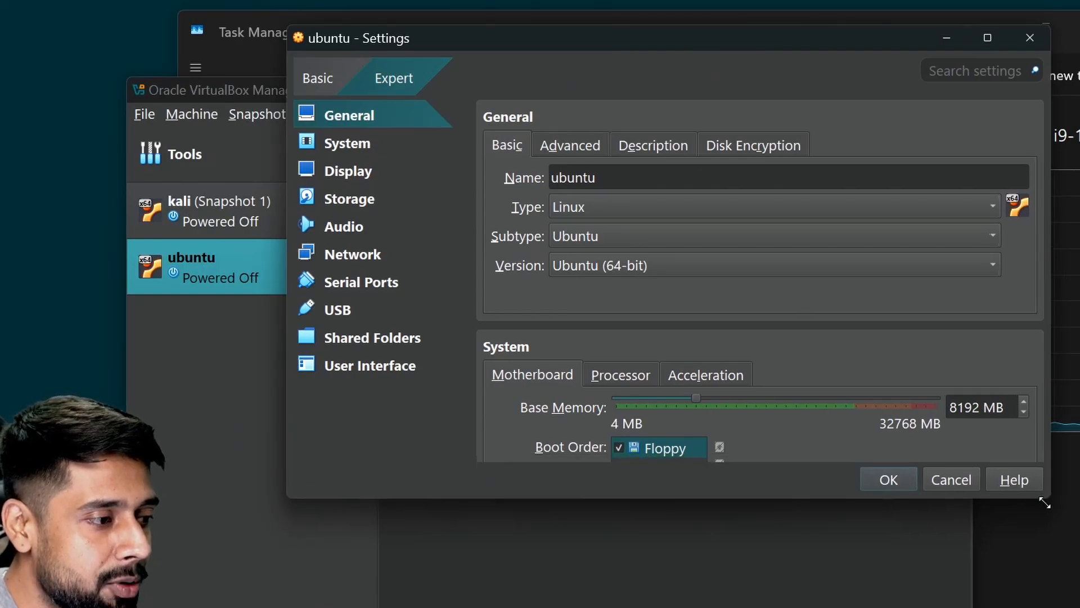
{"action": "left_click", "coordinate": [656, 448]}
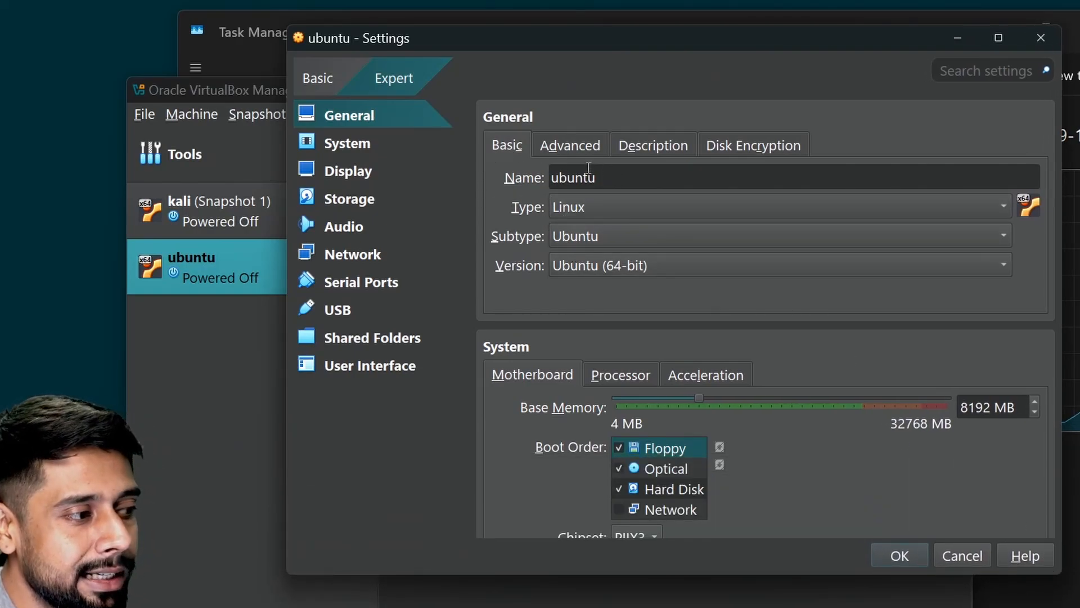
{"action": "left_click", "coordinate": [569, 145]}
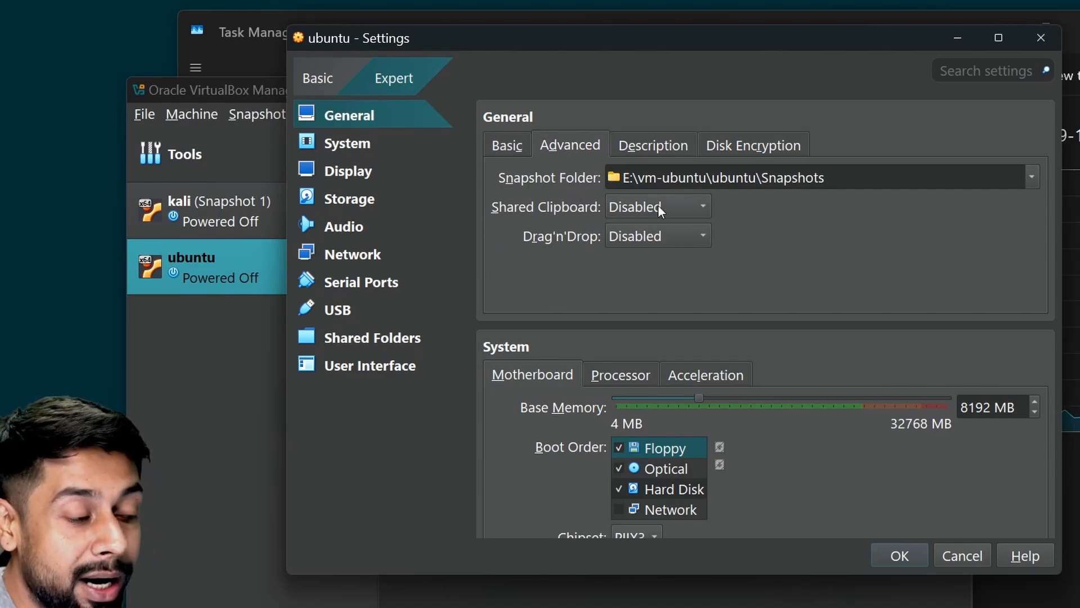
{"action": "left_click", "coordinate": [655, 206]}
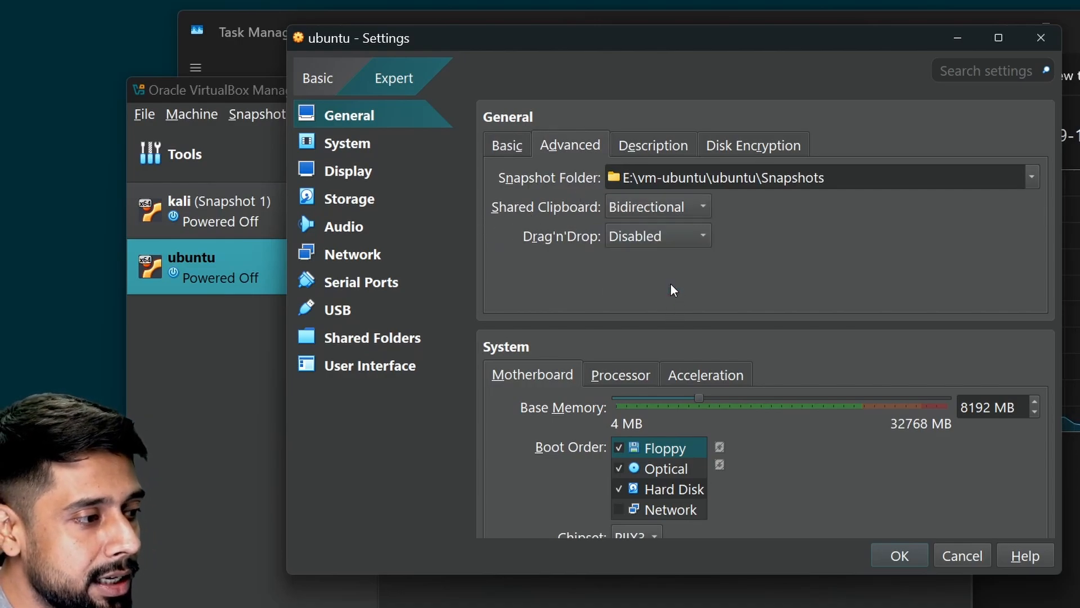
{"action": "mouse_move", "coordinate": [654, 206]}
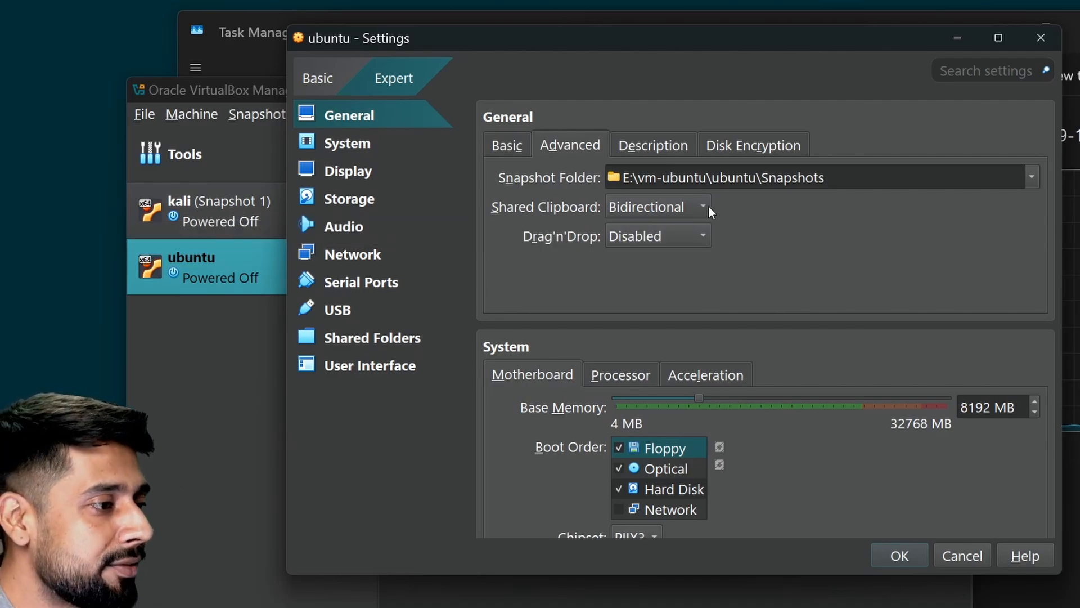
{"action": "mouse_move", "coordinate": [544, 243]}
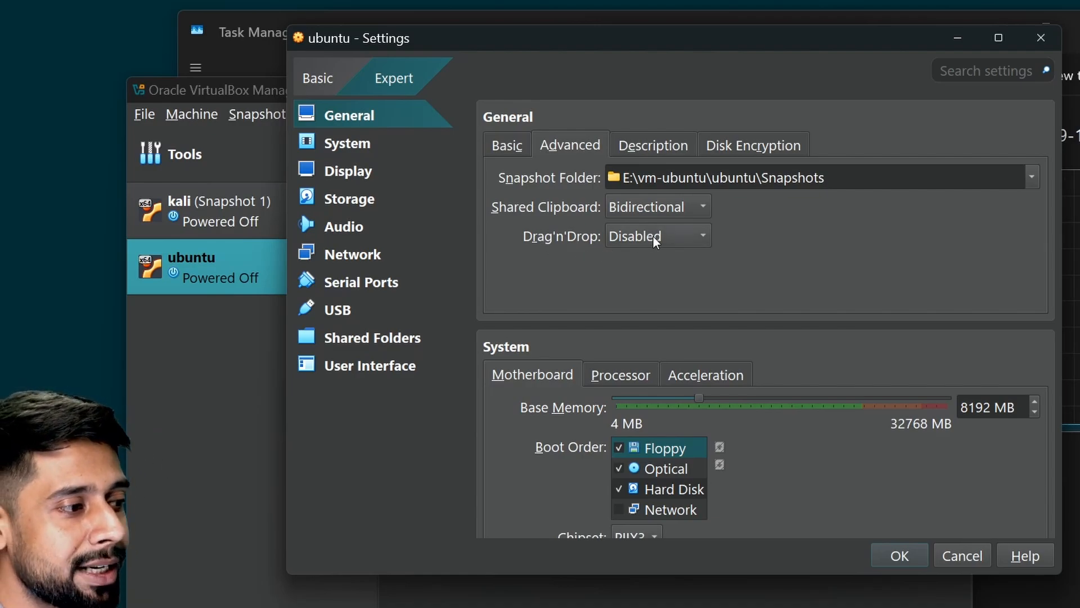
{"action": "left_click", "coordinate": [655, 236]}
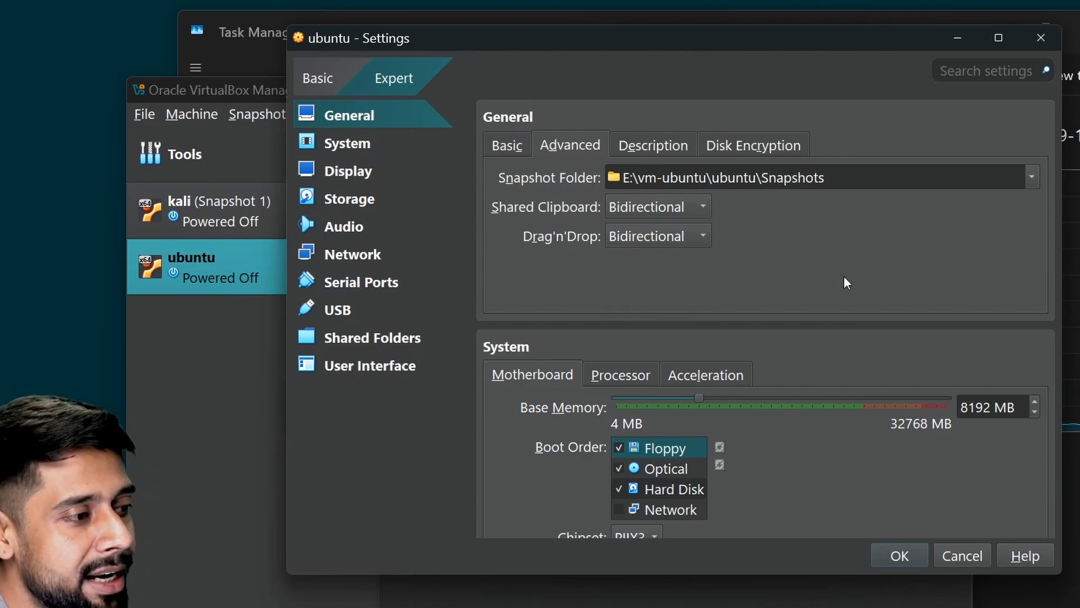
- Review the machine's Description and Disk Encryption settings
{"action": "left_click", "coordinate": [652, 144]}
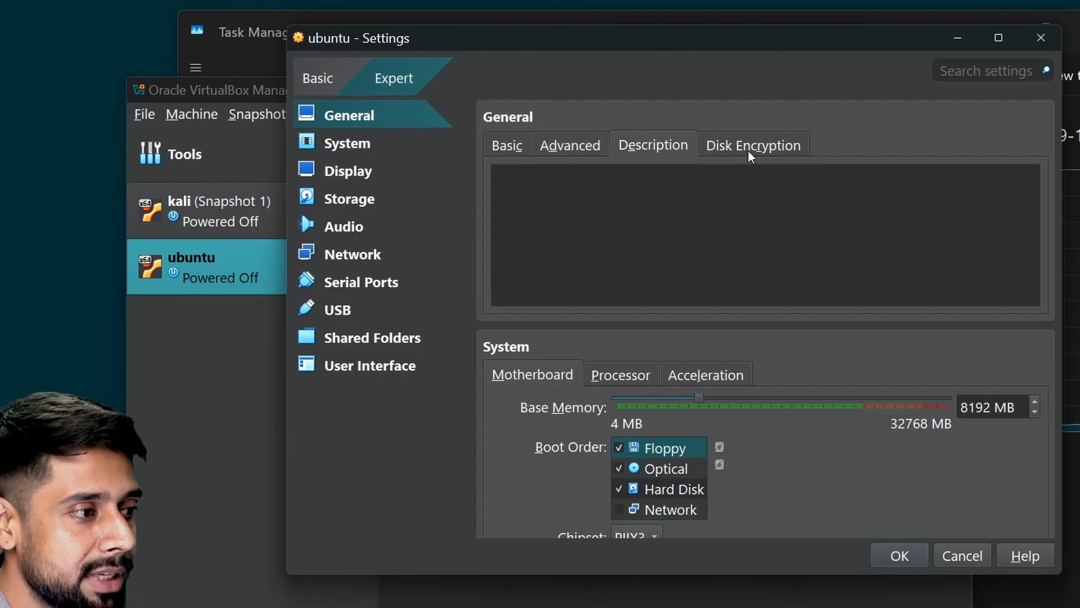
{"action": "left_click", "coordinate": [752, 144]}
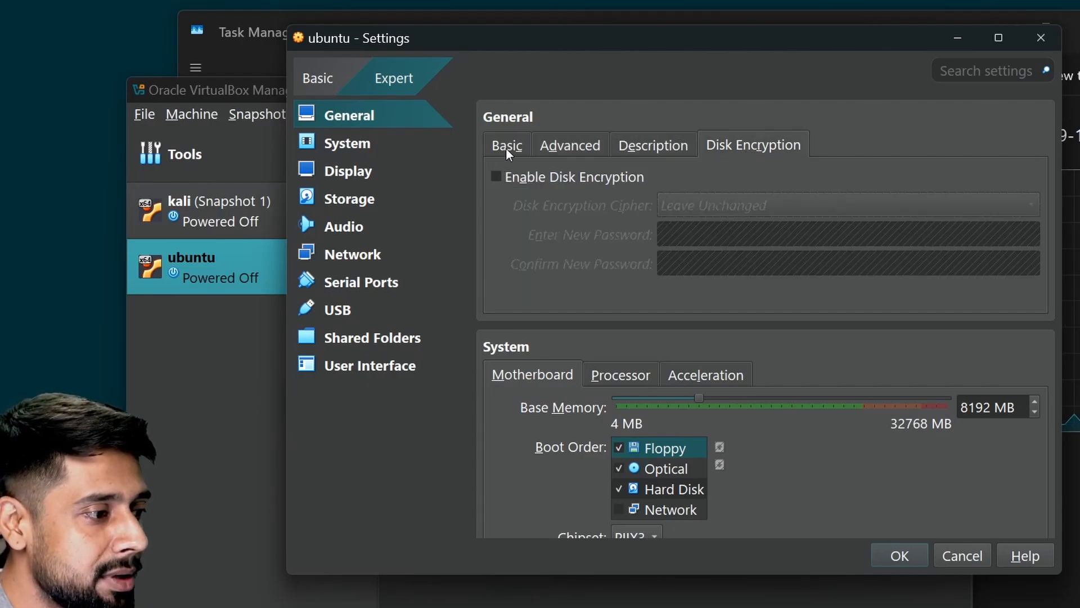
{"action": "scroll", "scroll_direction": "down", "scroll_amount": 3}
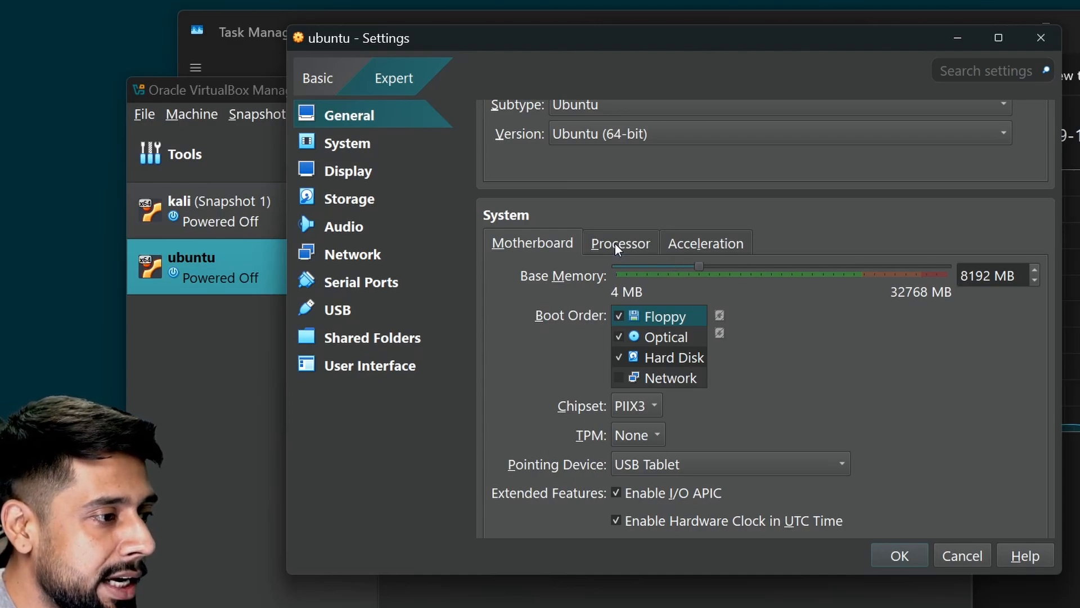
- Review the System settings' processor and motherboard pages
{"action": "left_click", "coordinate": [620, 242]}
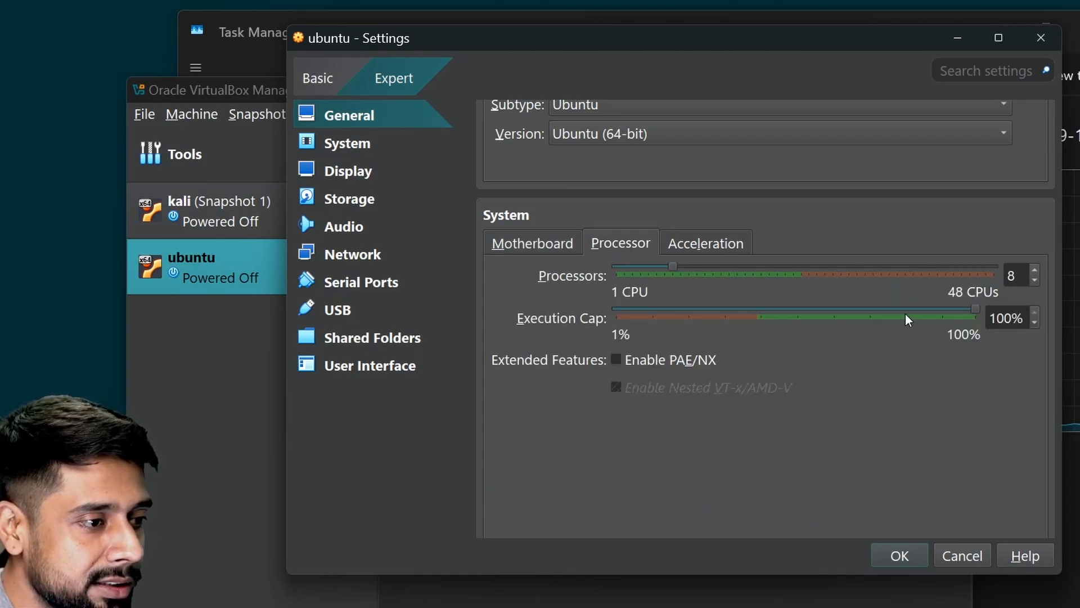
{"action": "left_click", "coordinate": [705, 242]}
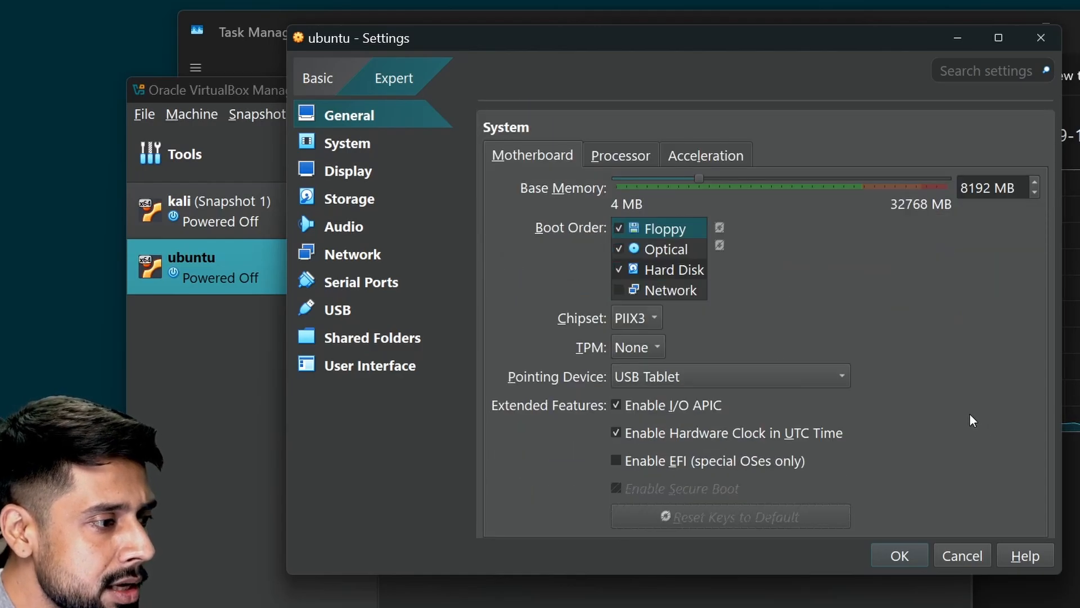
{"action": "left_click", "coordinate": [348, 143]}
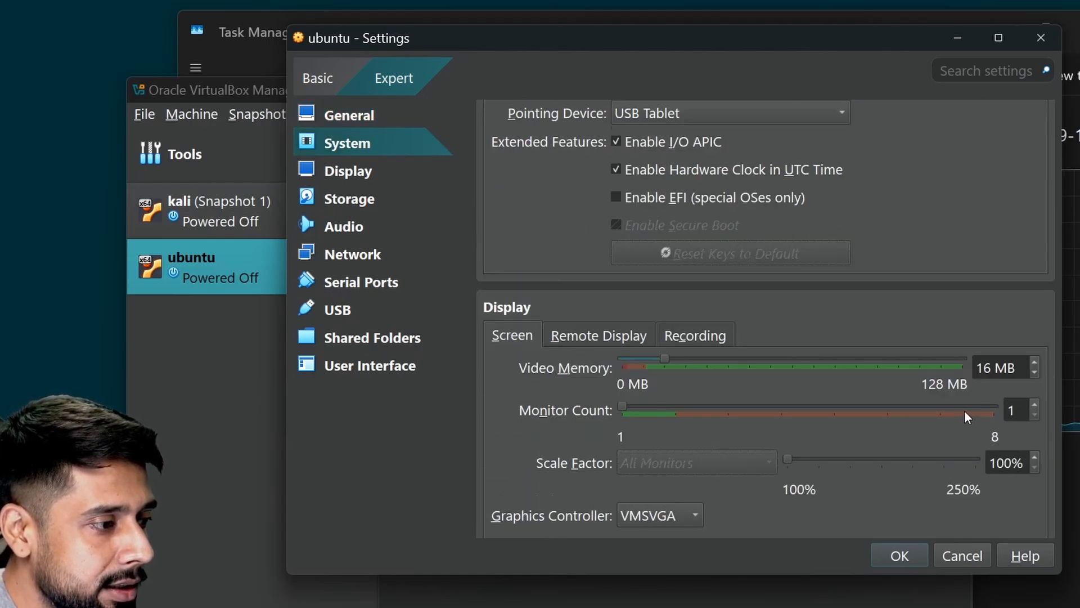
{"action": "scroll", "scroll_direction": "down", "scroll_amount": 3}
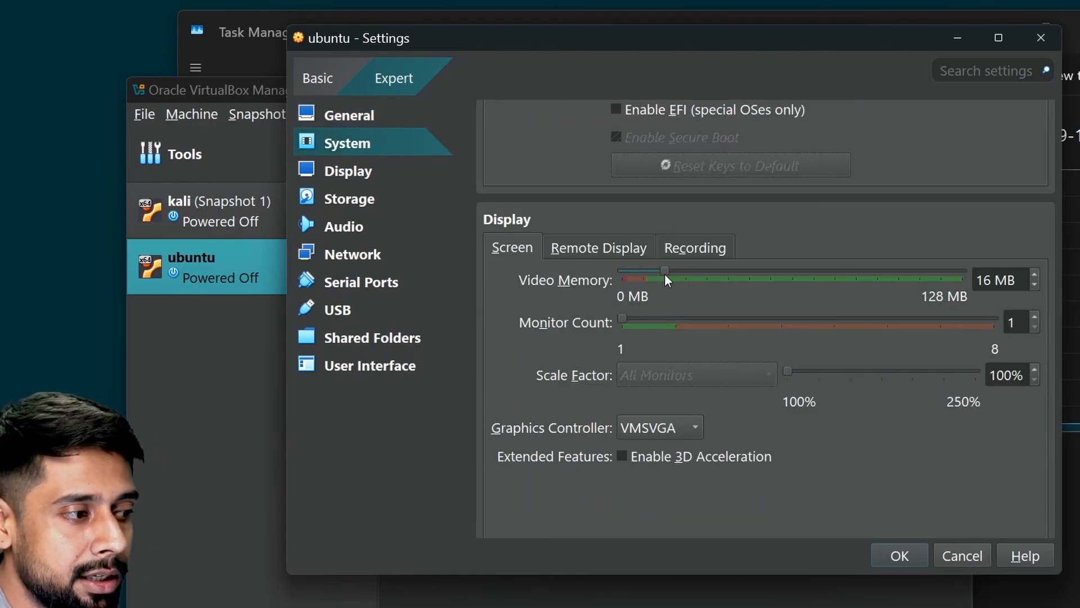
- Set video memory to 128 MB and monitor count to 8, then check Remote Display and Recording
{"action": "left_click_drag", "start_coordinate": [665, 279], "coordinate": [957, 279]}
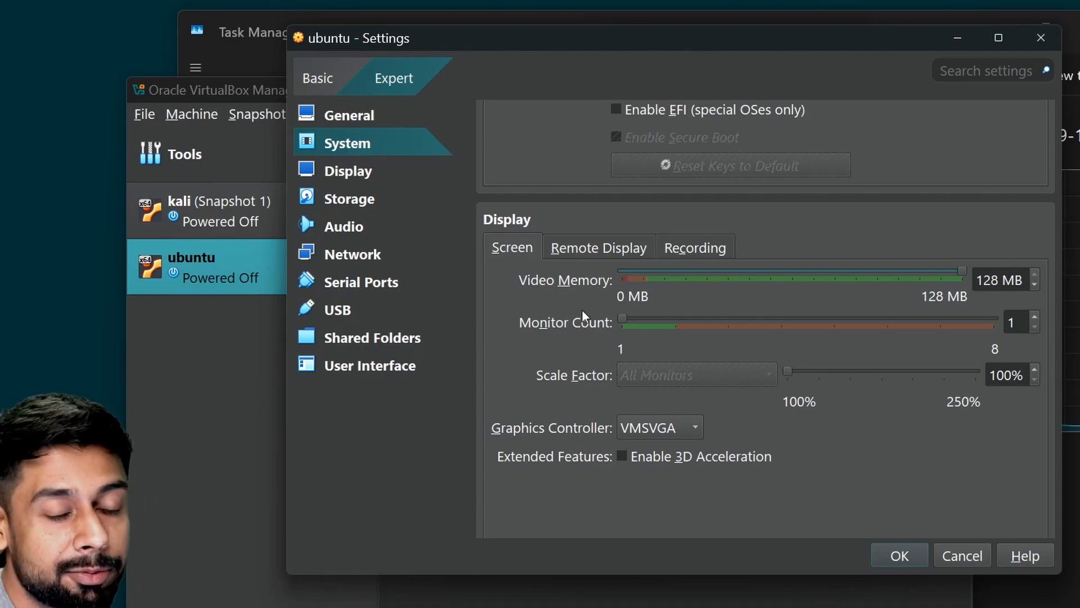
{"action": "left_click_drag", "start_coordinate": [623, 317], "coordinate": [996, 318]}
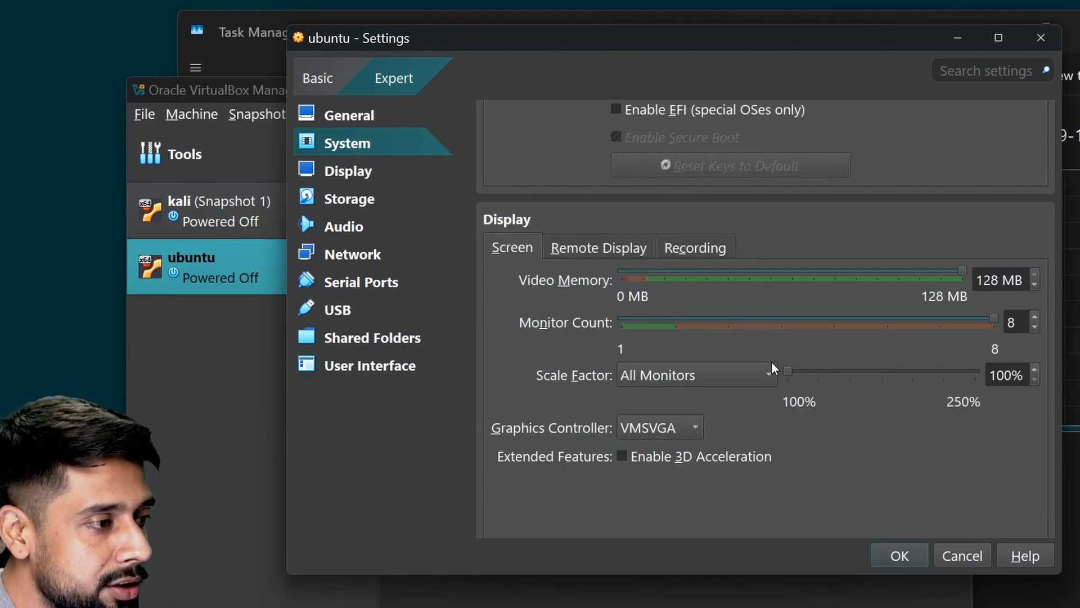
{"action": "left_click", "coordinate": [597, 248]}
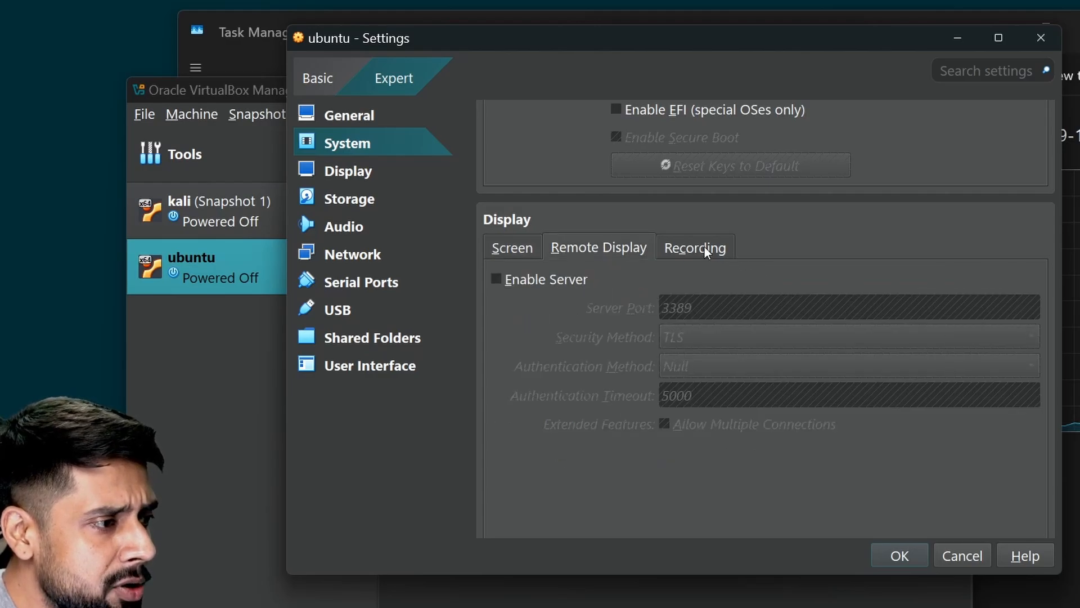
{"action": "left_click", "coordinate": [349, 170]}
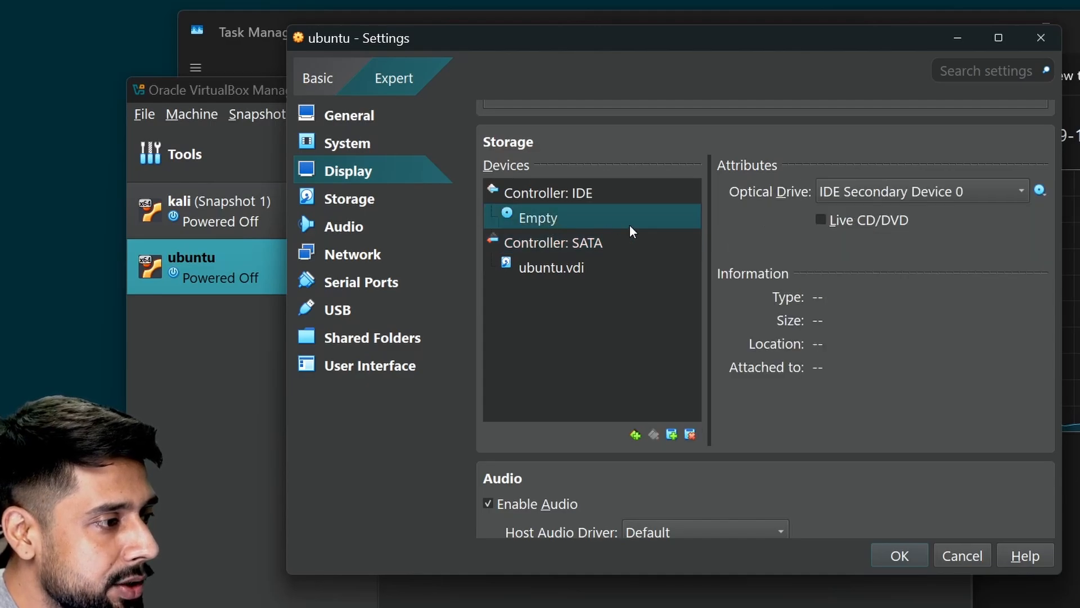
{"action": "mouse_move", "coordinate": [536, 218]}
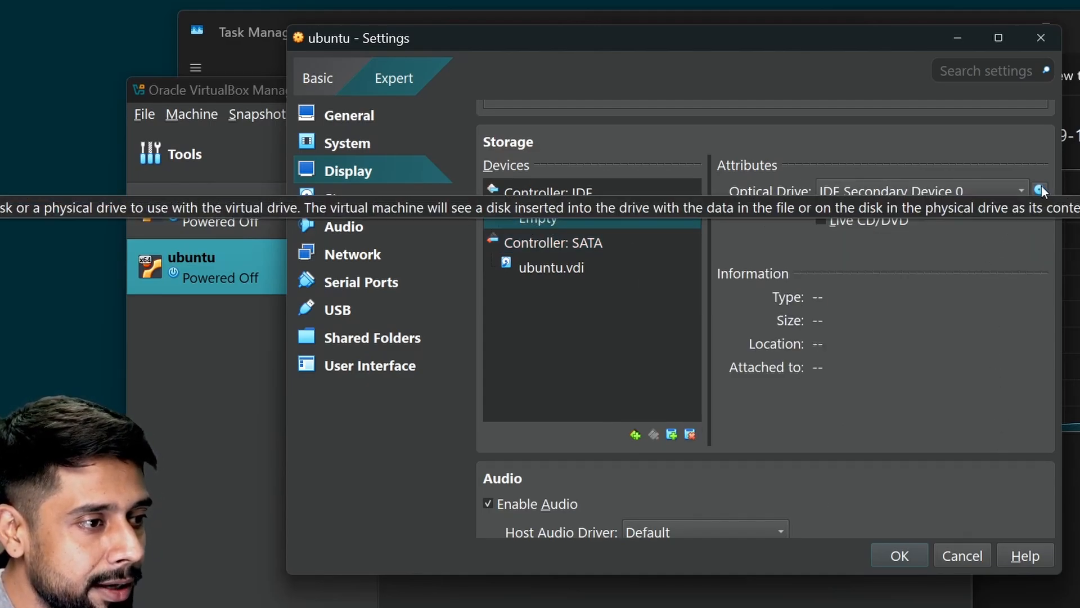
- Attach the Ubuntu 24.04.2 desktop ISO from the lecture material folder and save settings
{"action": "left_click", "coordinate": [1041, 190]}
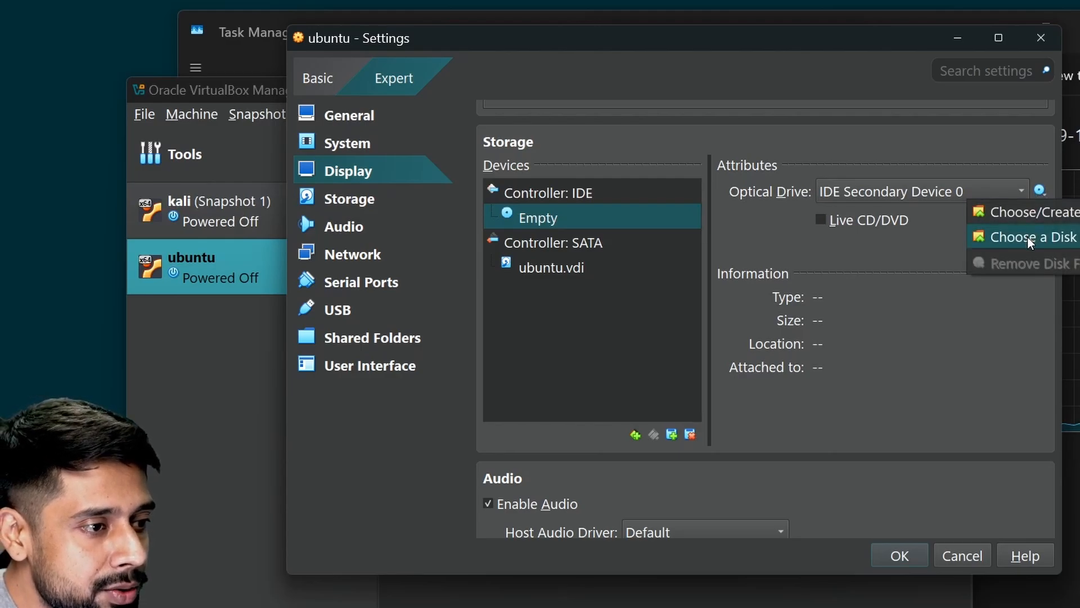
{"action": "left_click", "coordinate": [1031, 236]}
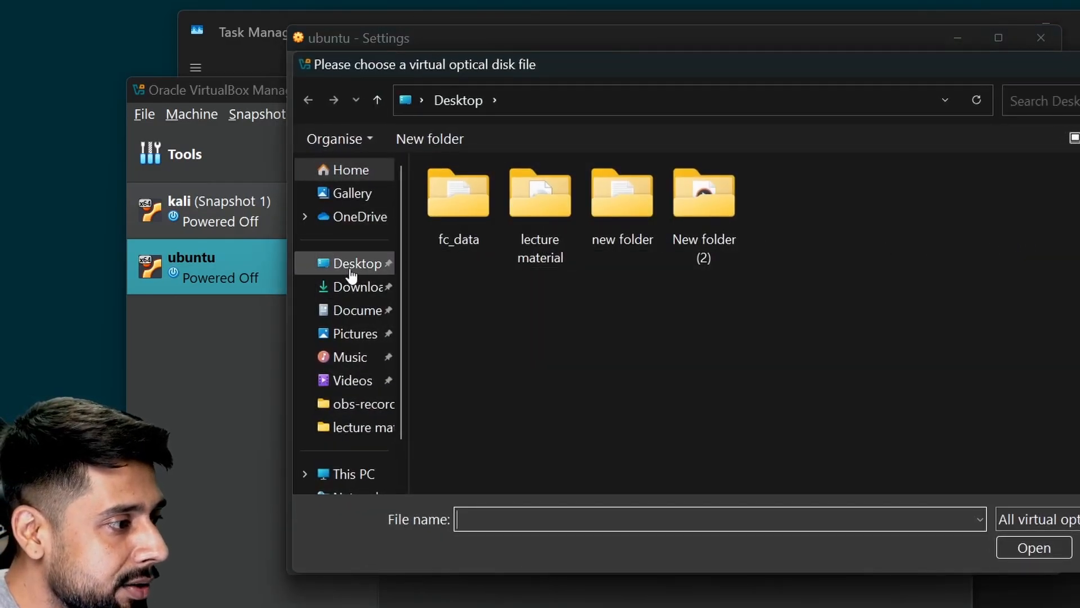
{"action": "double_click", "coordinate": [540, 195]}
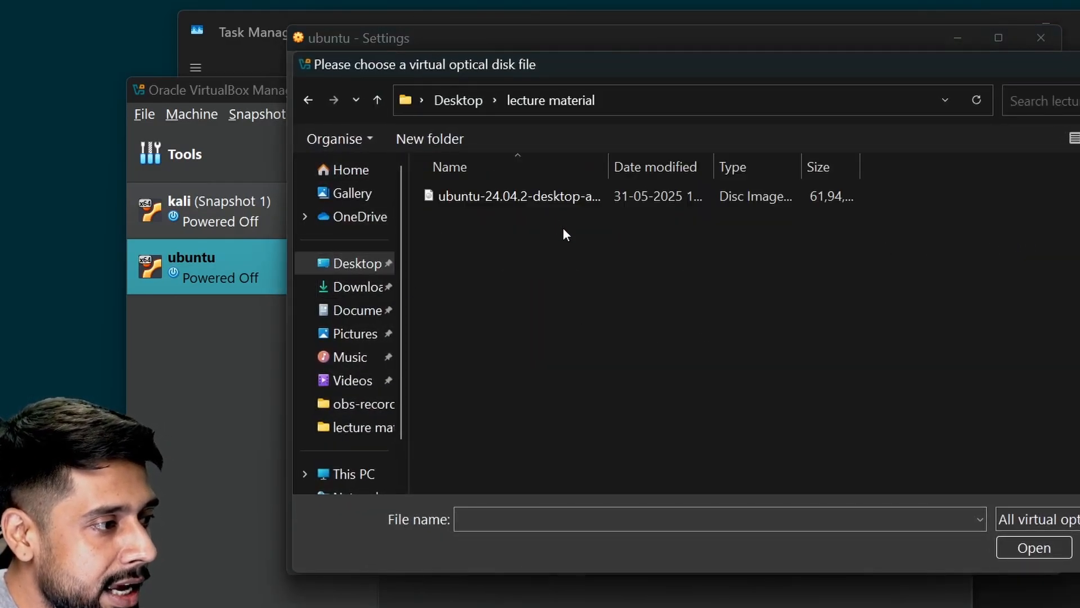
{"action": "left_click", "coordinate": [518, 197]}
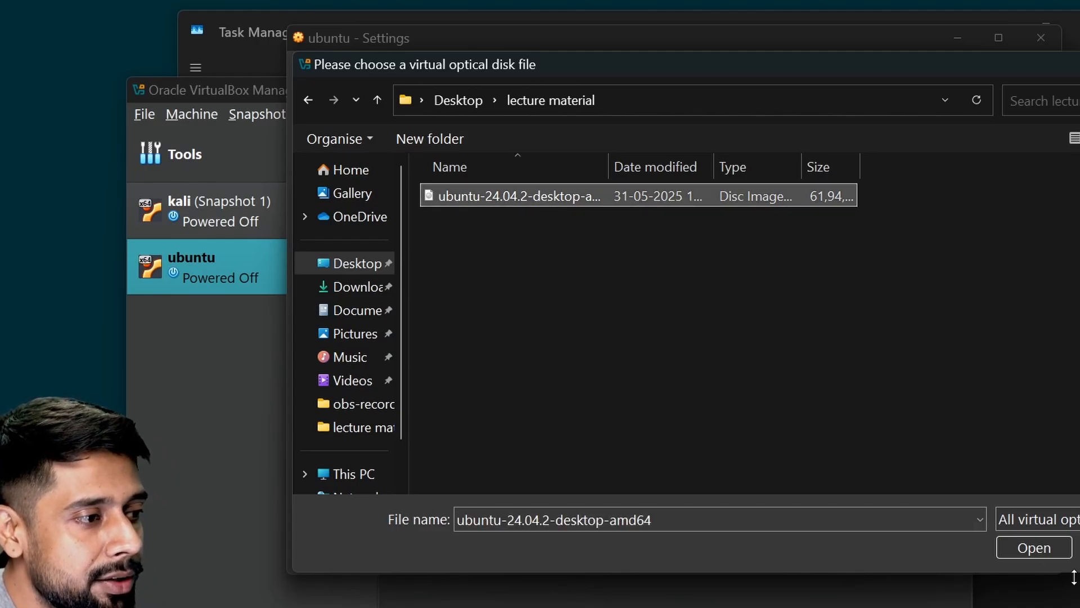
{"action": "left_click", "coordinate": [1033, 547]}
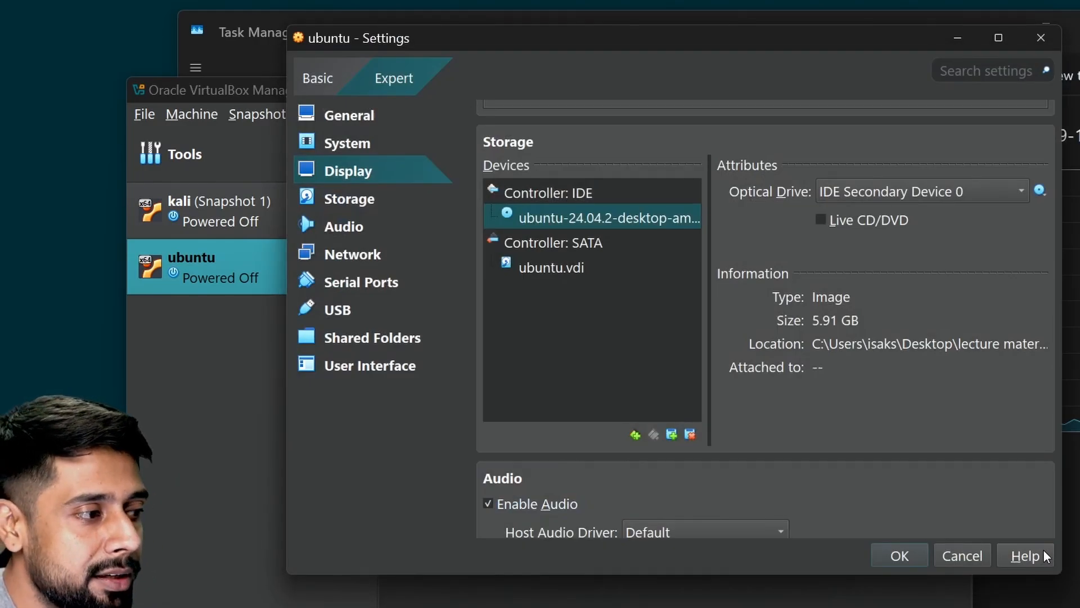
{"action": "mouse_move", "coordinate": [834, 290]}
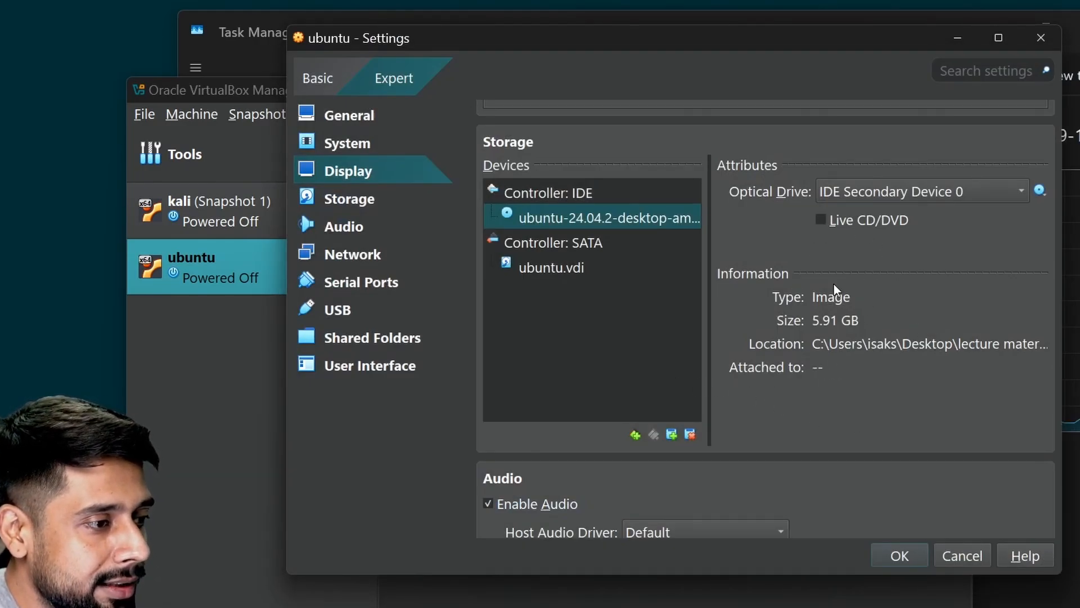
{"action": "left_click", "coordinate": [898, 555]}
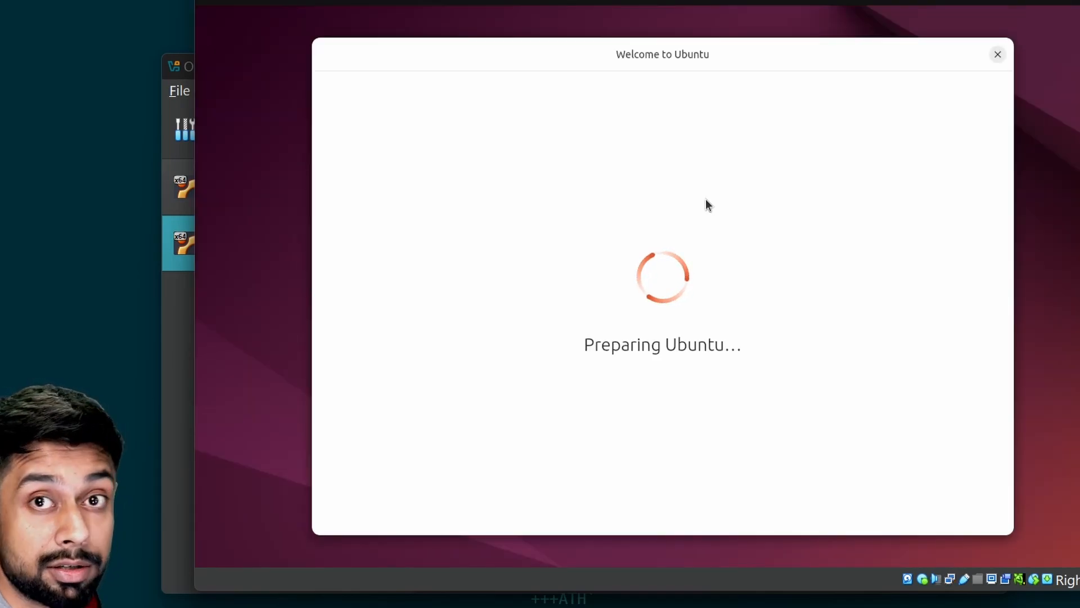
{"action": "mouse_move", "coordinate": [685, 288]}
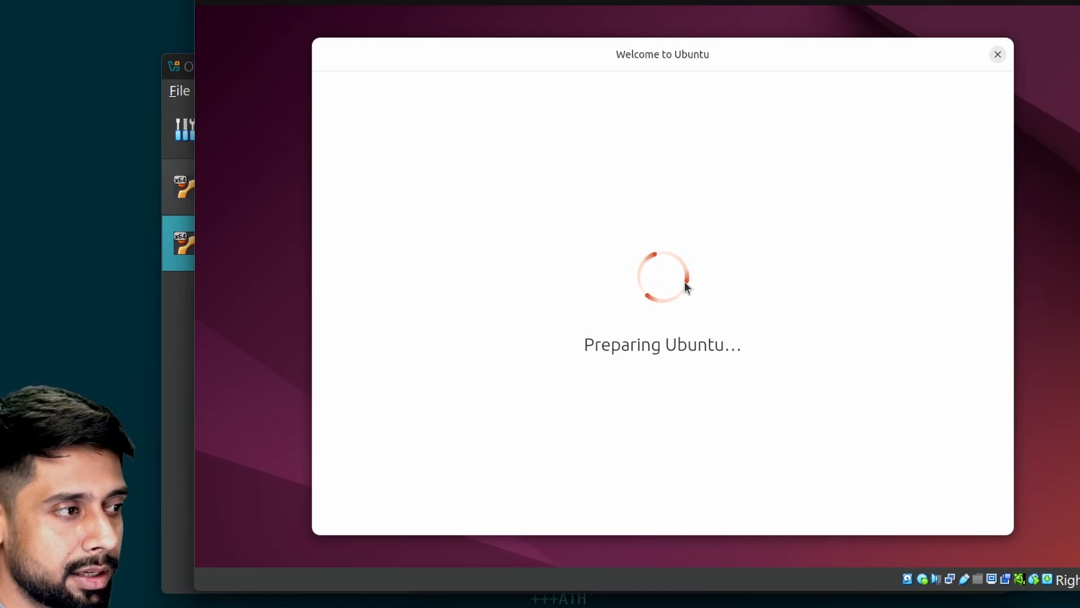
{"action": "mouse_move", "coordinate": [736, 73]}
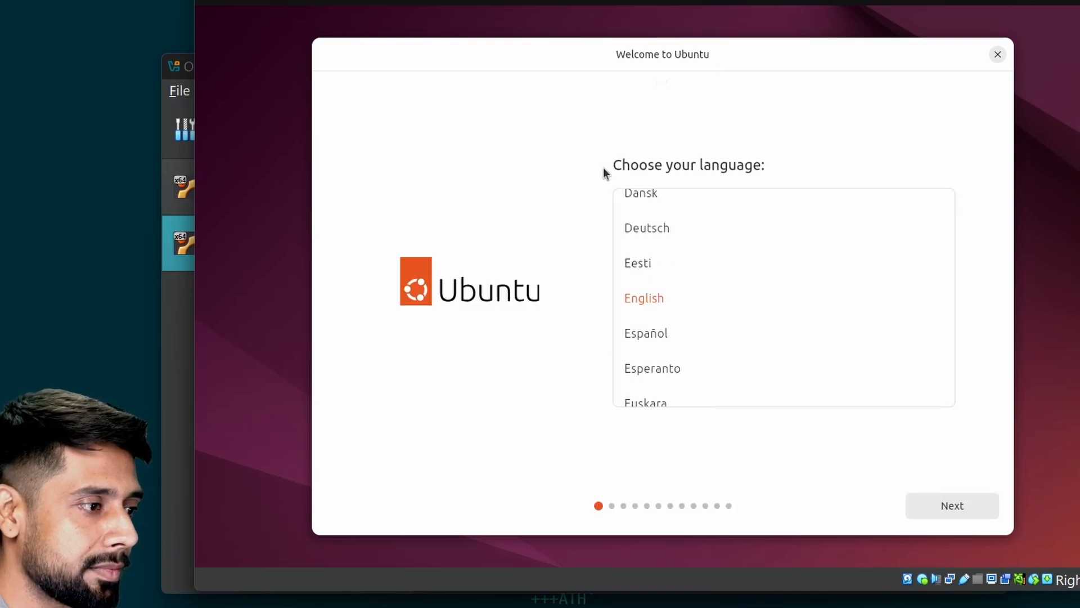
{"action": "mouse_move", "coordinate": [723, 315]}
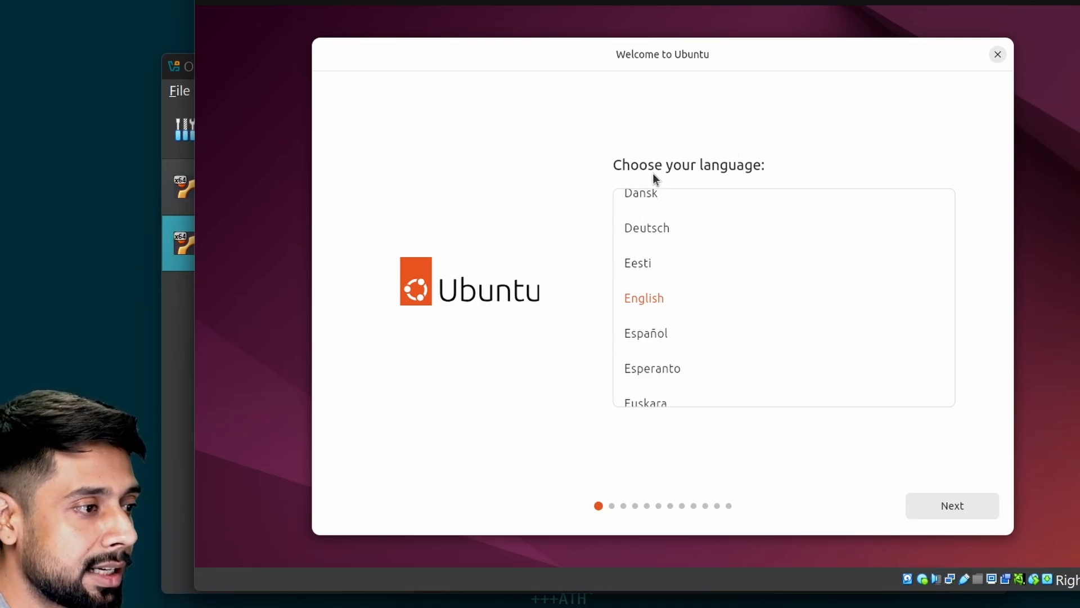
- Keep English as the installer language and continue to Accessibility
{"action": "left_click", "coordinate": [952, 506]}
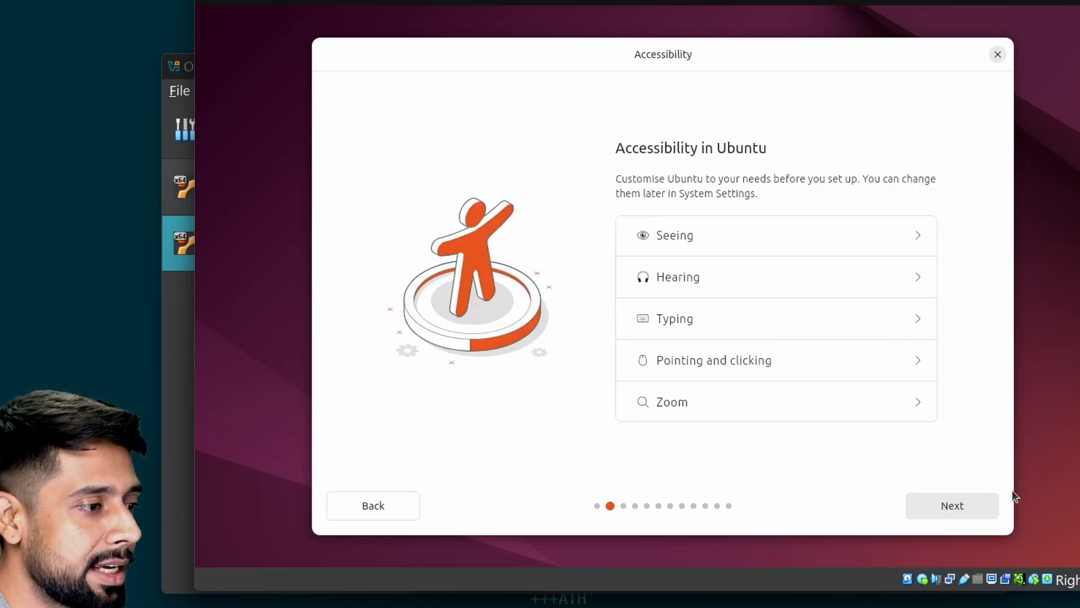
{"action": "mouse_move", "coordinate": [754, 375]}
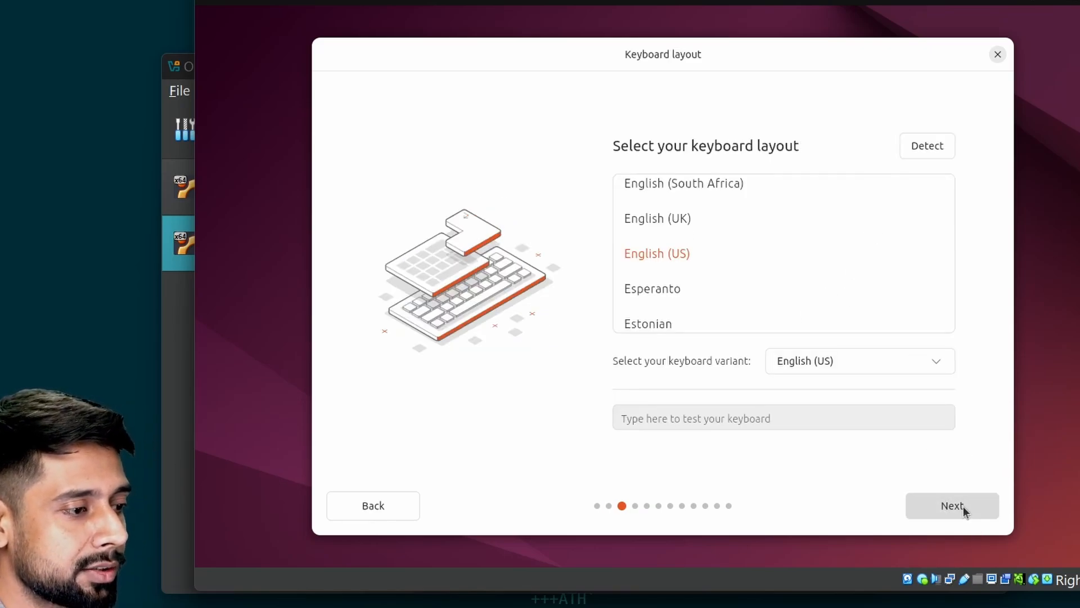
- Accept the US keyboard and wired connection, skip the installer update, and continue installing Ubuntu
{"action": "left_click", "coordinate": [951, 506]}
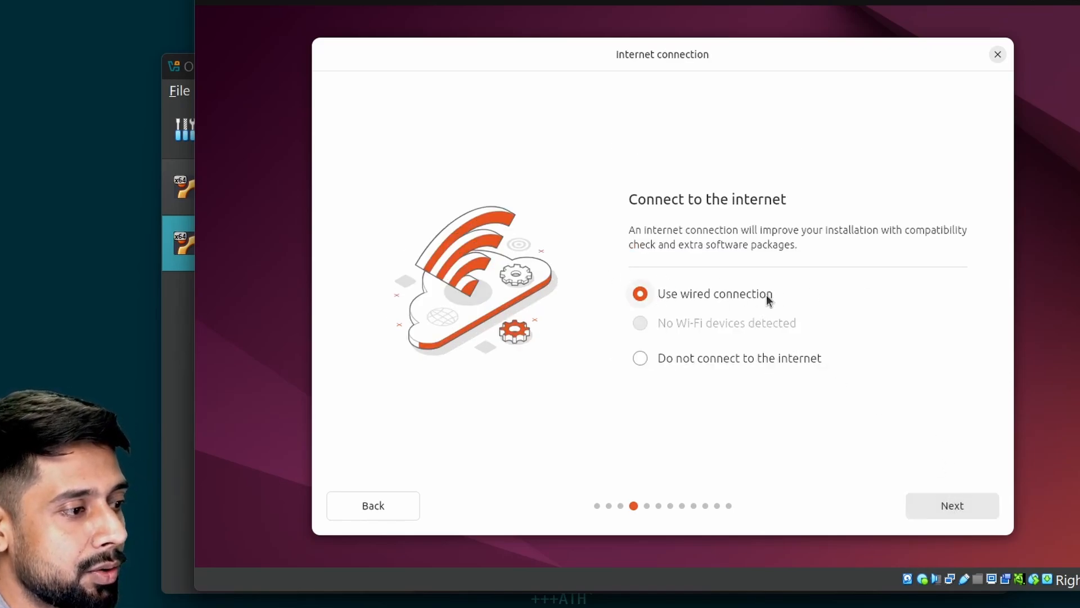
{"action": "left_click", "coordinate": [951, 506]}
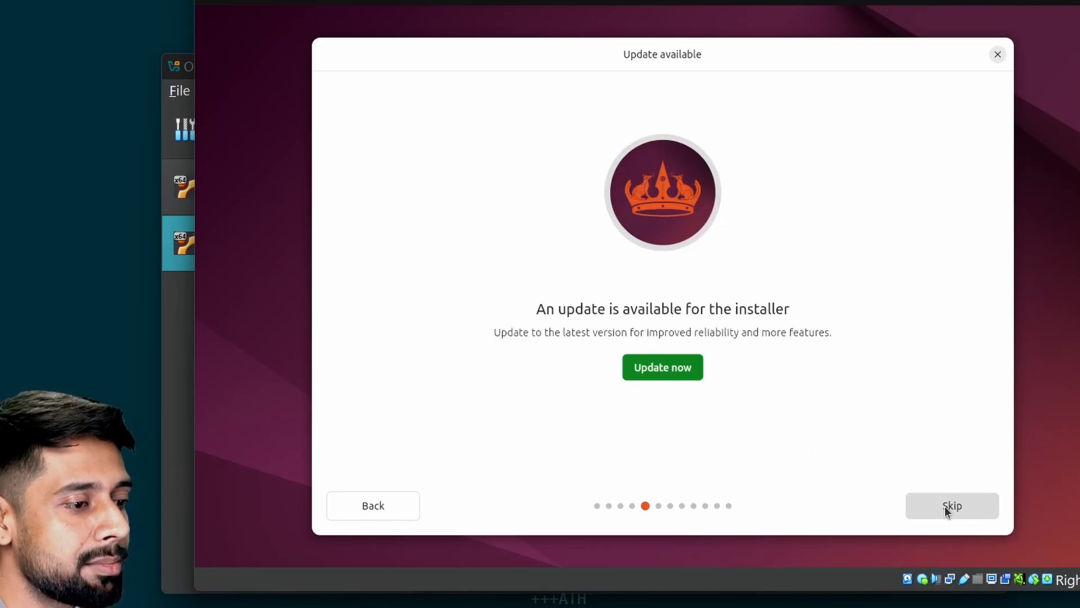
{"action": "left_click", "coordinate": [952, 505]}
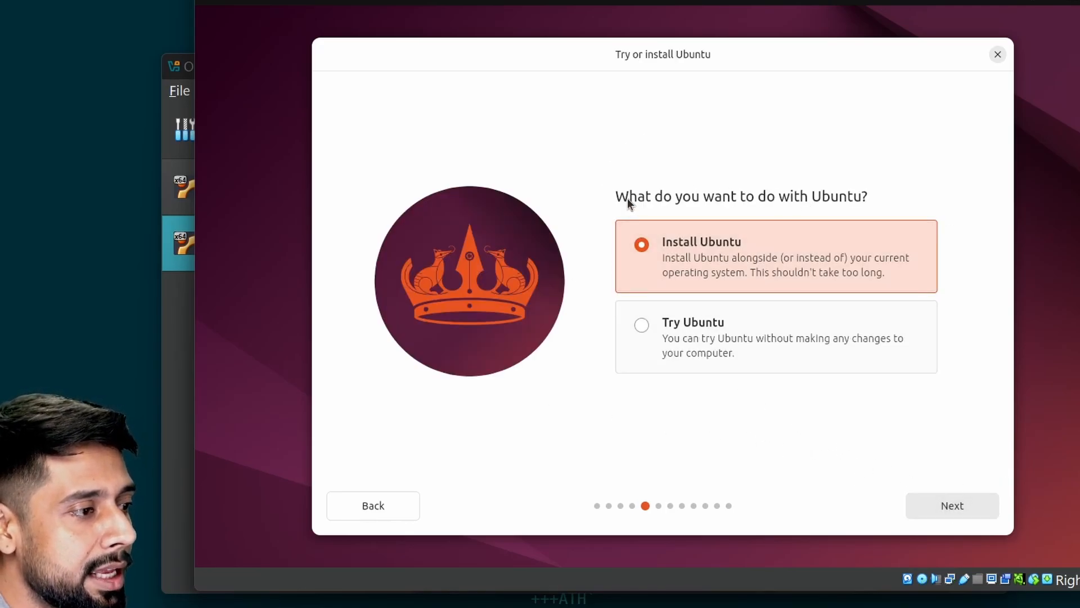
{"action": "mouse_move", "coordinate": [656, 253]}
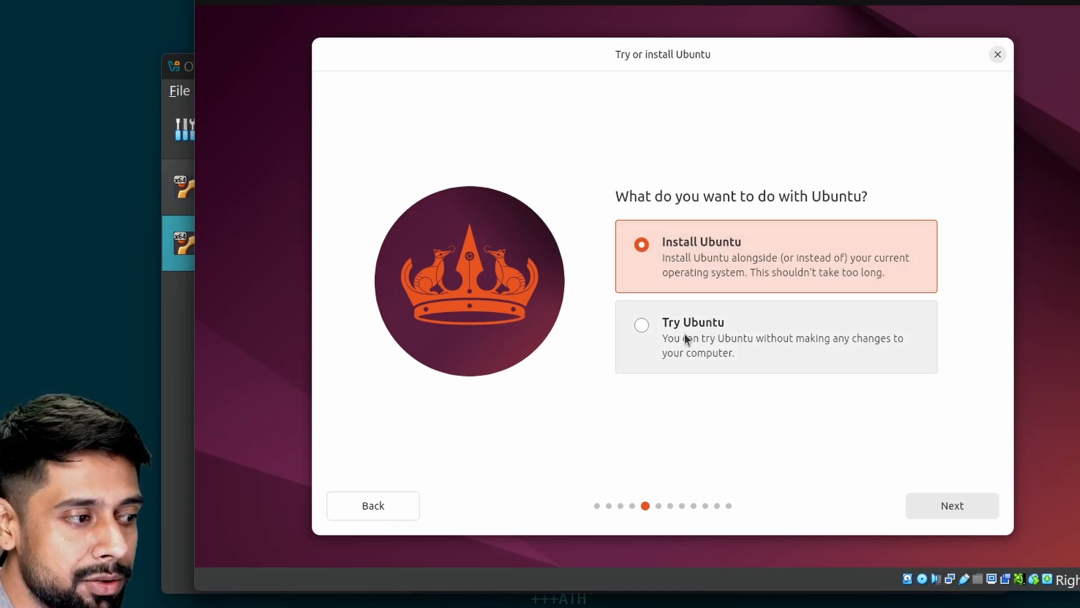
{"action": "mouse_move", "coordinate": [860, 373]}
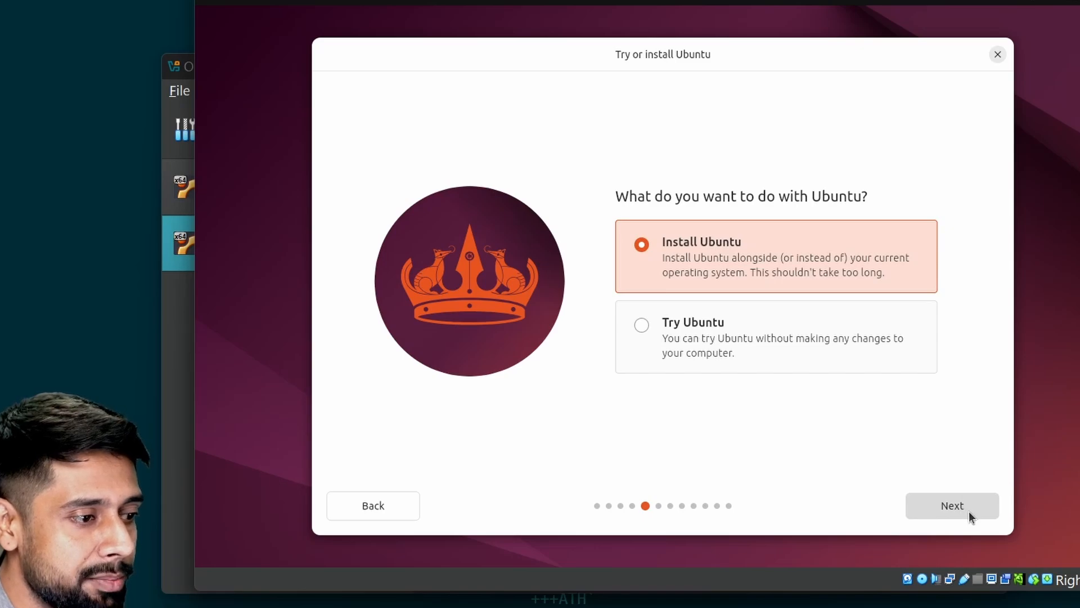
{"action": "left_click", "coordinate": [951, 505]}
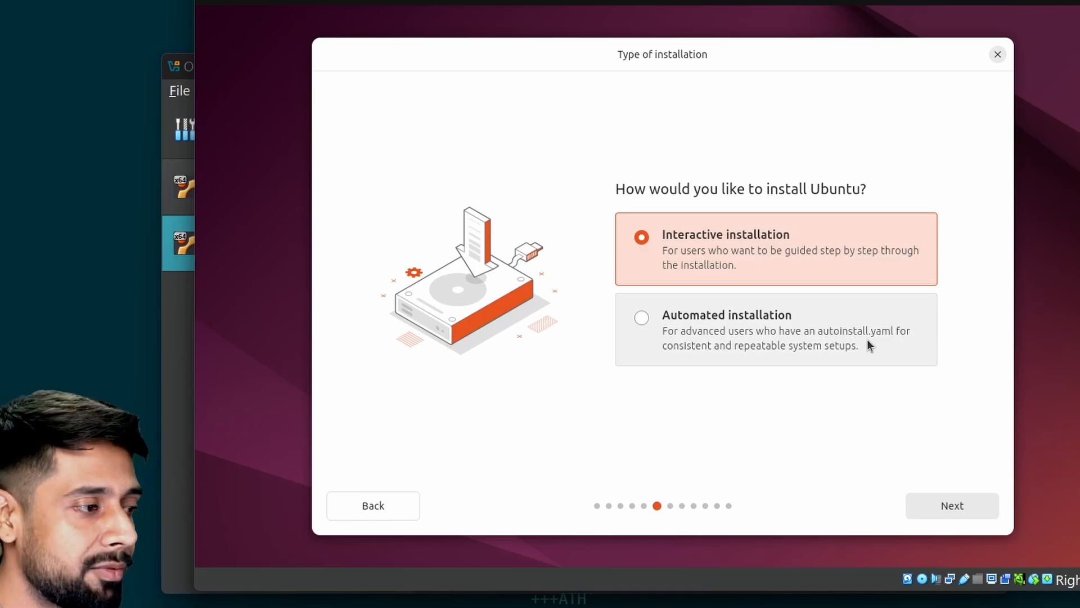
{"action": "mouse_move", "coordinate": [975, 433]}
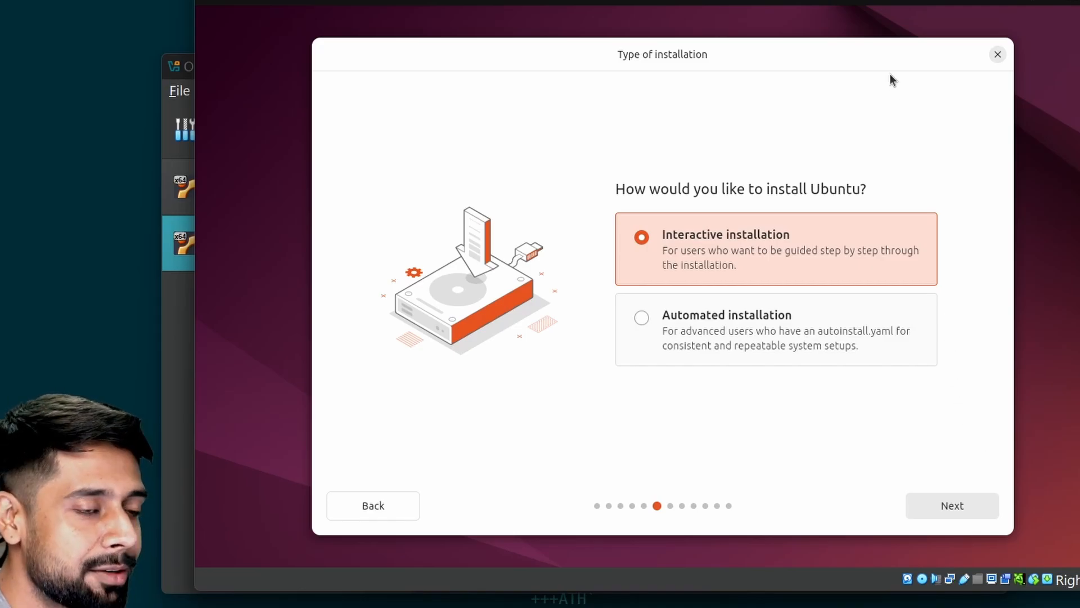
{"action": "mouse_move", "coordinate": [952, 505]}
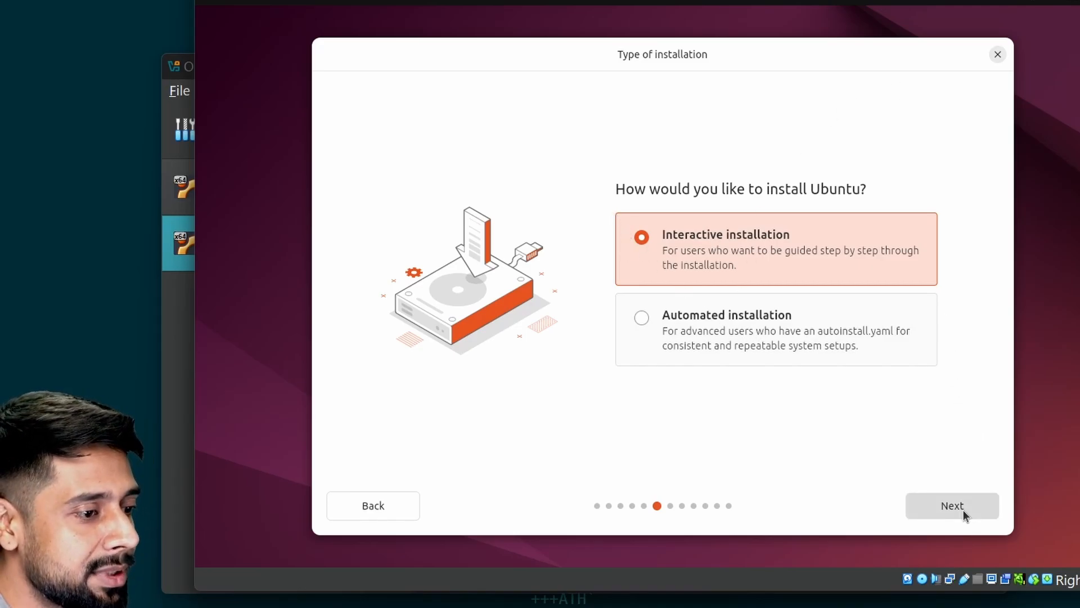
- Enable third-party graphics/Wi-Fi drivers and extra media format support, then continue to Disk setup
{"action": "left_click", "coordinate": [951, 506]}
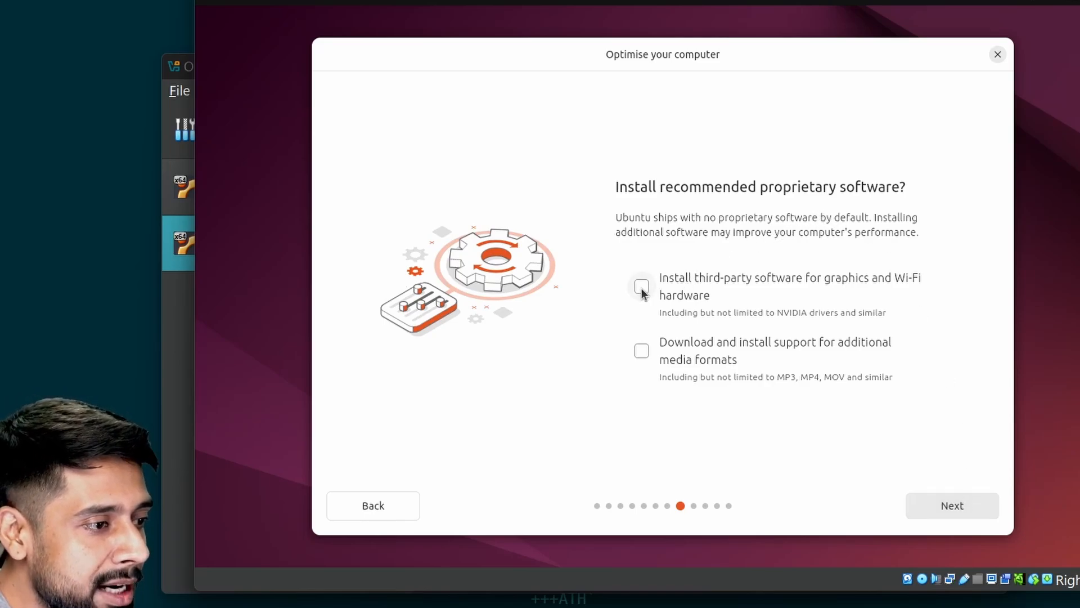
{"action": "left_click", "coordinate": [640, 286]}
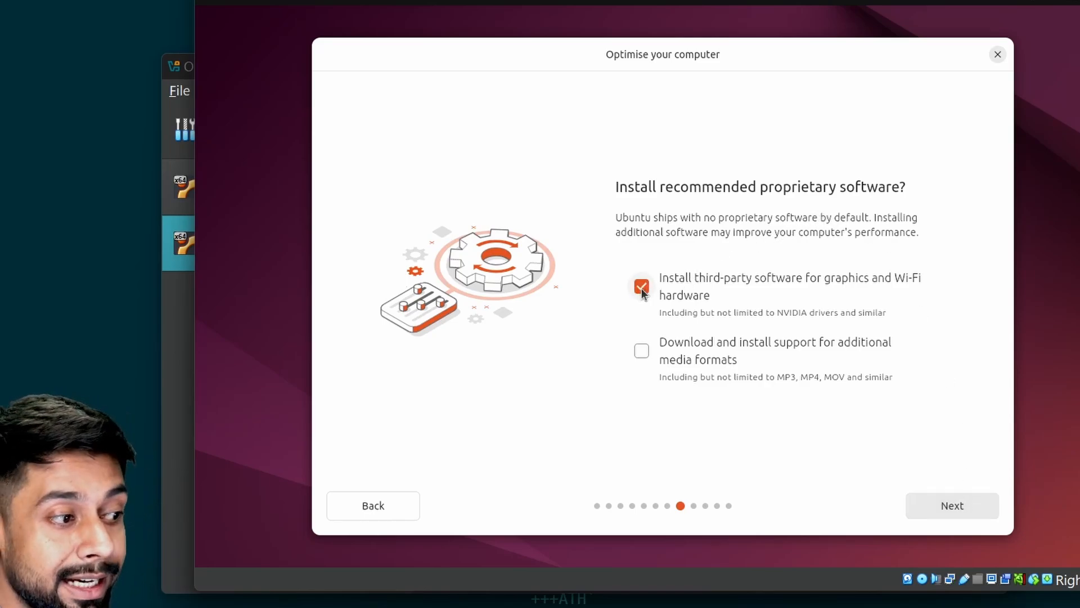
{"action": "left_click", "coordinate": [641, 351]}
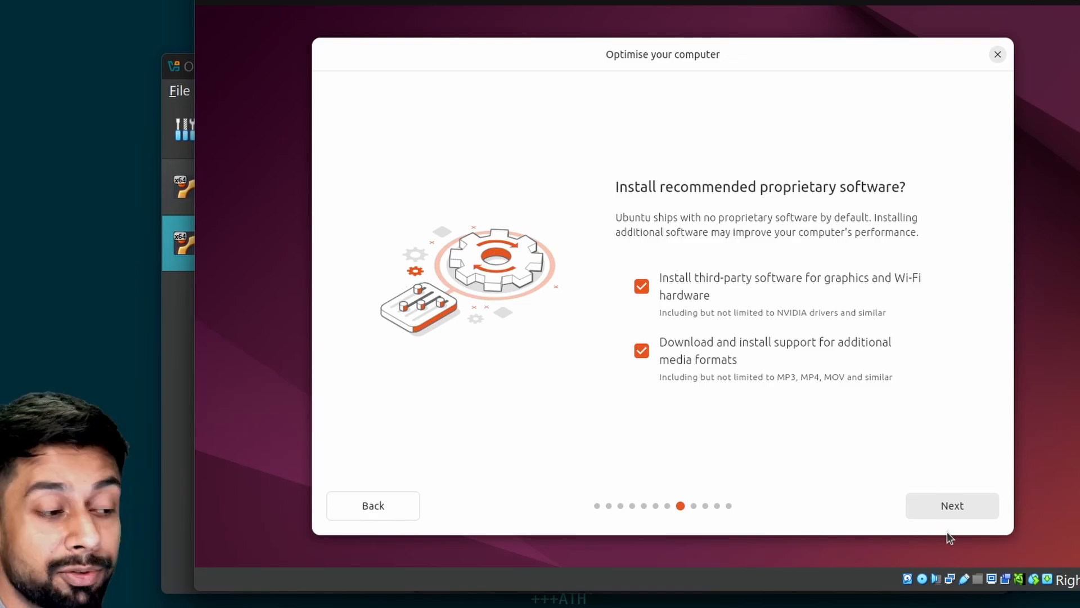
{"action": "left_click", "coordinate": [952, 505]}
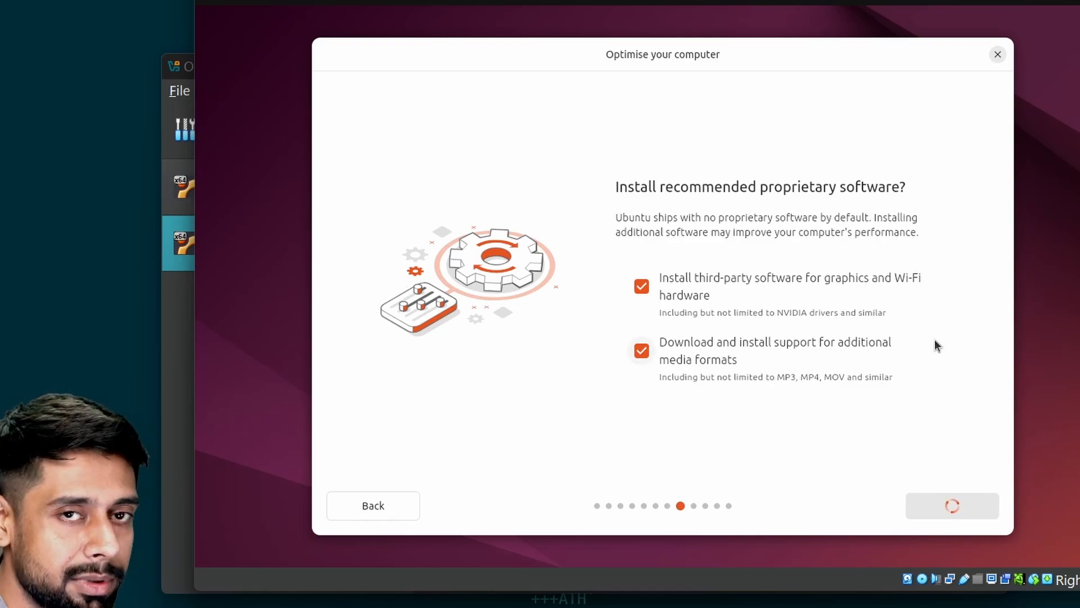
{"action": "left_click", "coordinate": [951, 505]}
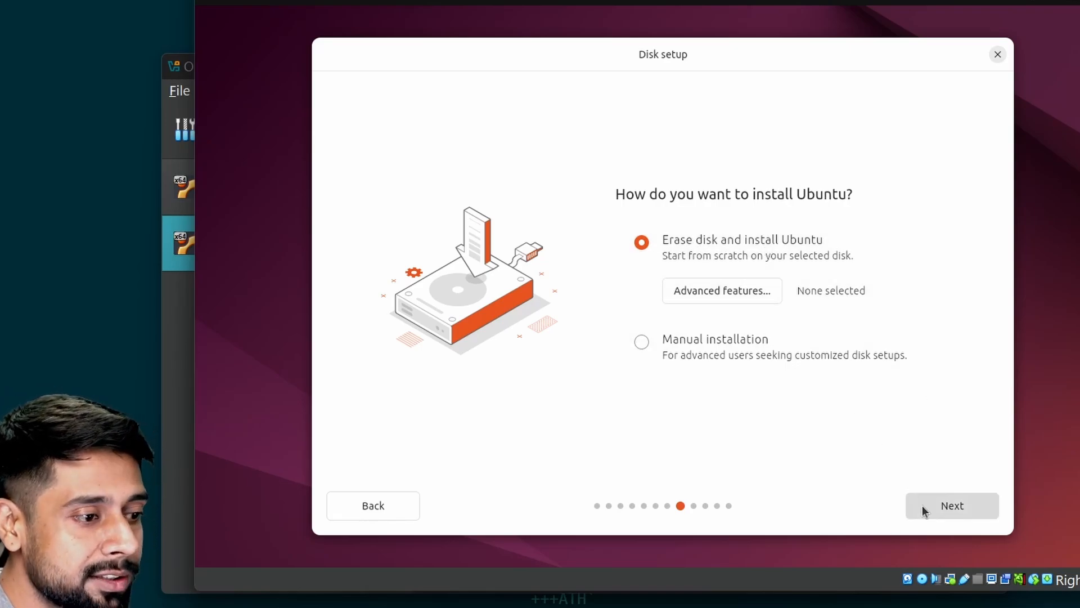
- Keep 'Erase disk and install Ubuntu' and fill in name, username and a strong password
{"action": "left_click", "coordinate": [952, 506]}
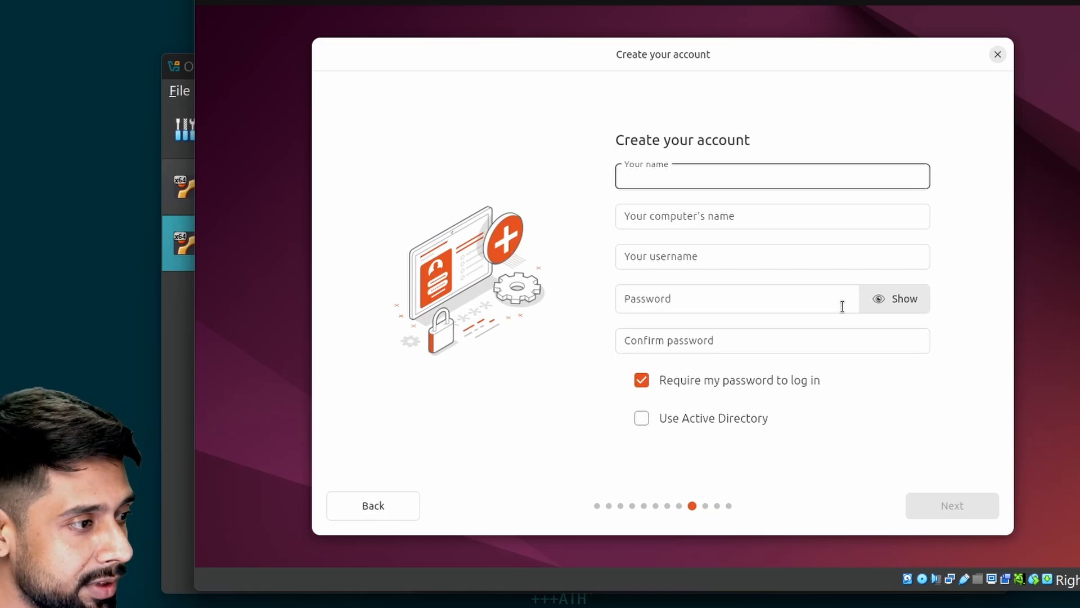
{"action": "type", "text": "comp"}
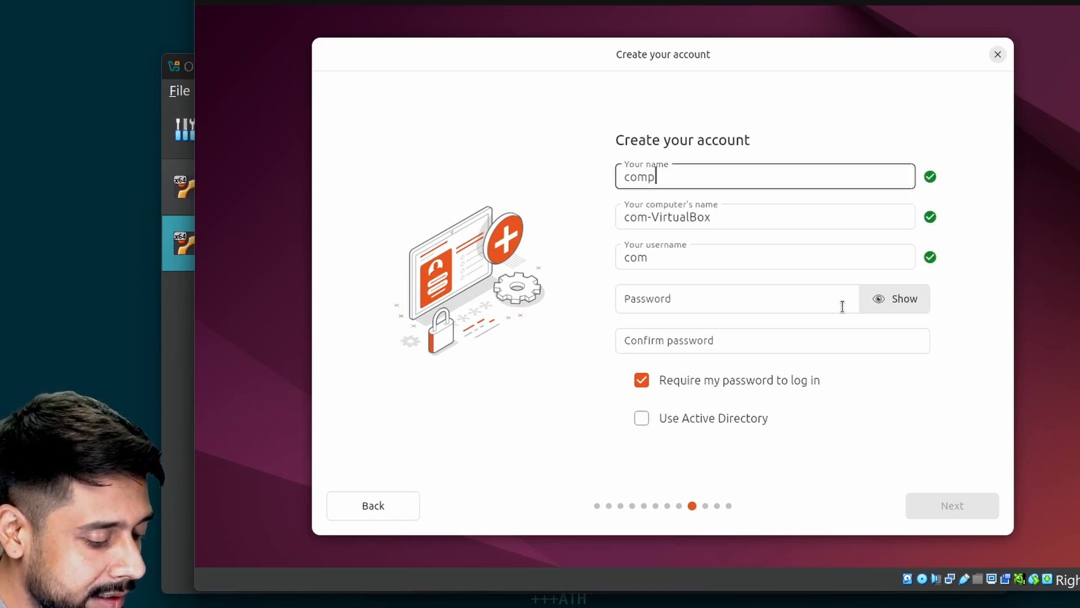
{"action": "type", "text": "uterguy"}
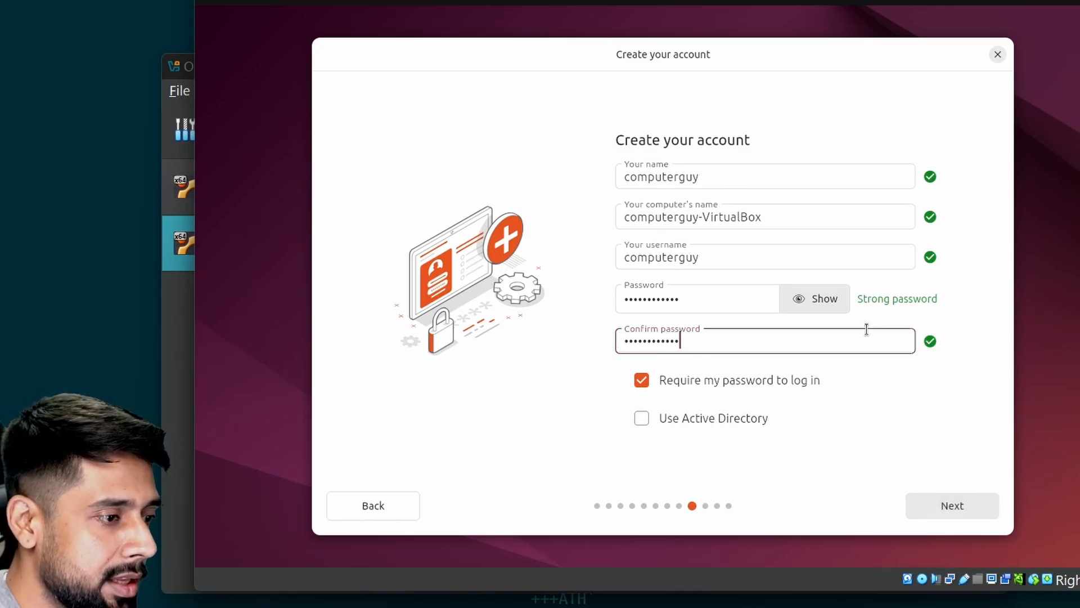
{"action": "left_click", "coordinate": [952, 505]}
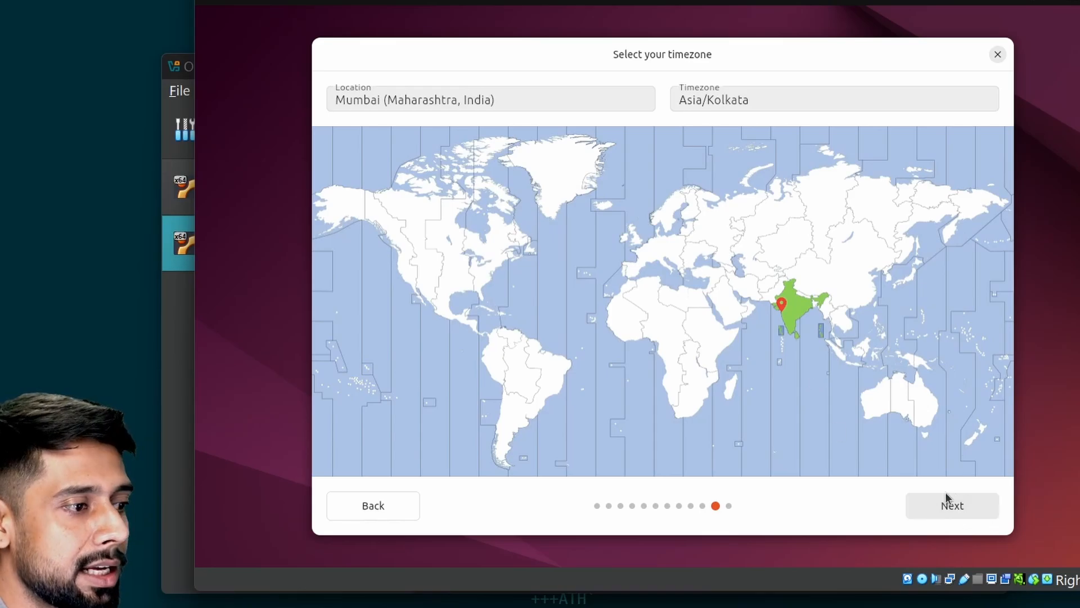
- Review the installation choices and install Ubuntu 24.04.2 LTS until it reports complete
{"action": "left_click", "coordinate": [952, 505]}
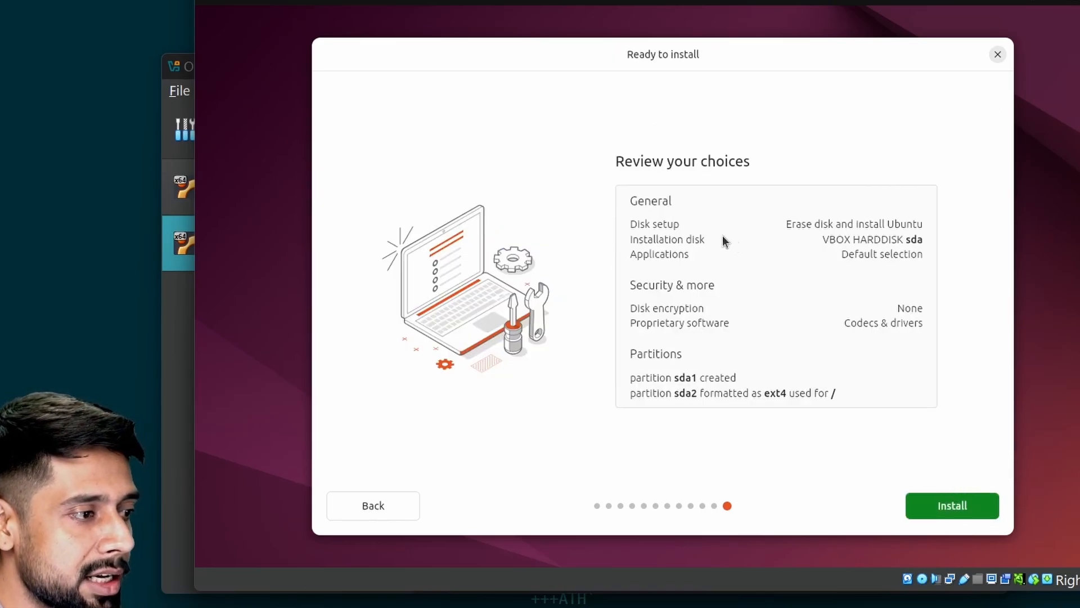
{"action": "mouse_move", "coordinate": [845, 359]}
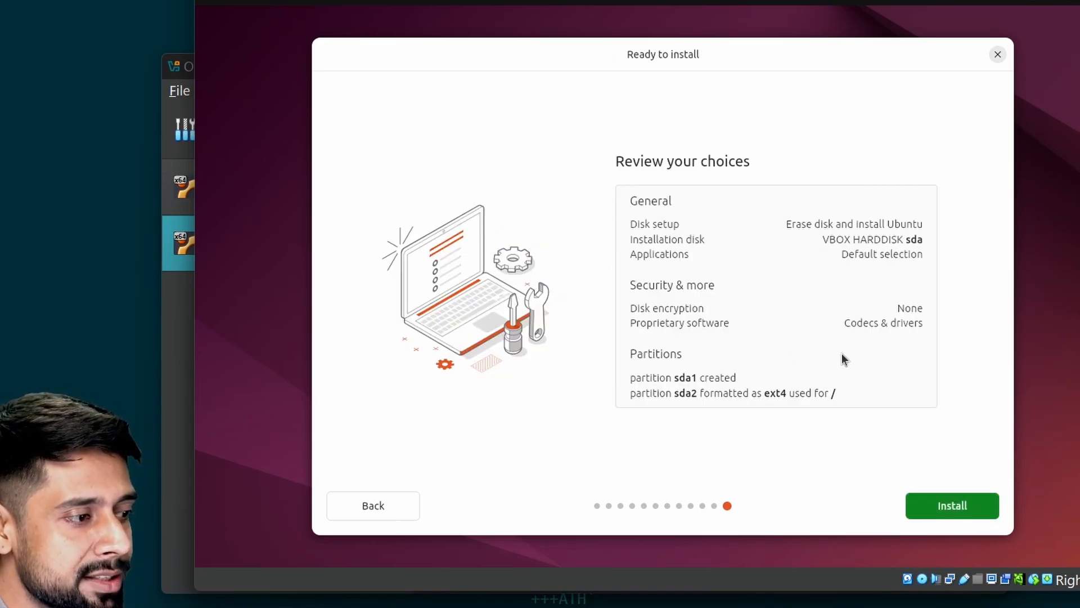
{"action": "left_click", "coordinate": [952, 505]}
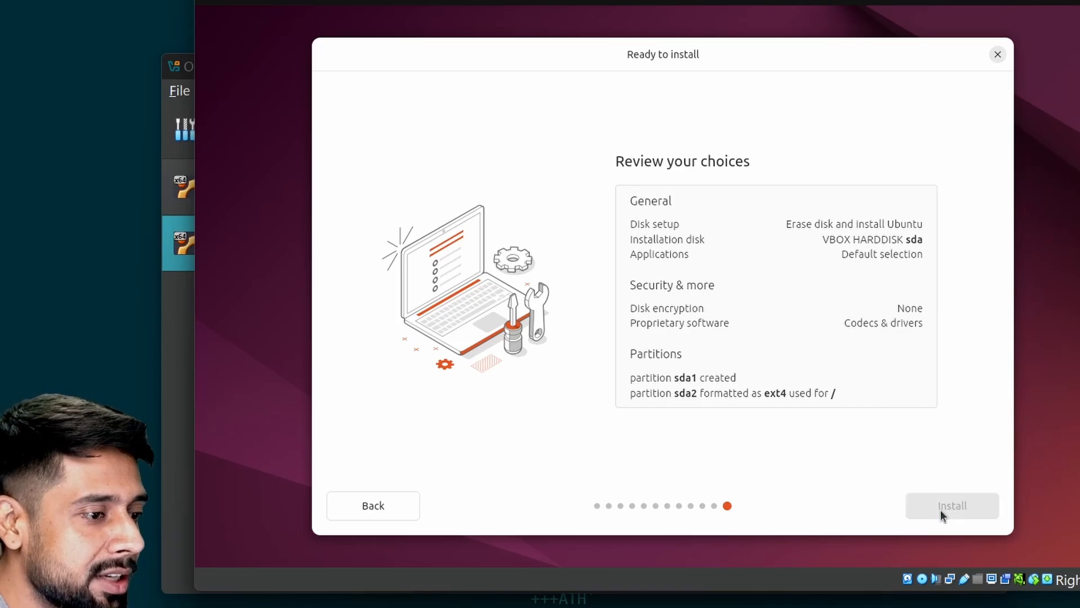
{"action": "left_click", "coordinate": [951, 506]}
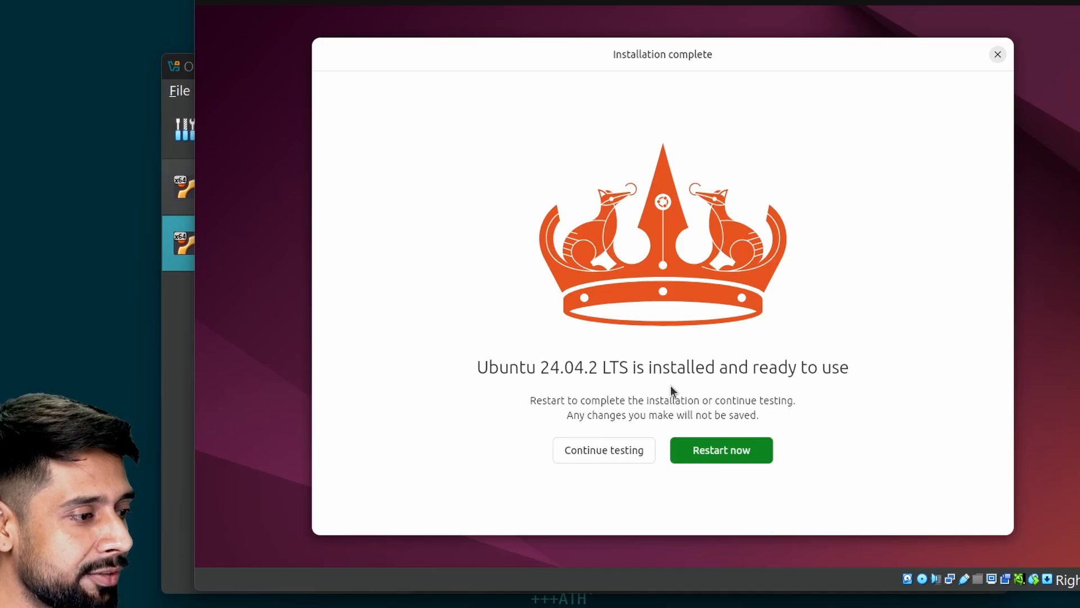
{"action": "mouse_move", "coordinate": [768, 386]}
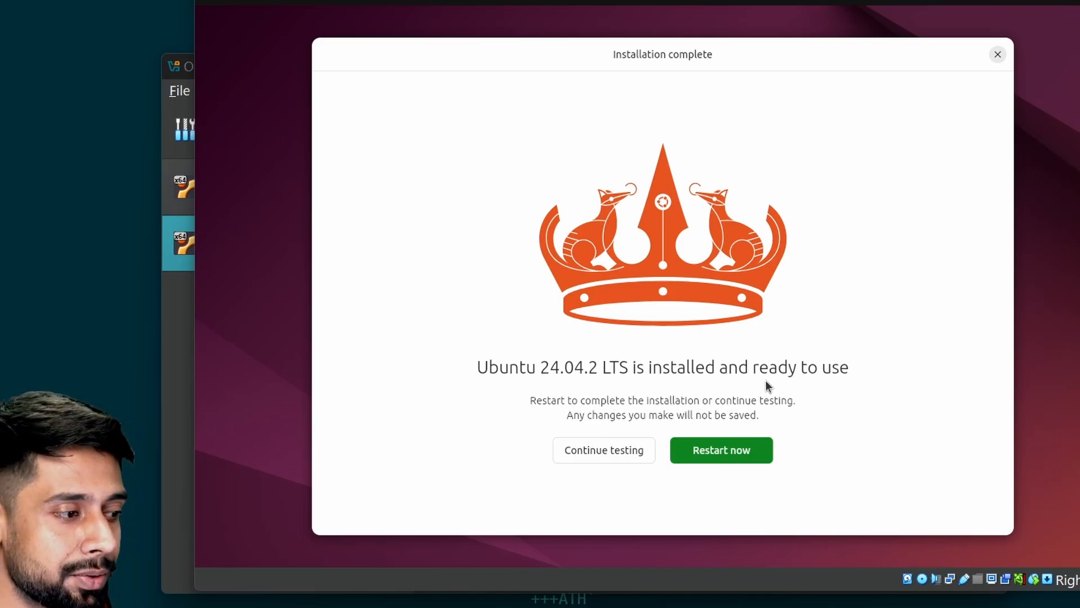
{"action": "mouse_move", "coordinate": [766, 408]}
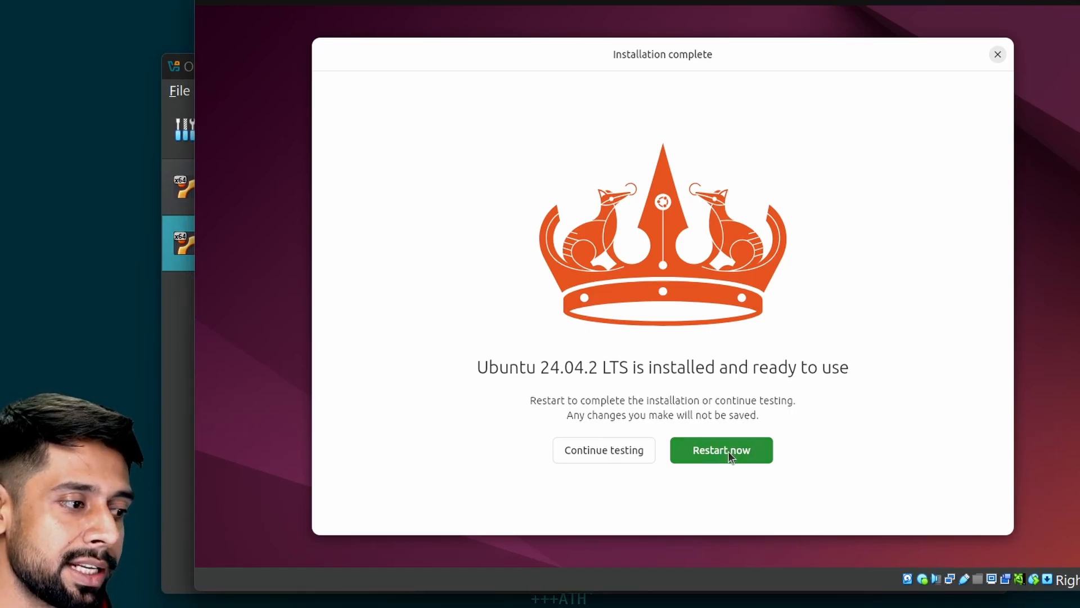
- Restart into the installed system and log in to the user account with its password
{"action": "left_click", "coordinate": [721, 450]}
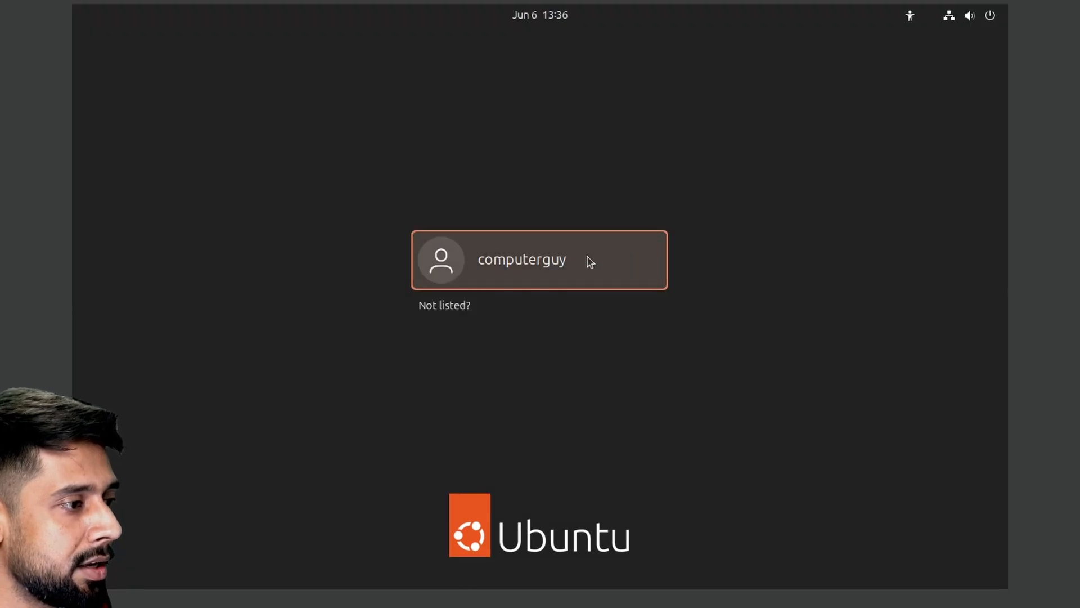
{"action": "left_click", "coordinate": [539, 259]}
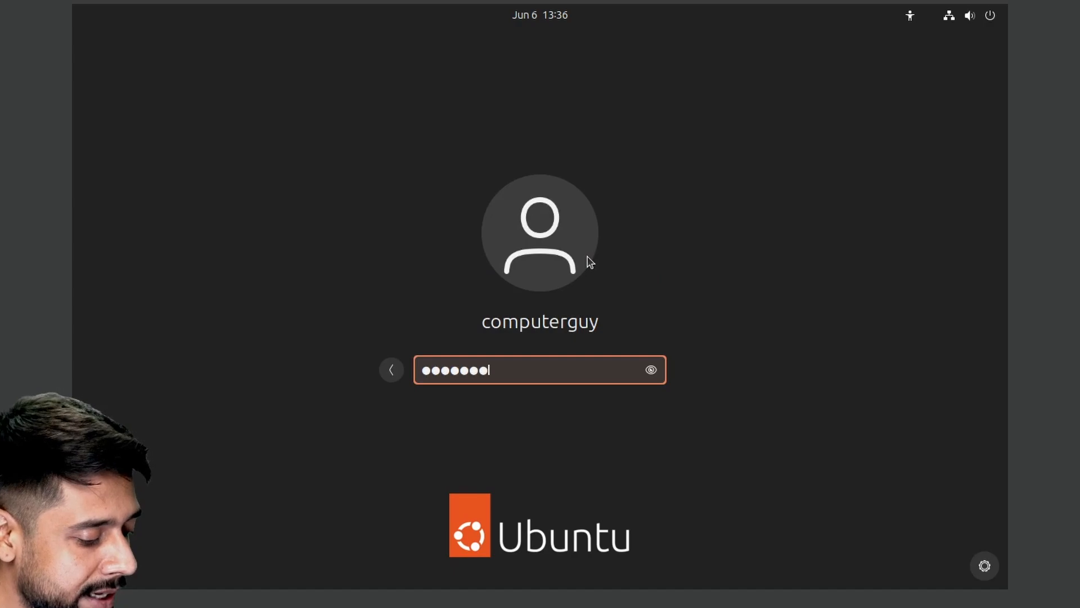
{"action": "type", "text": "password"}
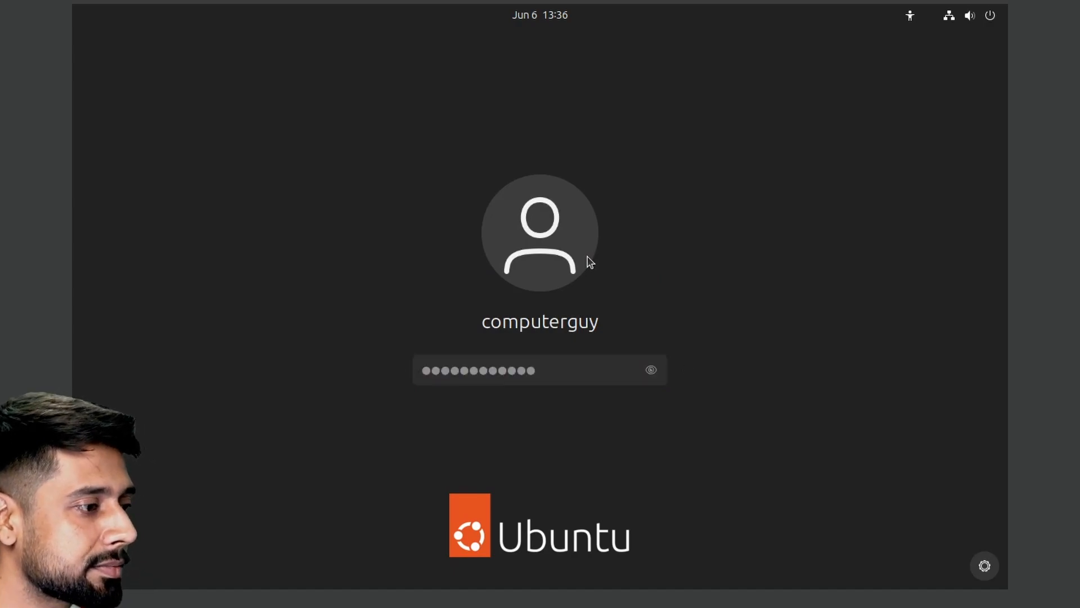
{"action": "key", "text": "Return"}
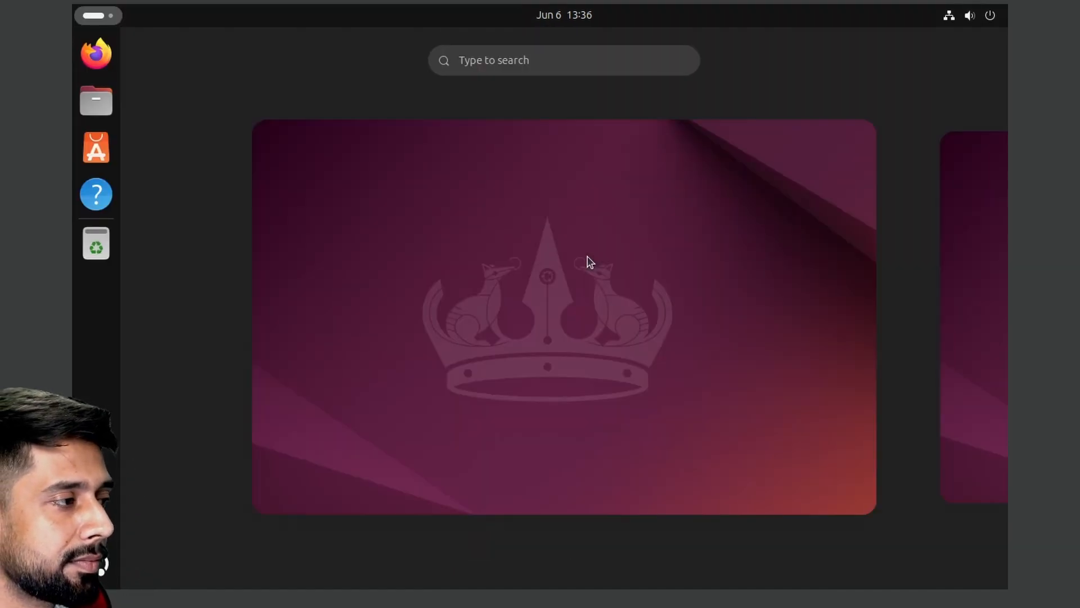
- Go through the welcome pages, skipping Ubuntu Pro and choosing 'No, don't share system data'
{"action": "left_click", "coordinate": [95, 242]}
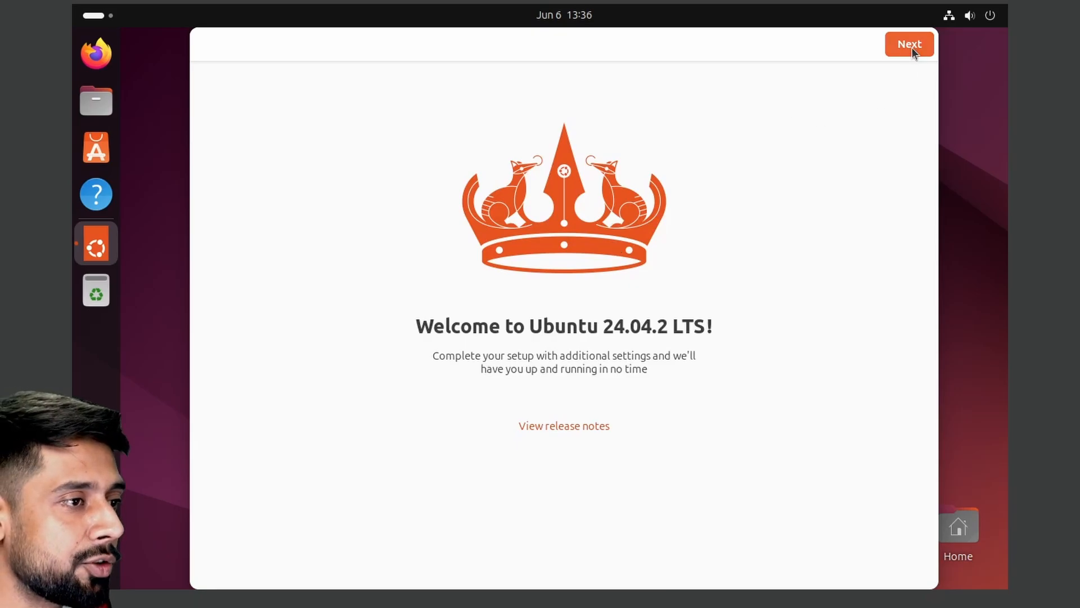
{"action": "left_click", "coordinate": [909, 43]}
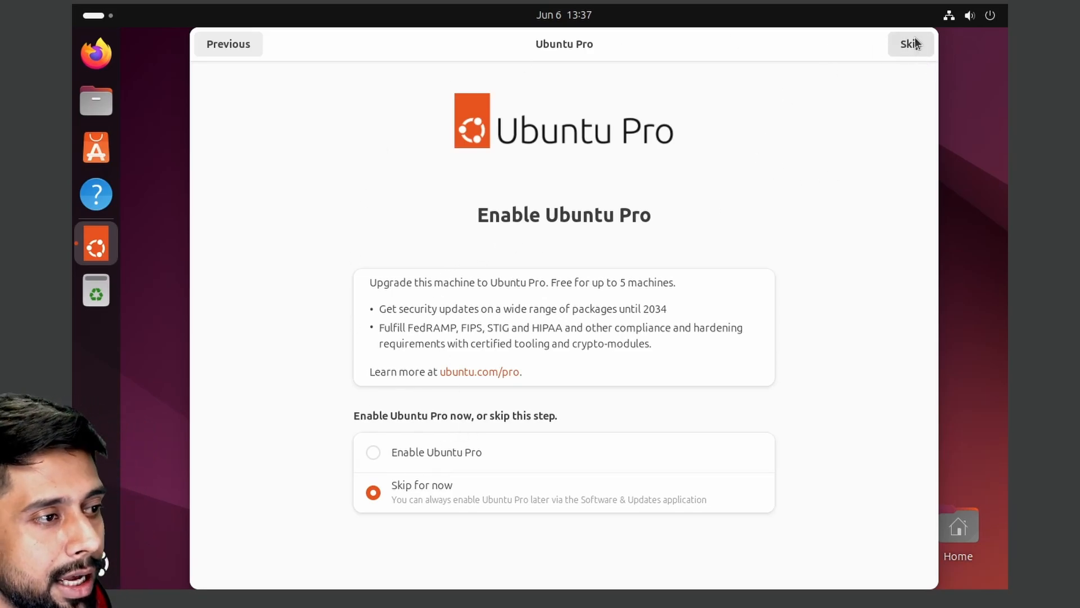
{"action": "left_click", "coordinate": [909, 43]}
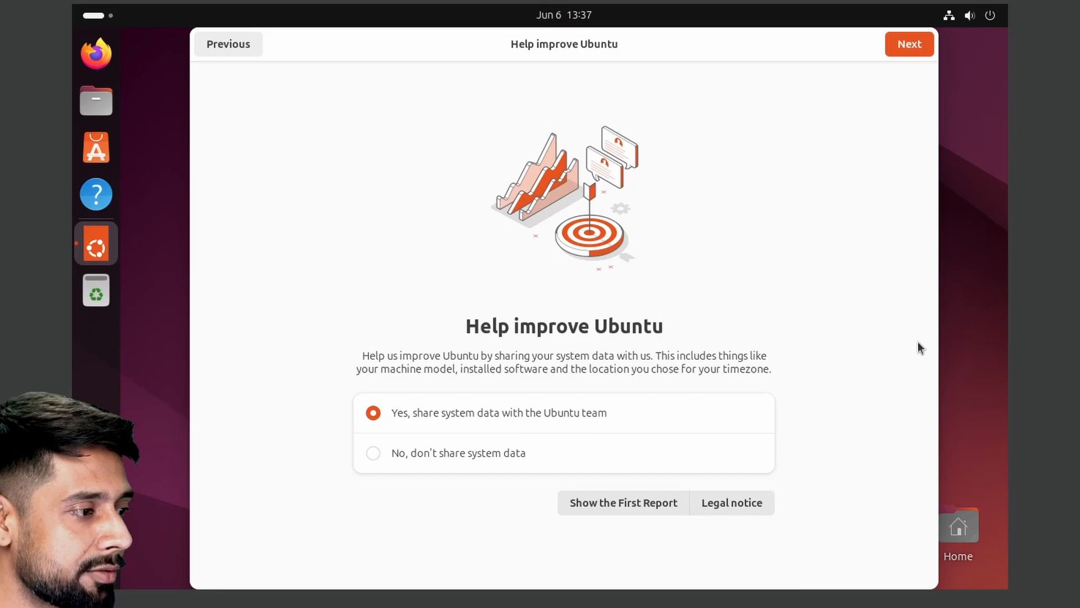
{"action": "left_click", "coordinate": [372, 453]}
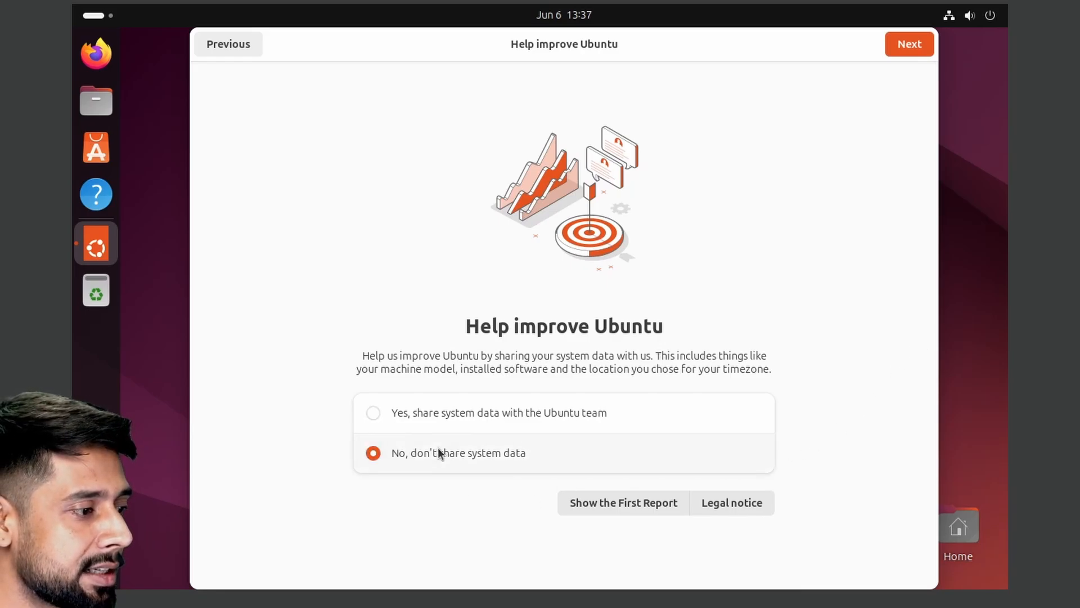
{"action": "left_click", "coordinate": [909, 43]}
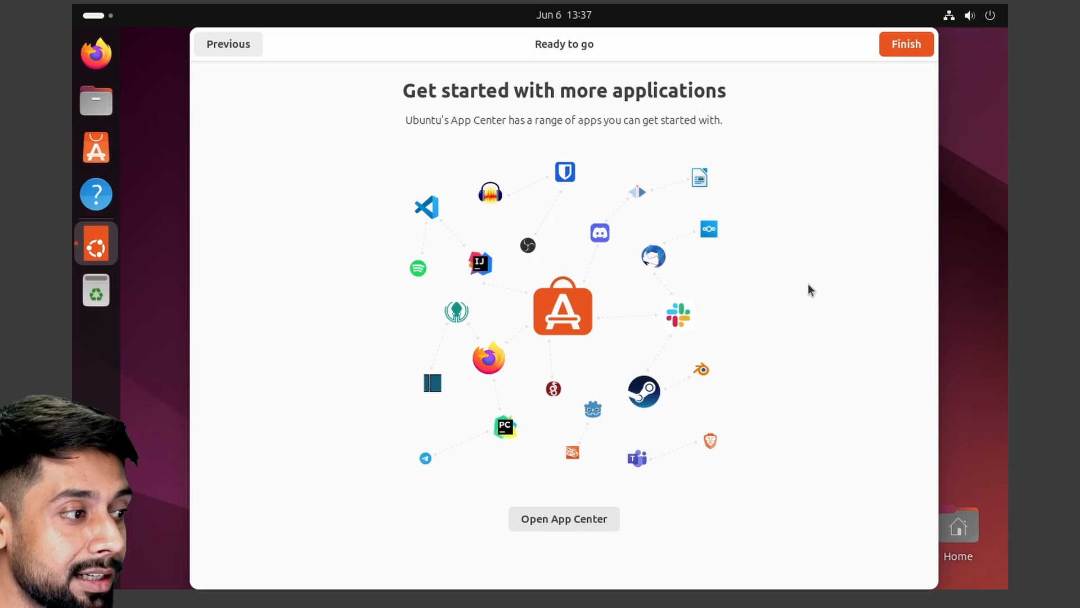
{"action": "mouse_move", "coordinate": [928, 67]}
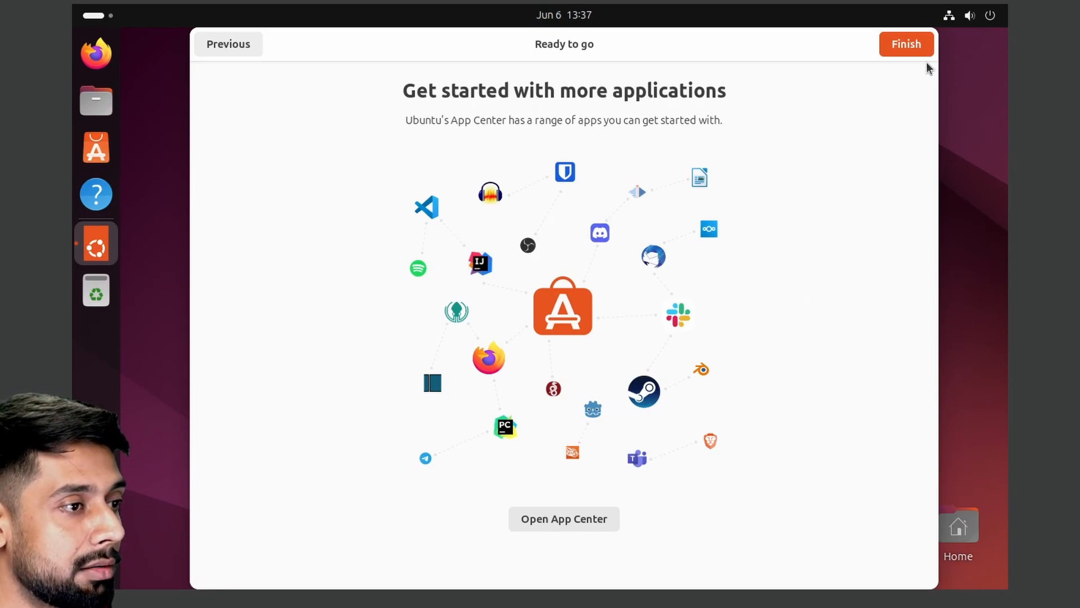
{"action": "left_click", "coordinate": [905, 43]}
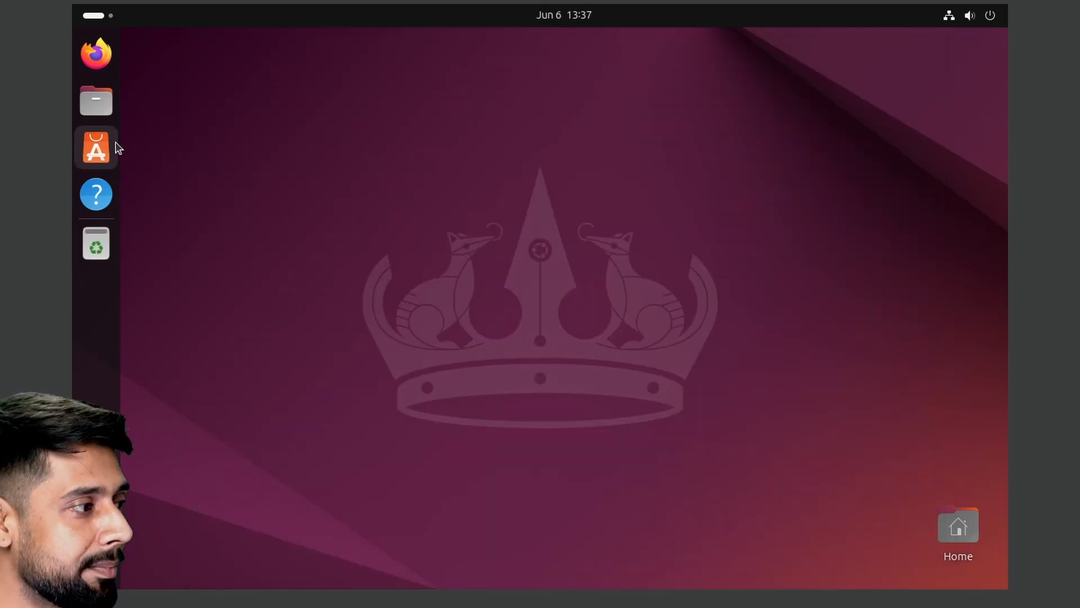
- Launch App Center from the dock and put VirtualBox in View > Full-screen Mode
{"action": "left_click", "coordinate": [96, 147]}
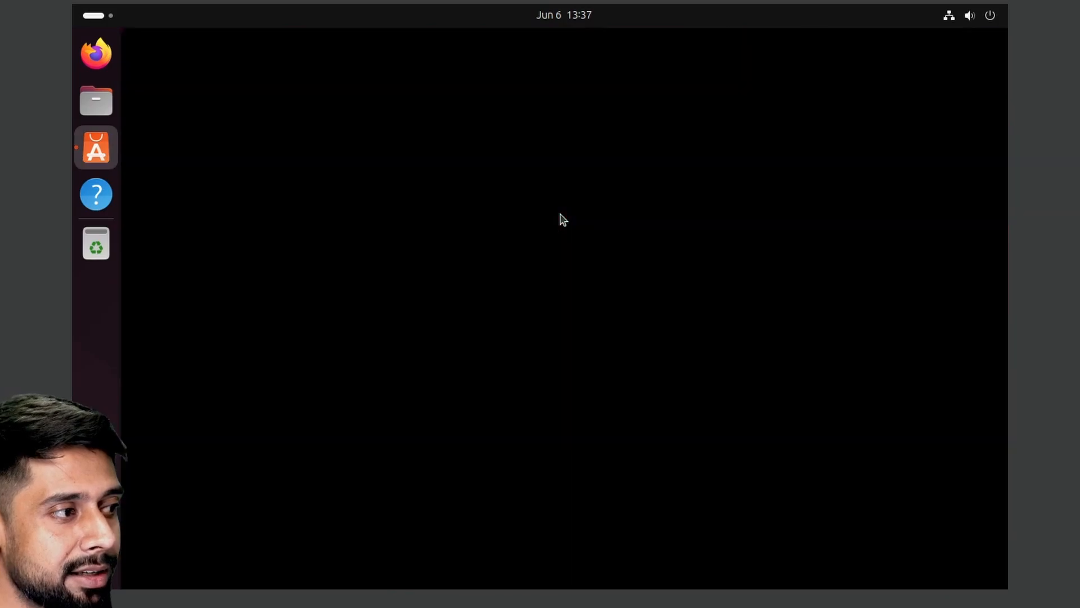
{"action": "left_click", "coordinate": [90, 24]}
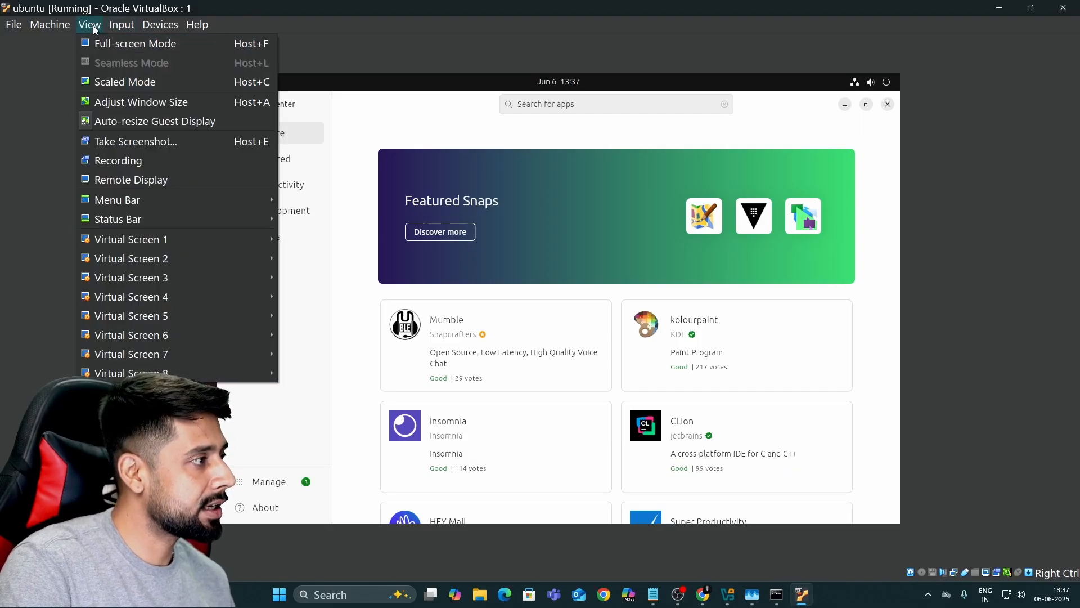
{"action": "left_click", "coordinate": [125, 81]}
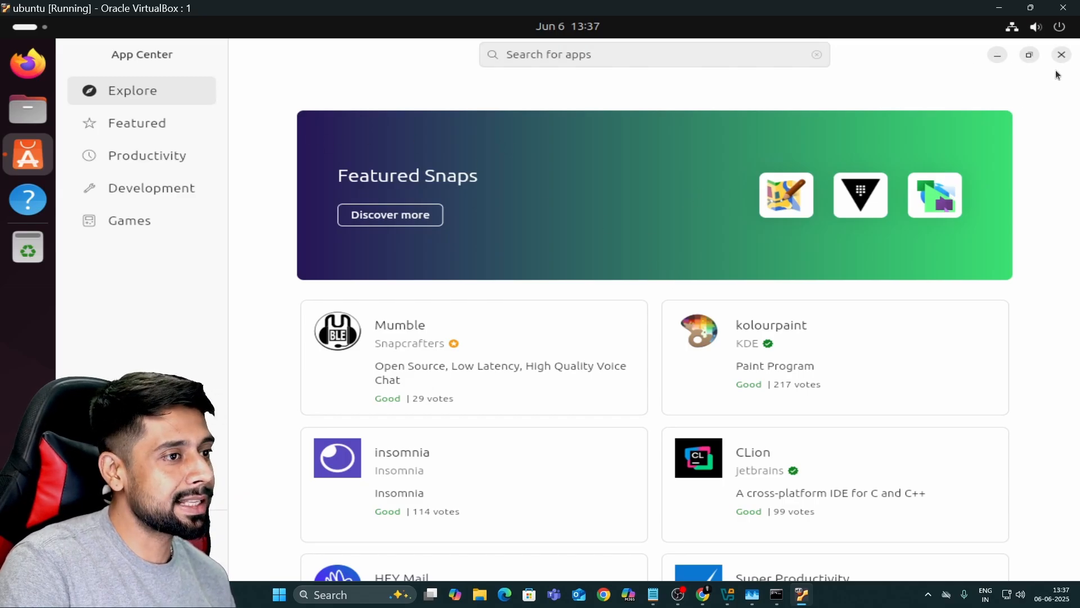
- Reopen App Center and scroll through the Development and Productivity app listings
{"action": "left_click", "coordinate": [1062, 55]}
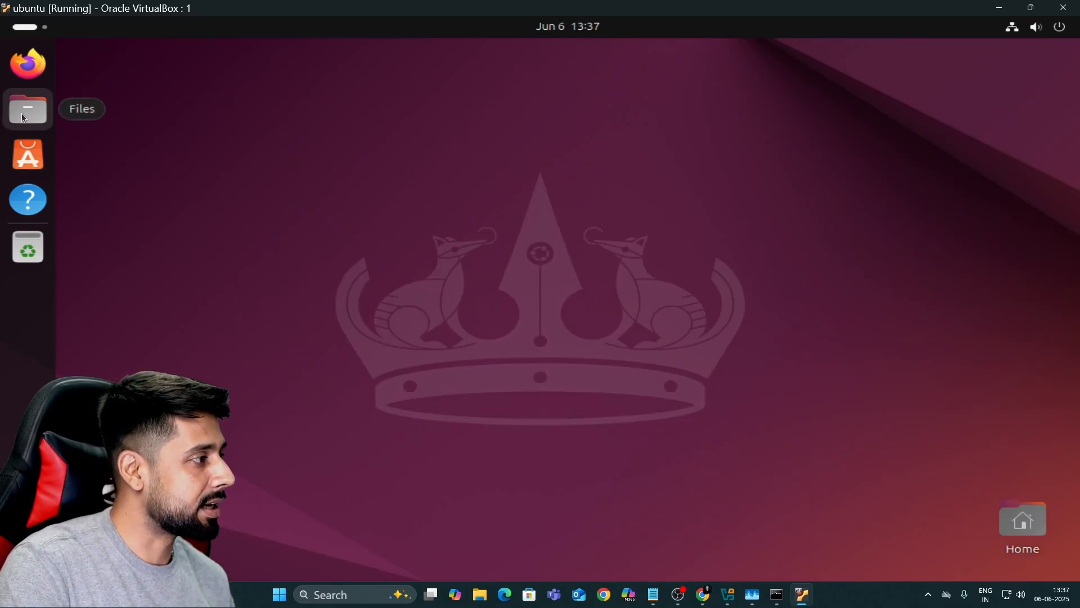
{"action": "mouse_move", "coordinate": [29, 177]}
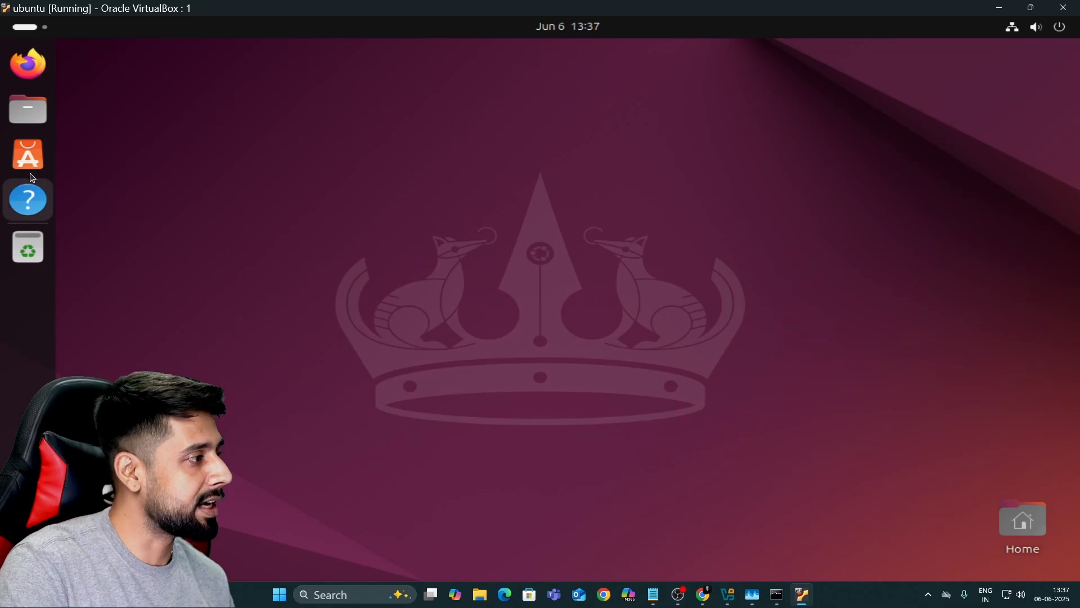
{"action": "left_click", "coordinate": [27, 153]}
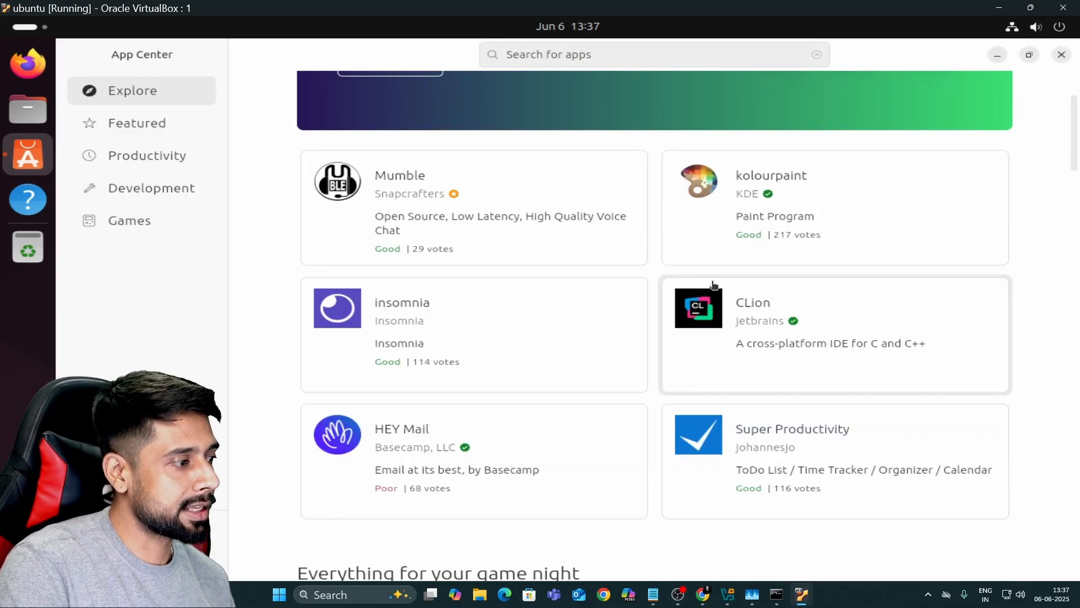
{"action": "left_click", "coordinate": [147, 156]}
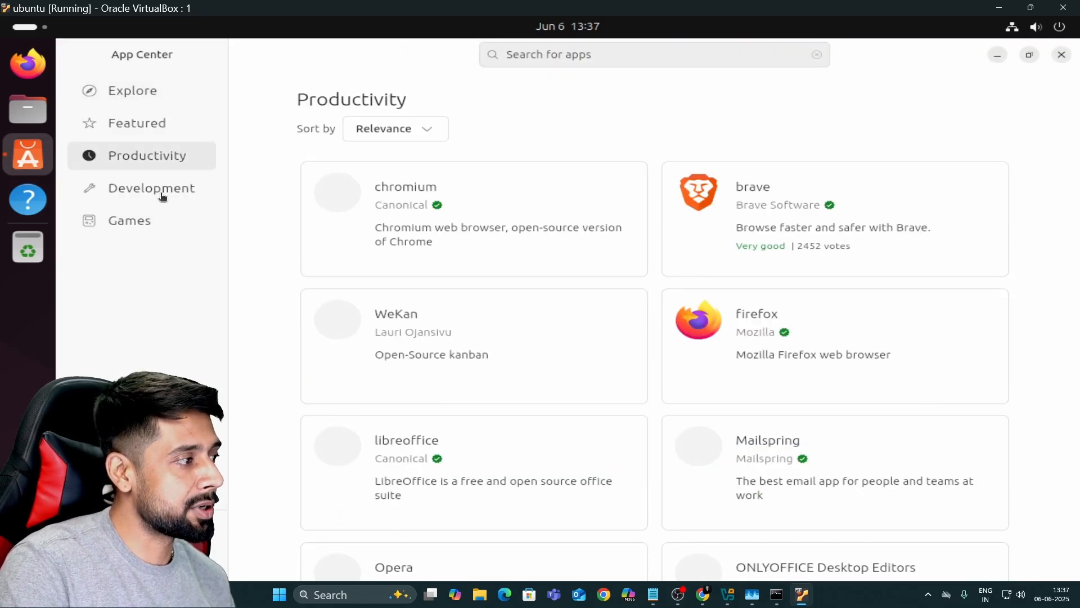
{"action": "left_click", "coordinate": [153, 188]}
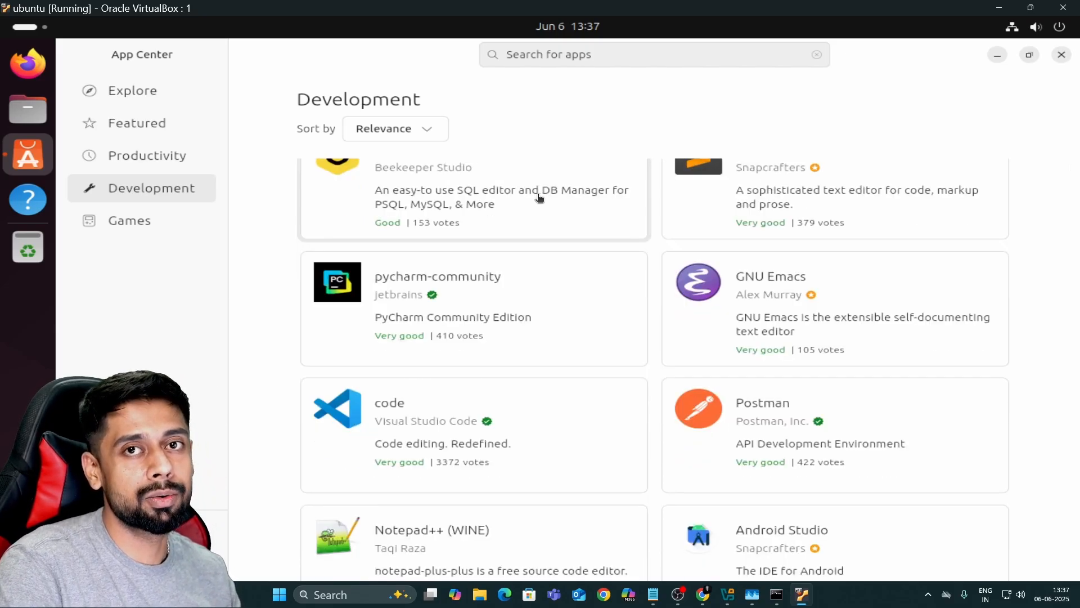
{"action": "mouse_move", "coordinate": [972, 309]}
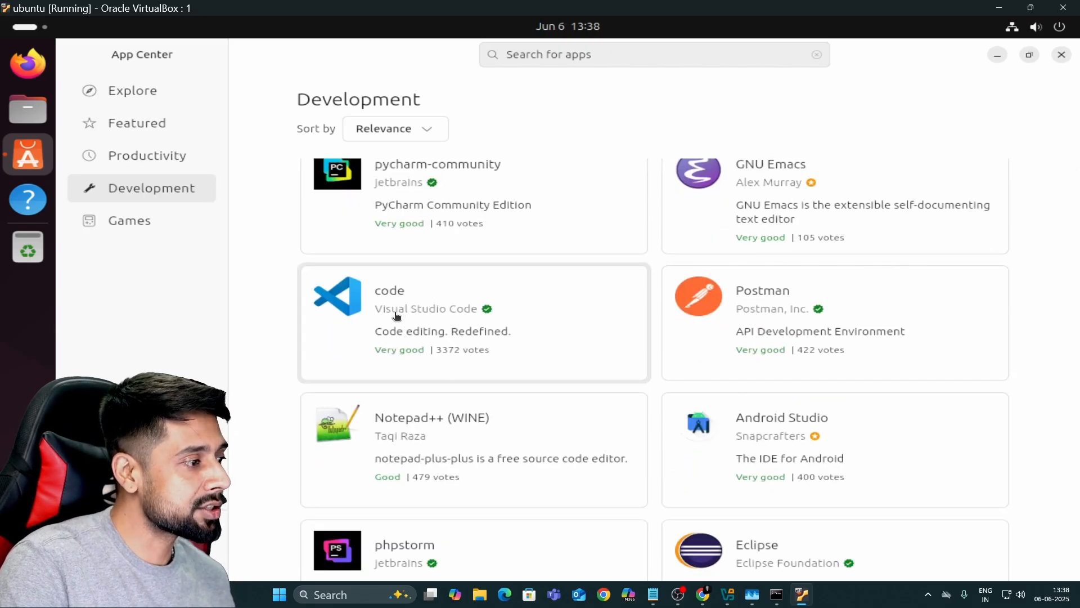
{"action": "scroll", "scroll_direction": "down", "scroll_amount": 3}
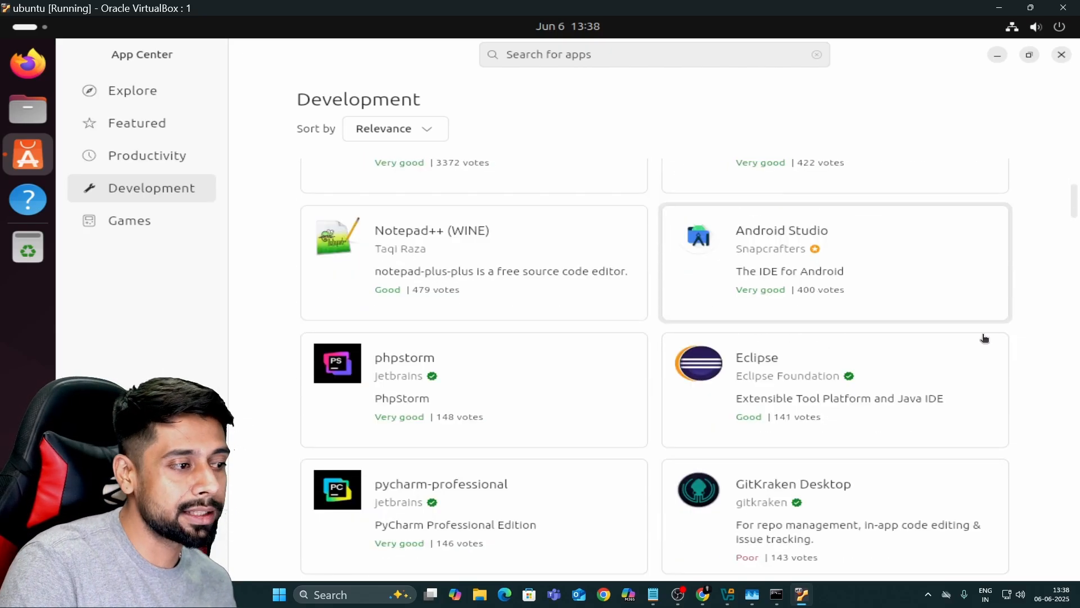
{"action": "scroll", "scroll_direction": "down", "scroll_amount": 3}
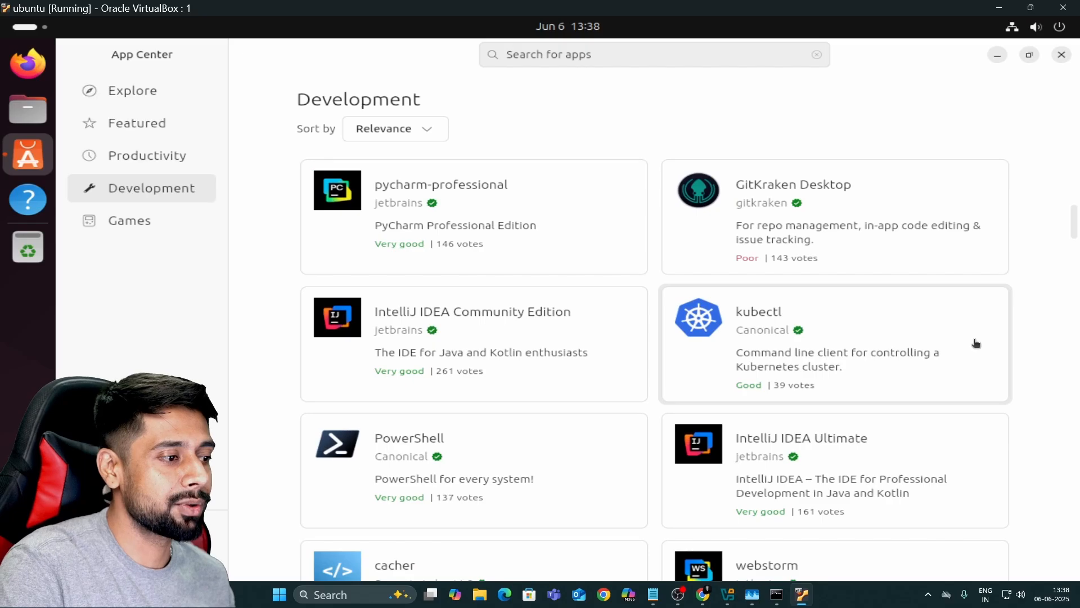
{"action": "scroll", "scroll_direction": "down", "scroll_amount": 3}
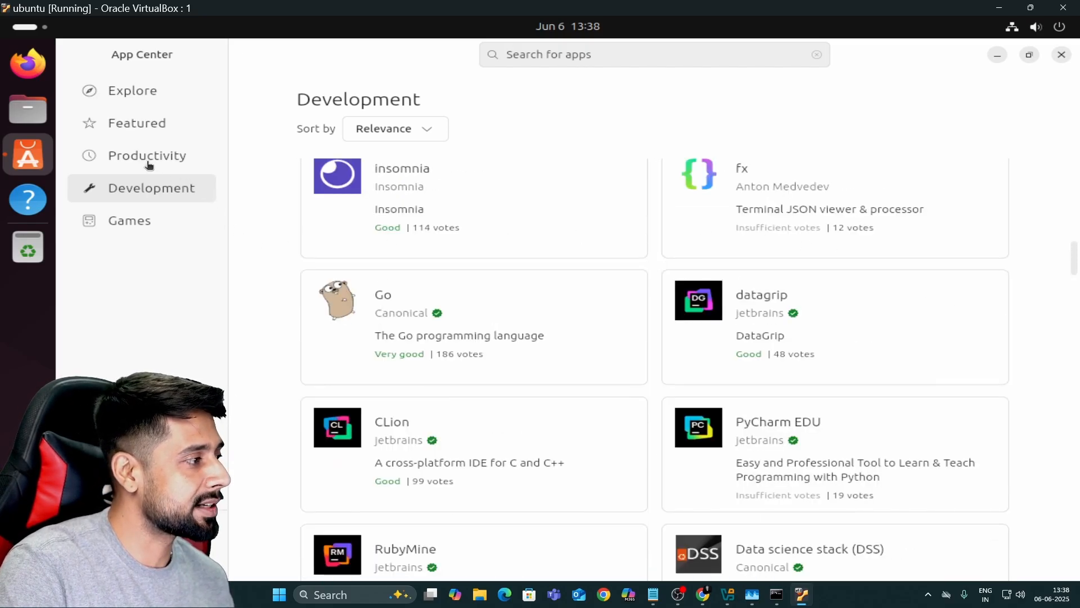
{"action": "left_click", "coordinate": [146, 155]}
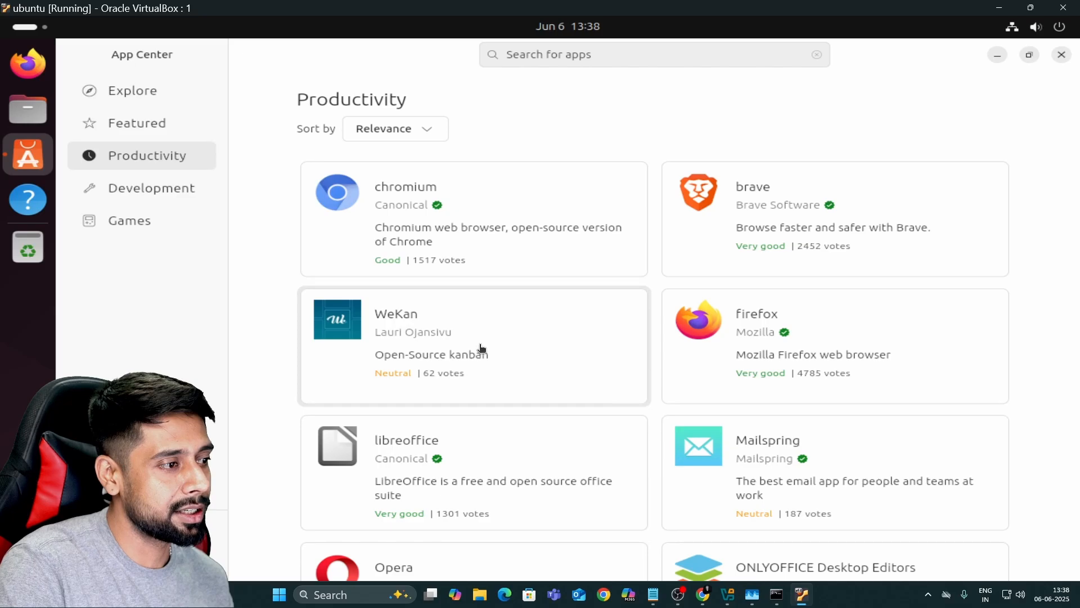
{"action": "mouse_move", "coordinate": [744, 201]}
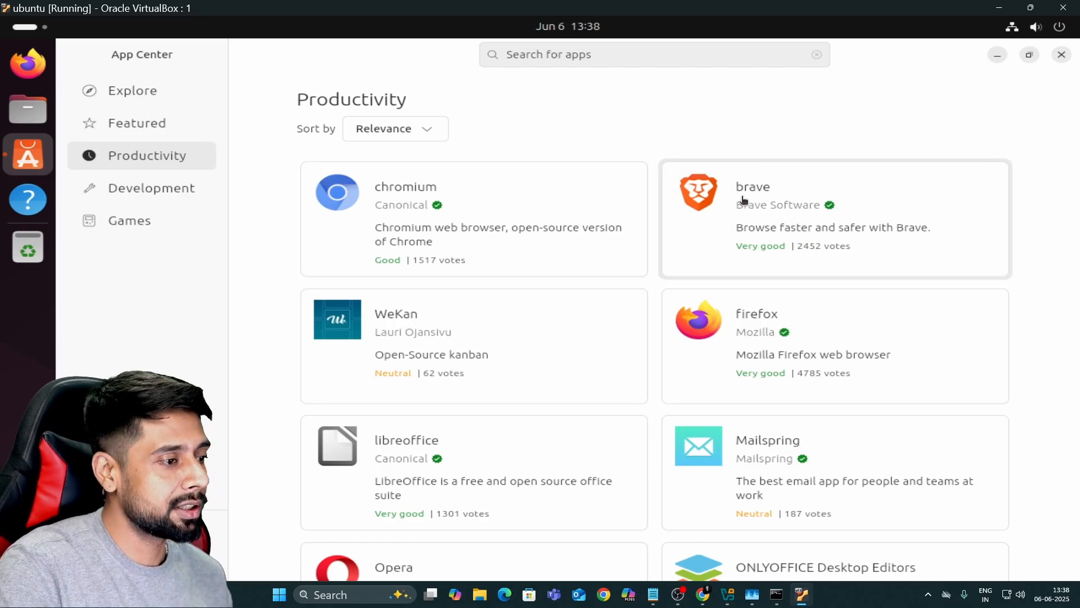
{"action": "mouse_move", "coordinate": [673, 336]}
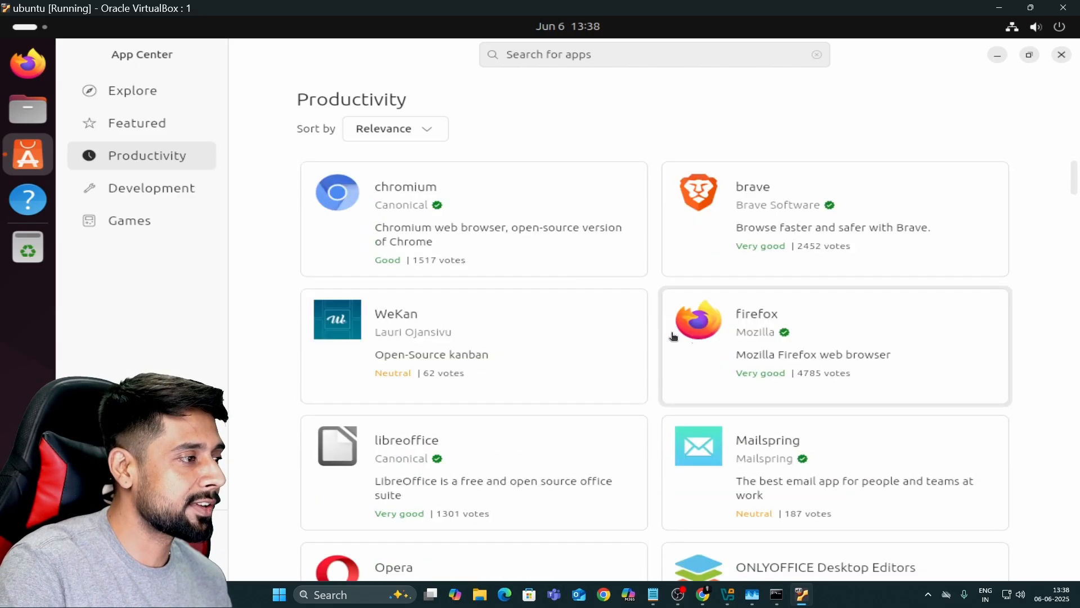
{"action": "scroll", "scroll_direction": "down", "scroll_amount": 3}
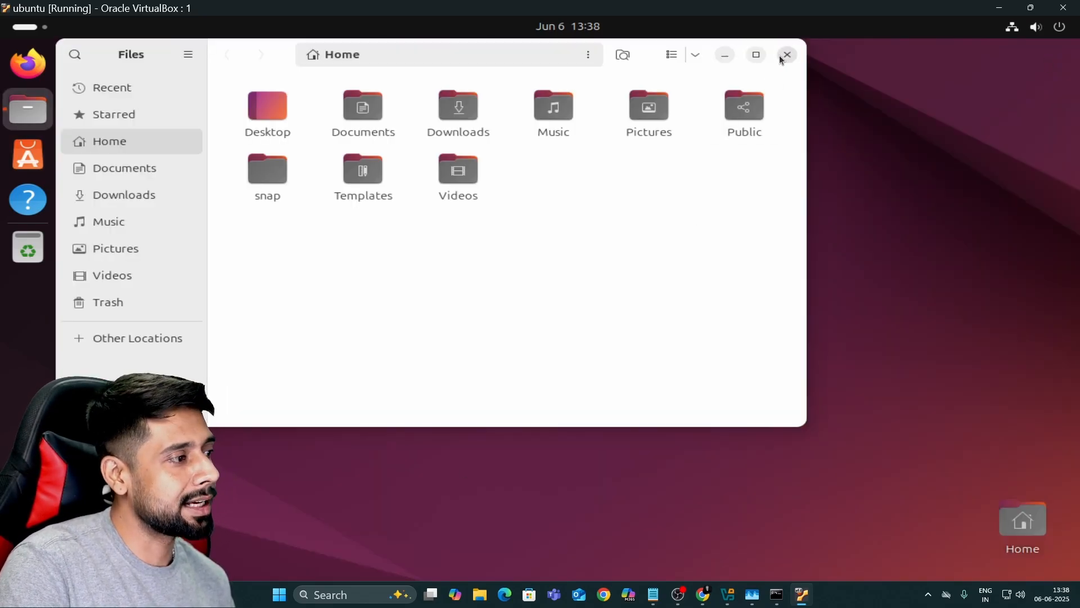
- Close the Files window and search 'te' in Activities to pin Terminal to the dock
{"action": "left_click", "coordinate": [786, 54]}
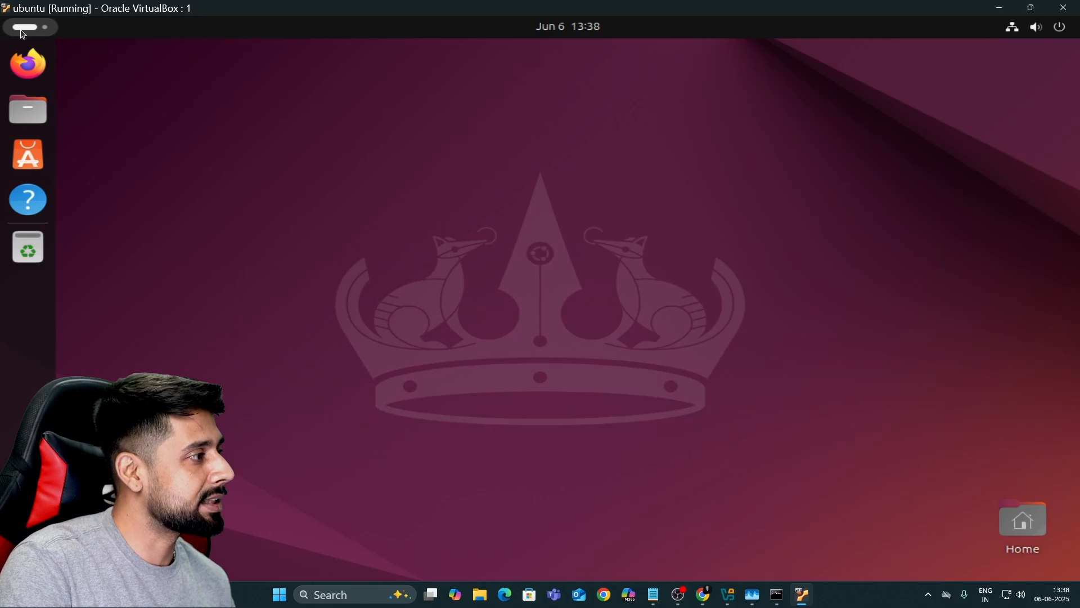
{"action": "mouse_move", "coordinate": [262, 236]}
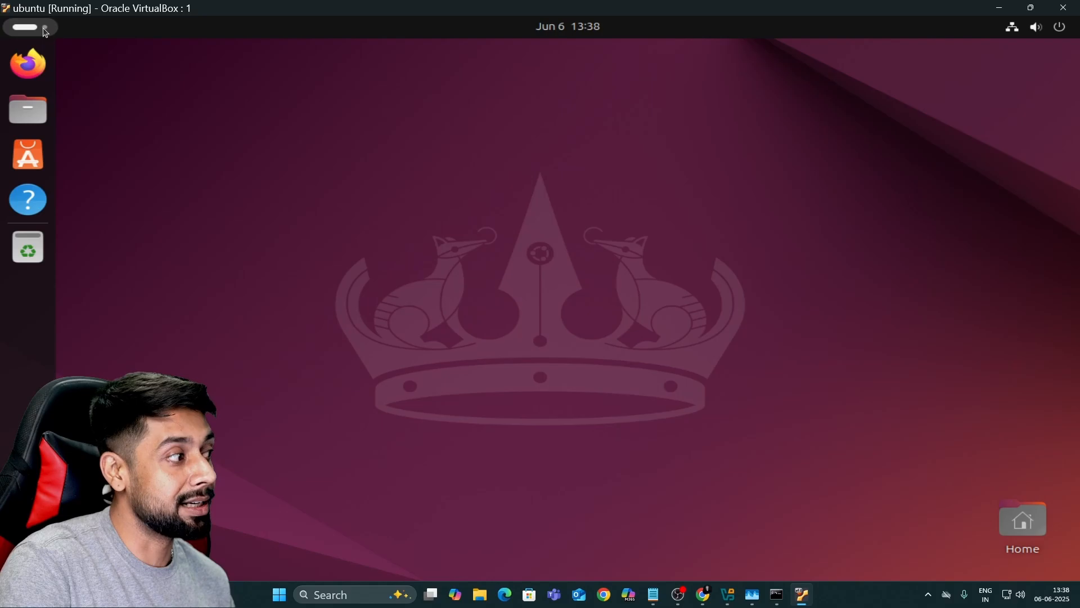
{"action": "type", "text": "te"}
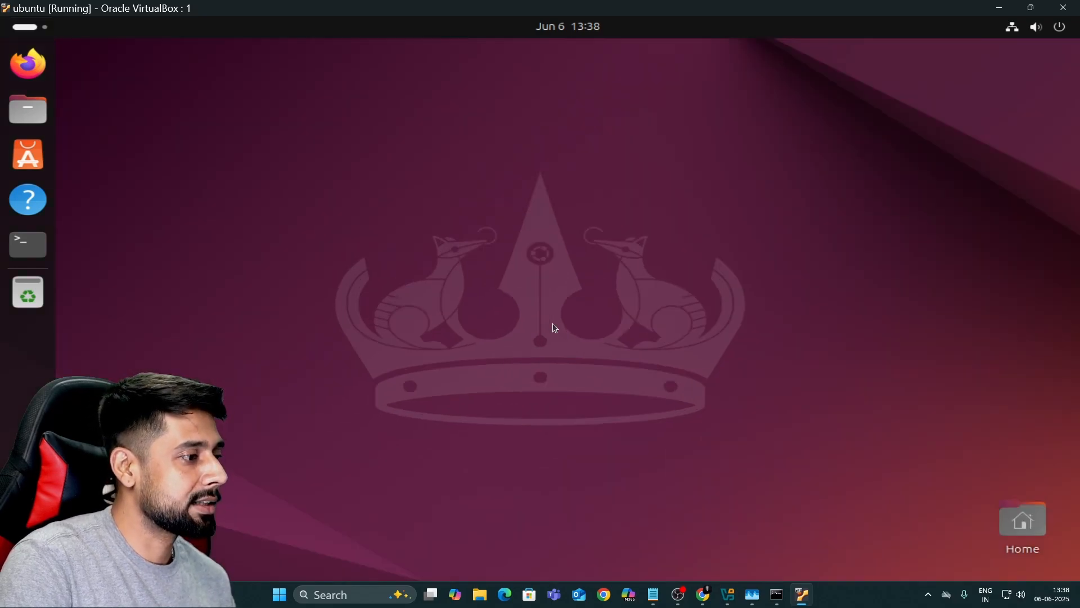
{"action": "mouse_move", "coordinate": [28, 292]}
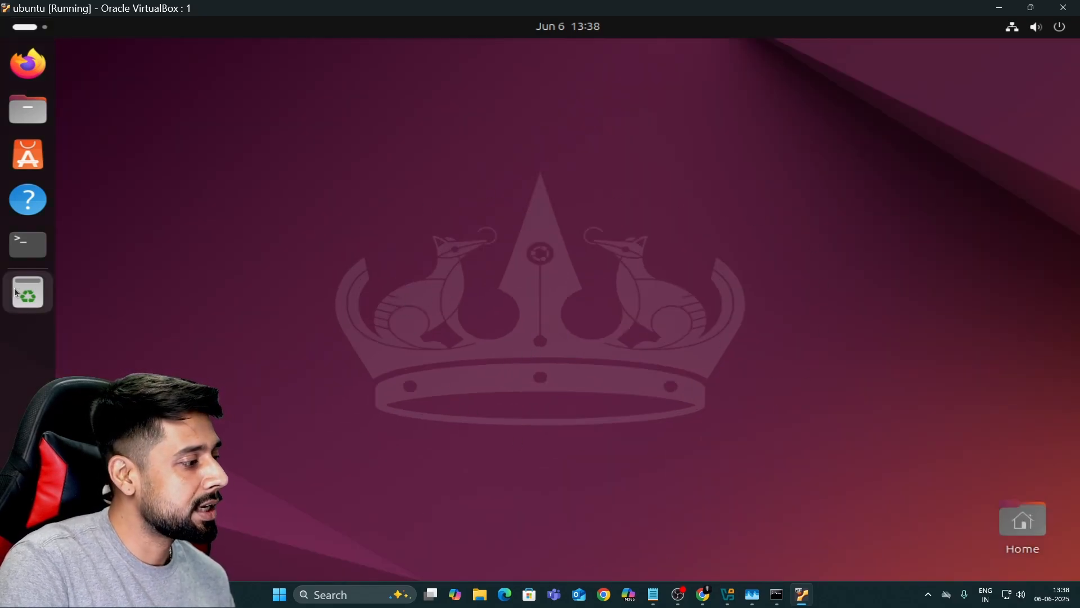
- Launch Terminal from the Ubuntu dock
{"action": "left_click", "coordinate": [27, 243]}
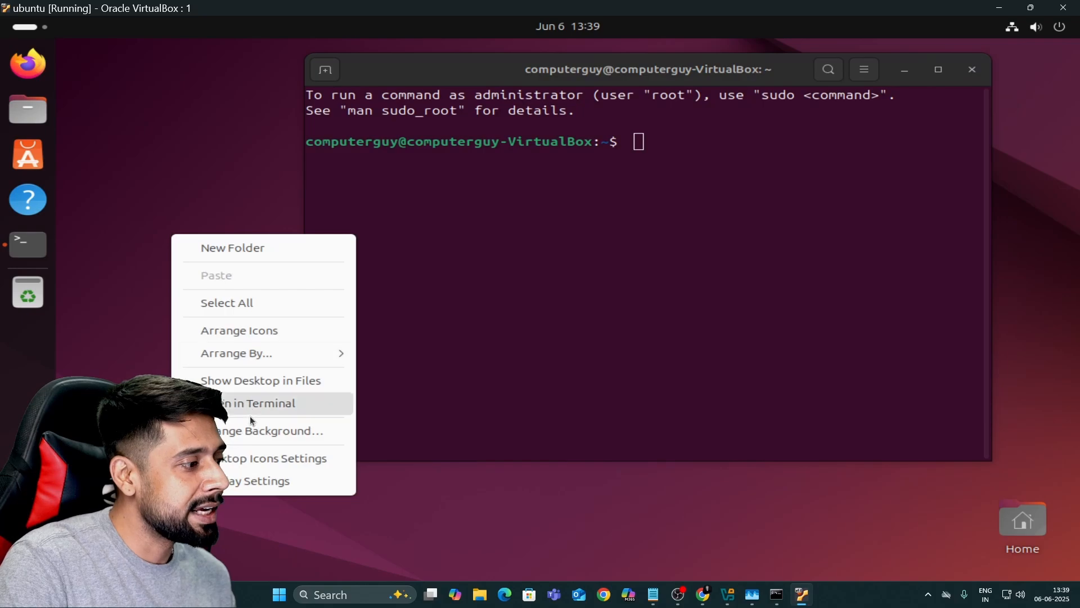
{"action": "mouse_move", "coordinate": [267, 430]}
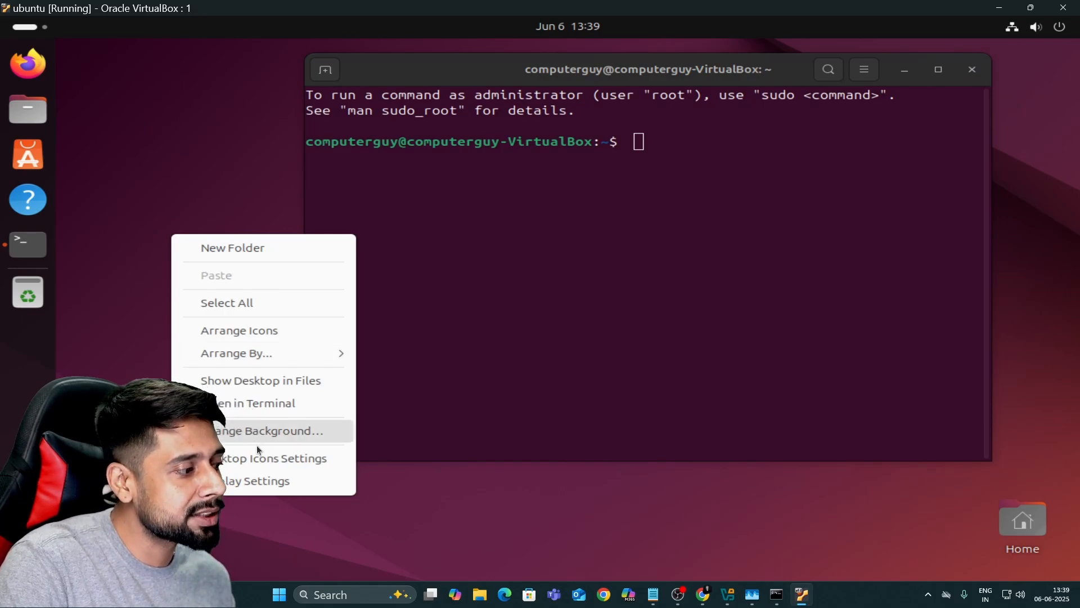
{"action": "mouse_move", "coordinate": [273, 480]}
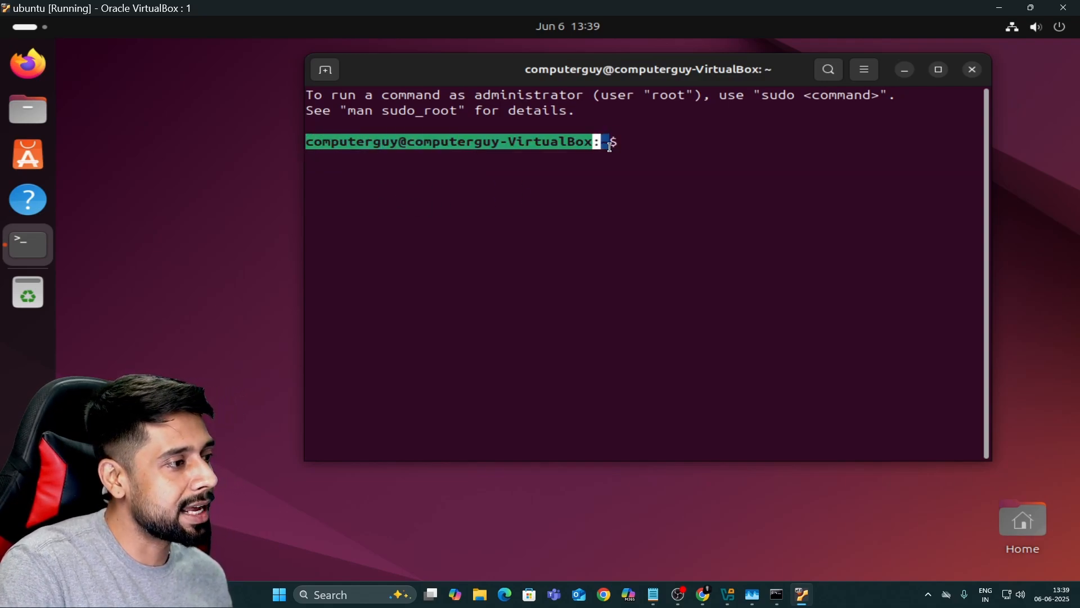
- Run sudo -i, then apt update && apt full-upgrade, confirming with Y
{"action": "type", "text": "sudo -i"}
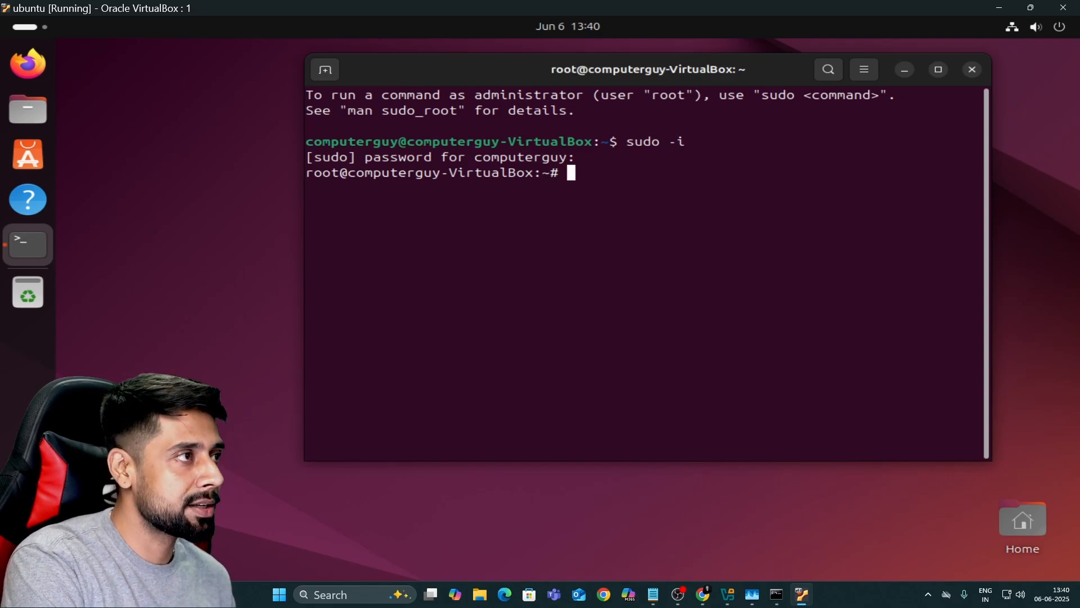
{"action": "type", "text": "apt update"}
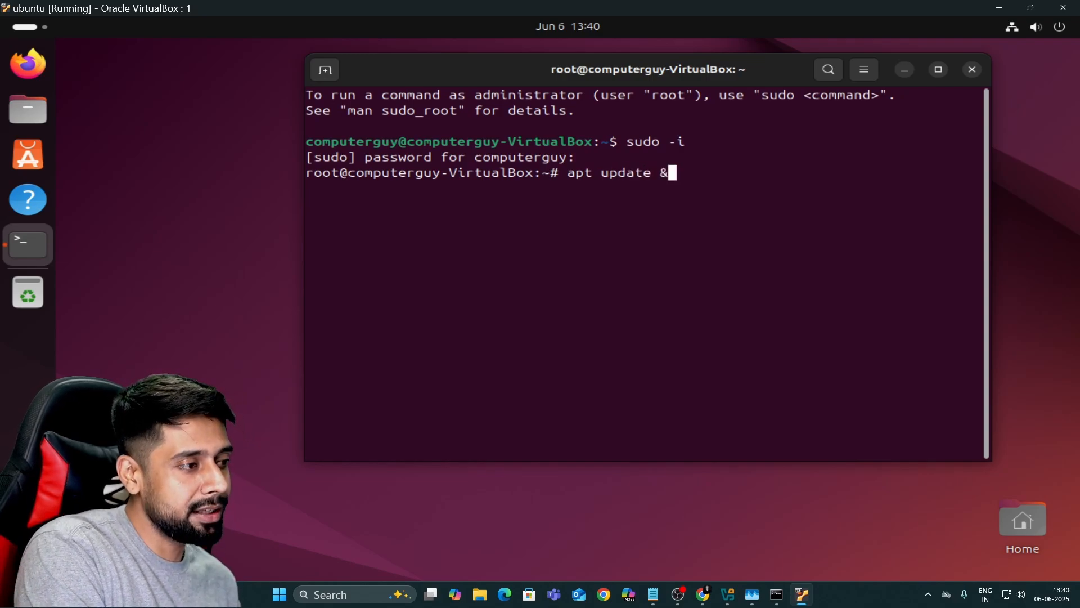
{"action": "type", "text": "&"}
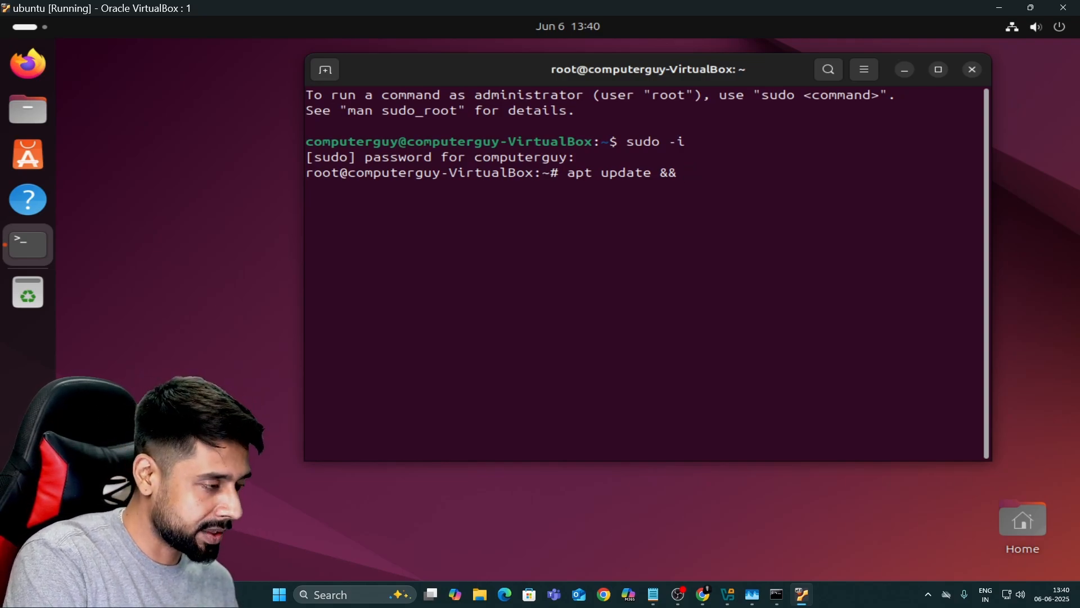
{"action": "type", "text": "apt"}
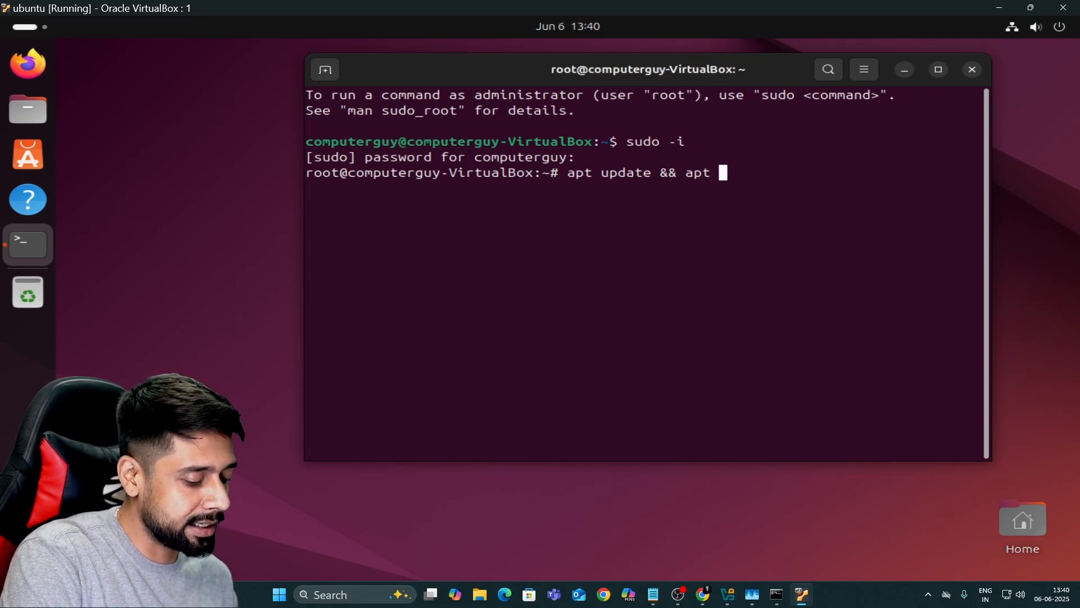
{"action": "type", "text": "full-"}
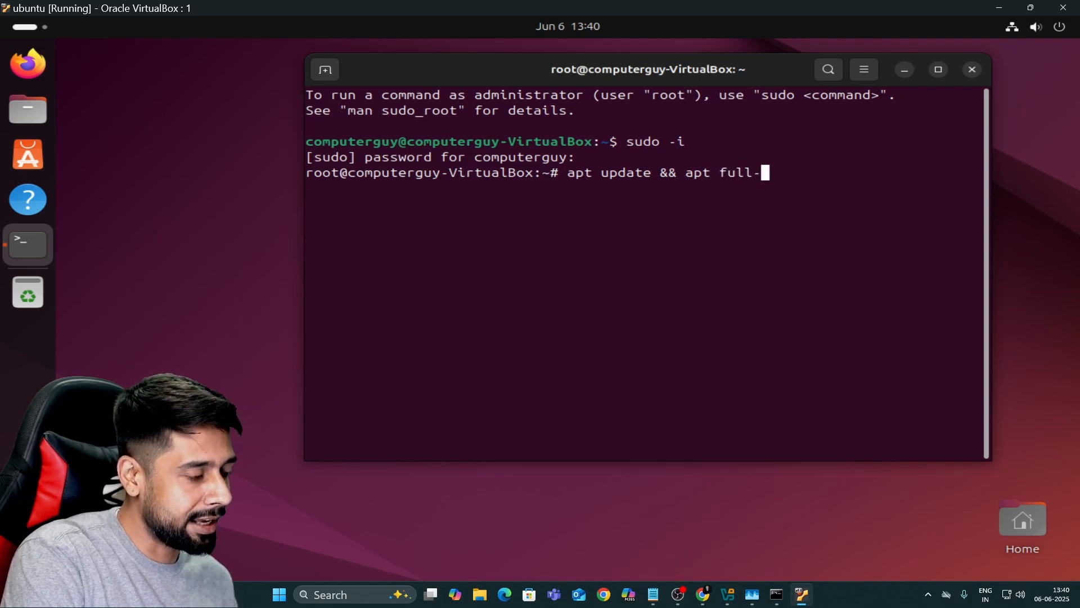
{"action": "type", "text": "upgrade"}
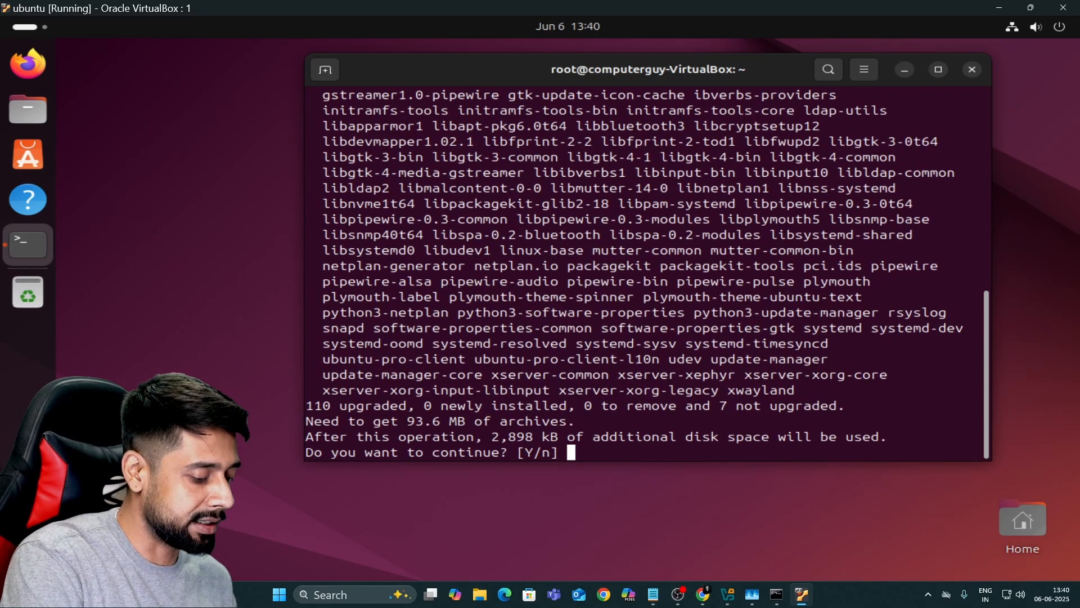
{"action": "type", "text": "Y"}
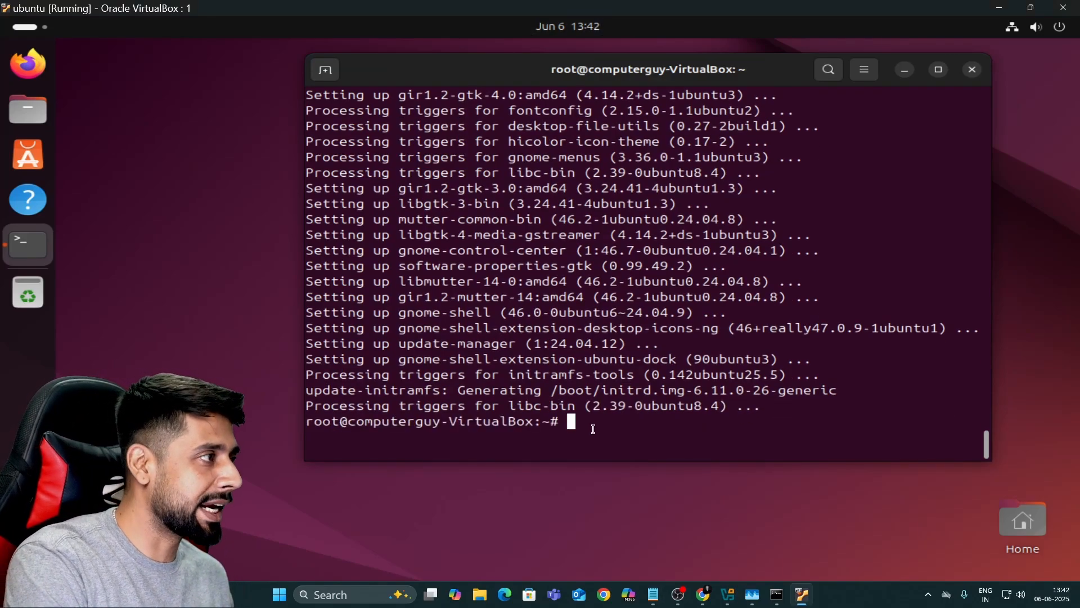
- Run cat /etc/os-release in the root shell
{"action": "type", "text": "cat"}
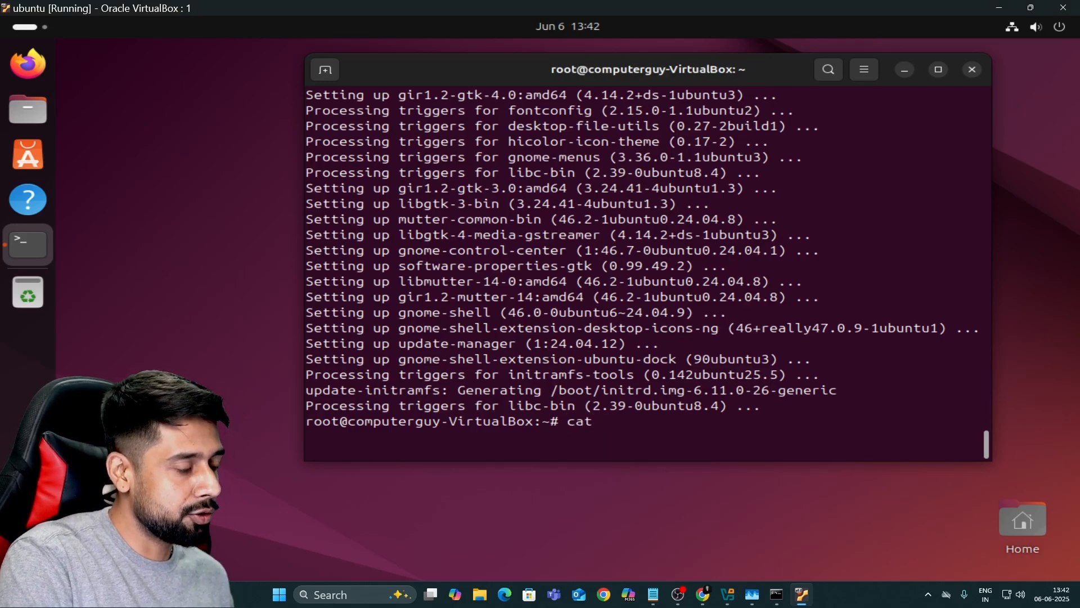
{"action": "type", "text": "/etc"}
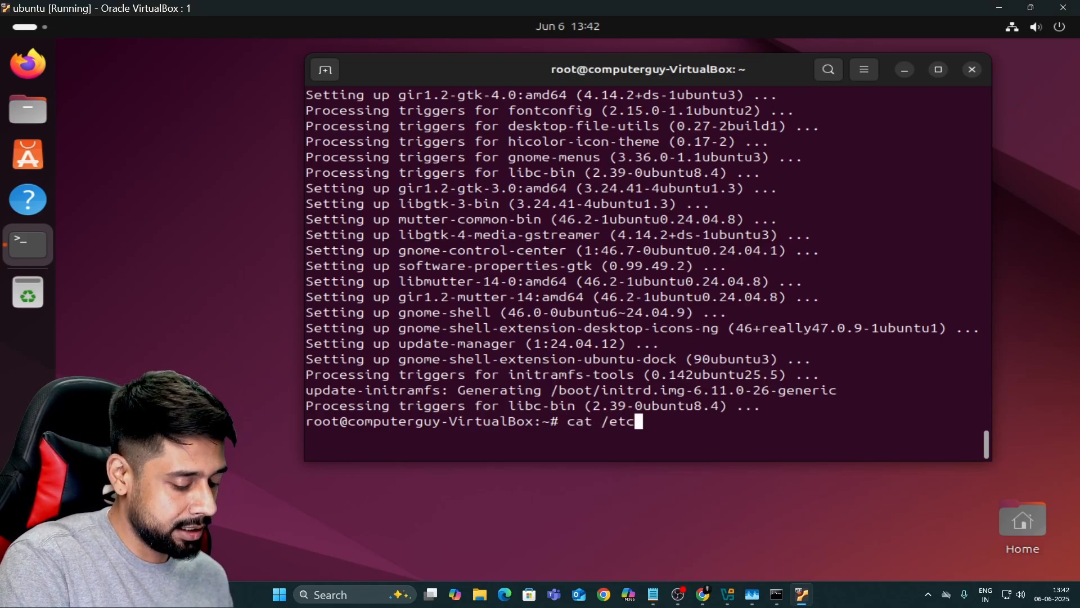
{"action": "type", "text": "os"}
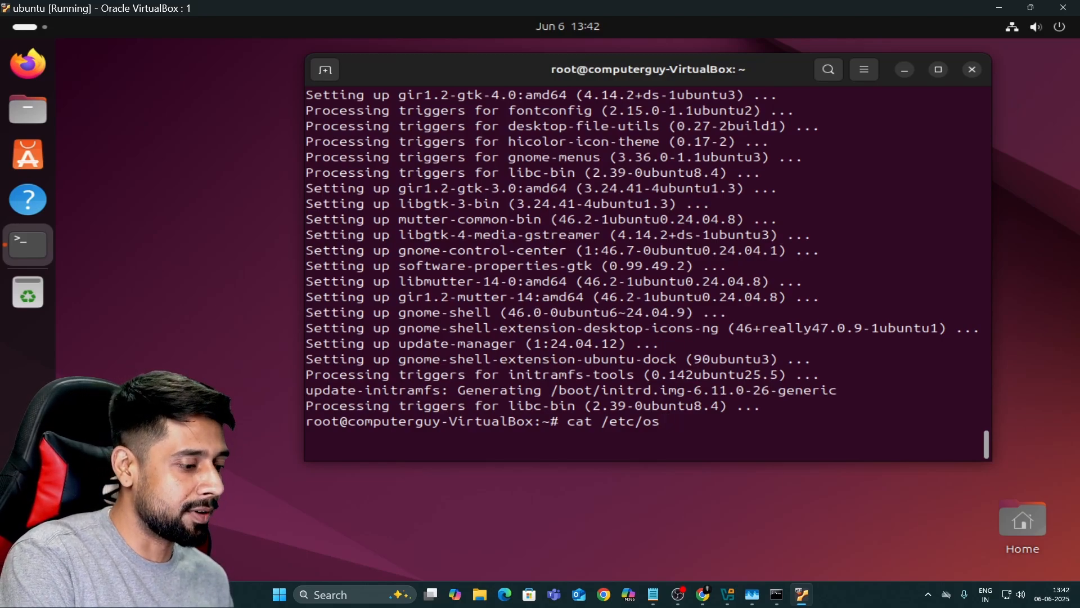
{"action": "type", "text": "-release"}
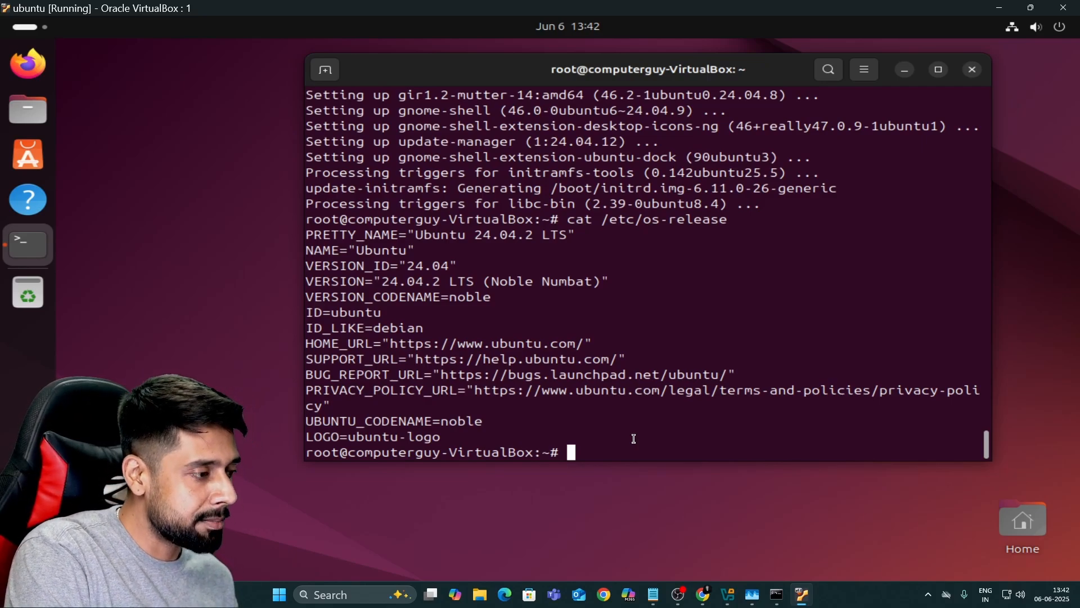
- Run apt autoclean in the root shell
{"action": "type", "text": "apt a"}
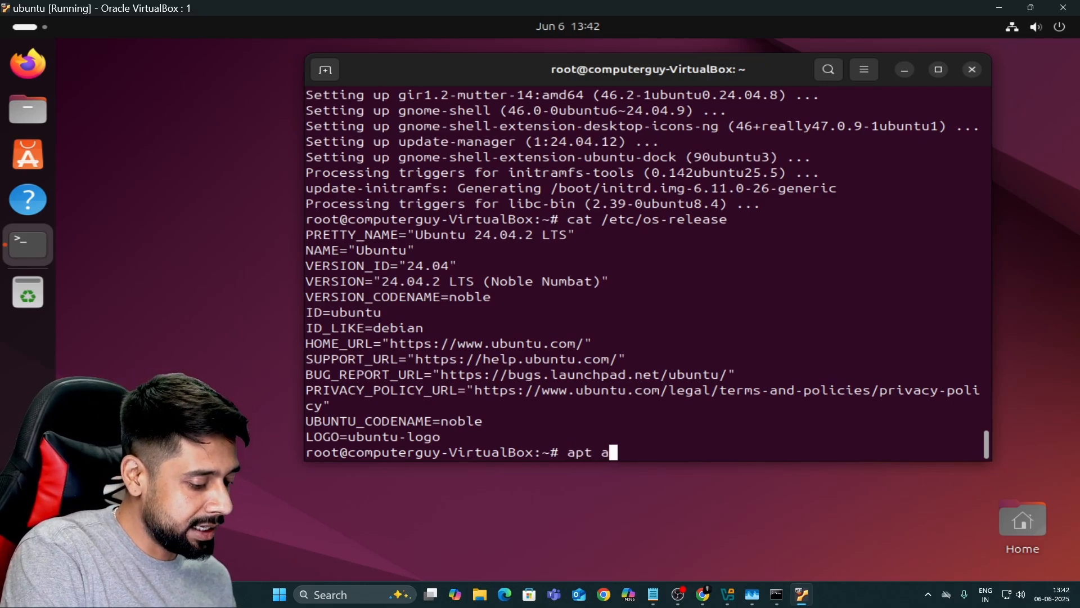
{"action": "type", "text": "utoclean"}
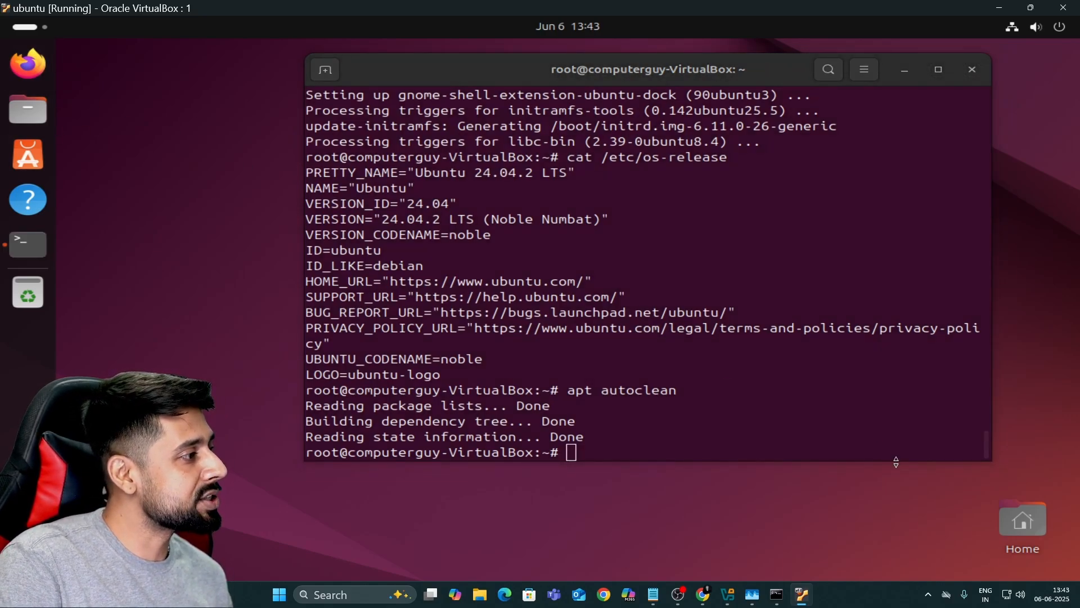
{"action": "mouse_move", "coordinate": [900, 446]}
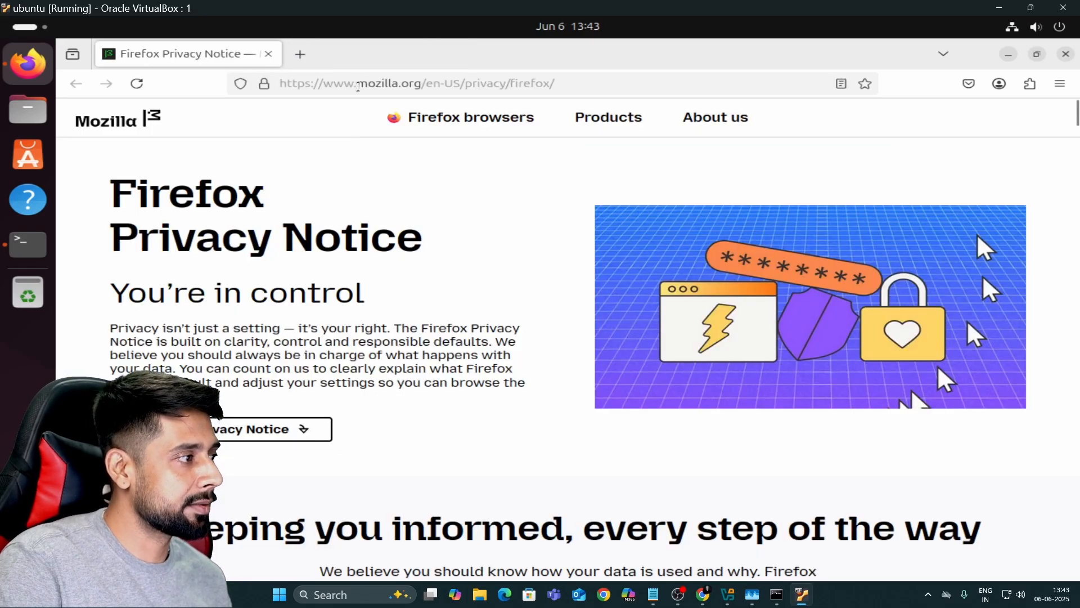
- Replace the Firefox address bar contents with 'duck' to head to DuckDuckGo
{"action": "left_click", "coordinate": [416, 83]}
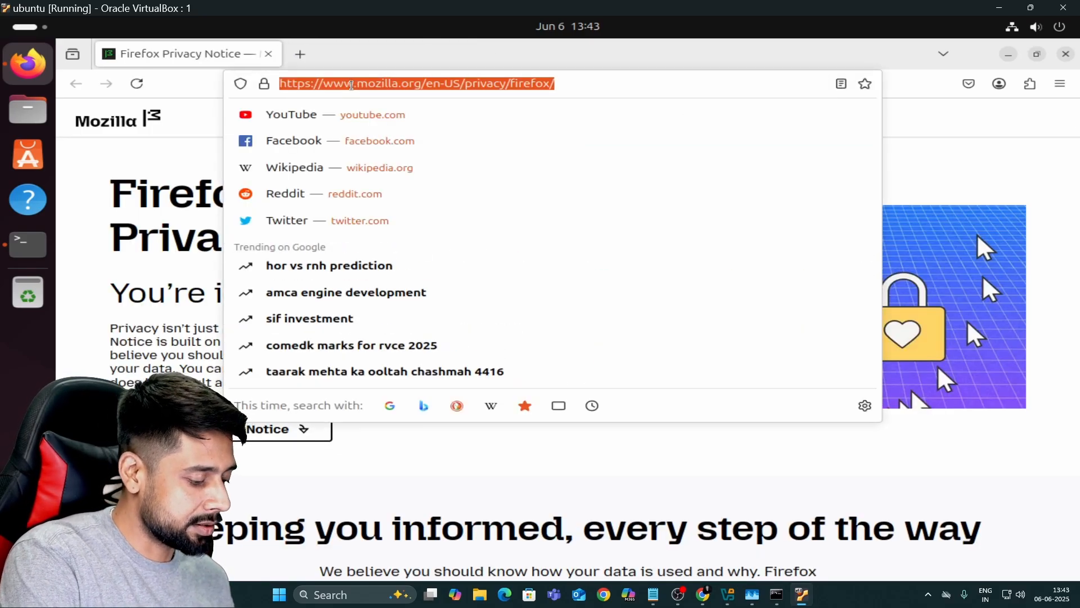
{"action": "type", "text": "duck"}
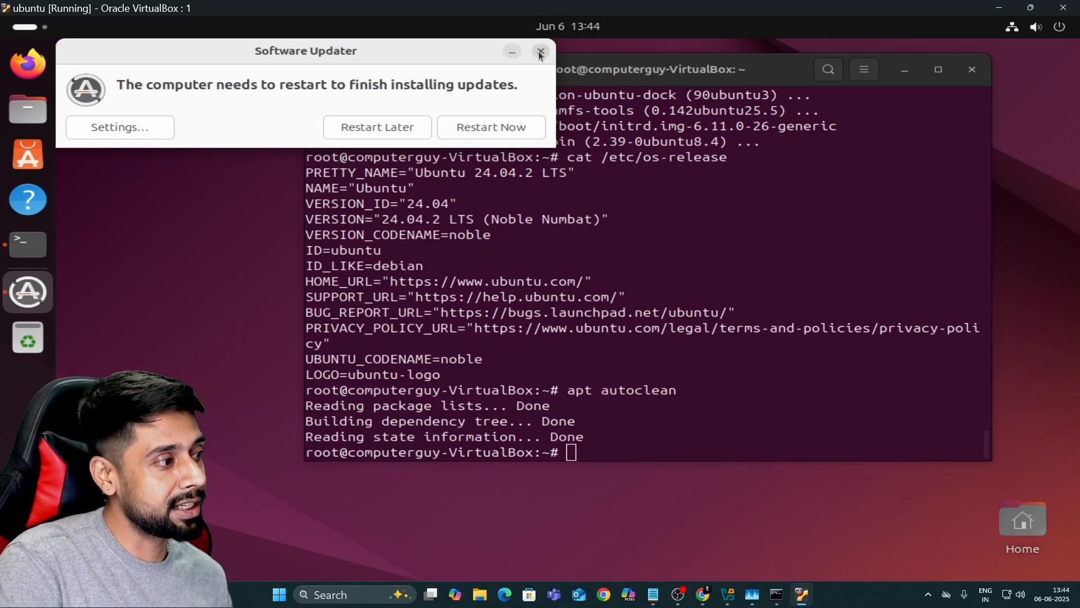
- Close the Software Updater restart notice without restarting the VM
{"action": "left_click", "coordinate": [540, 51]}
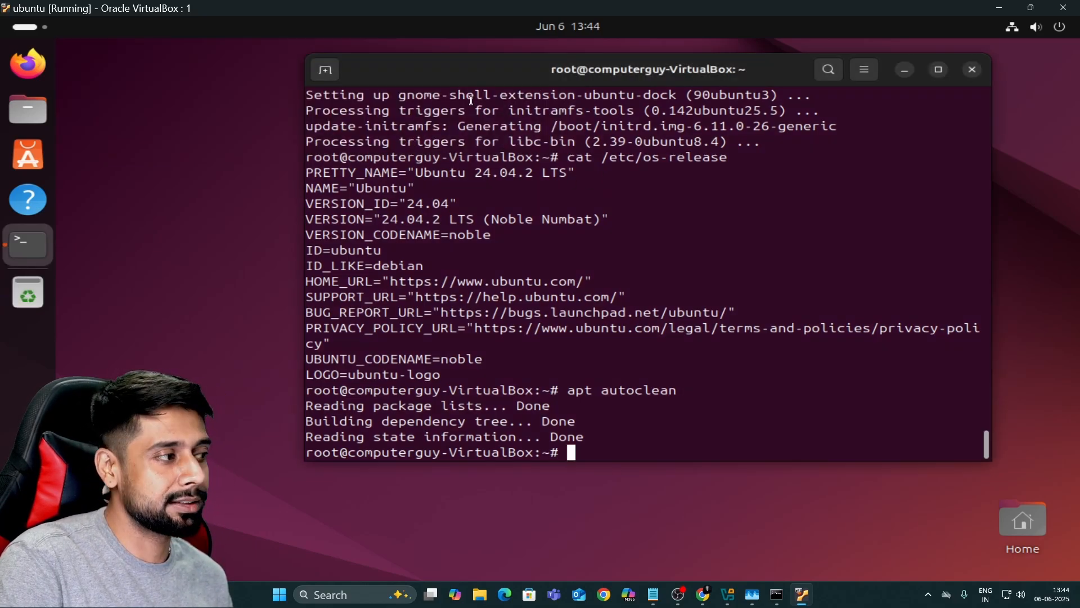